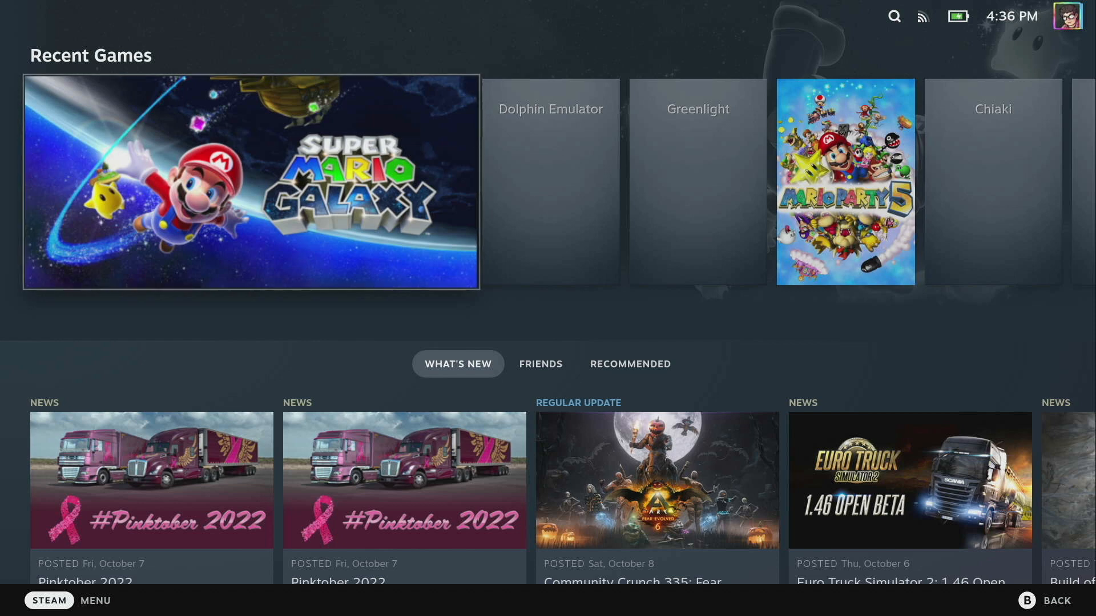
Step: Enable Developer Mode from Steam Settings > System
click(49, 601)
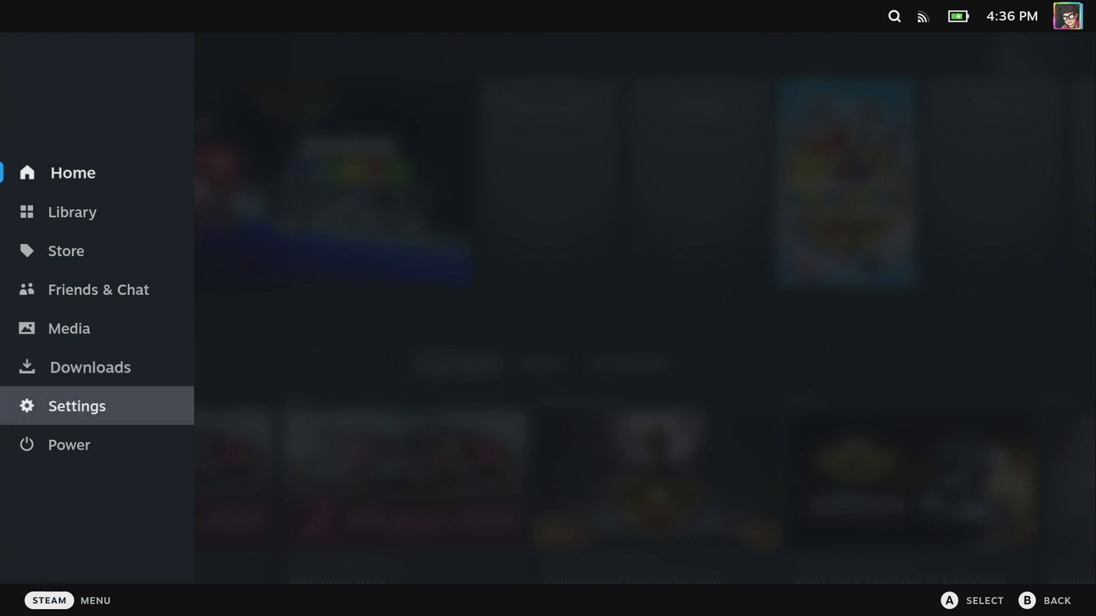
click(77, 405)
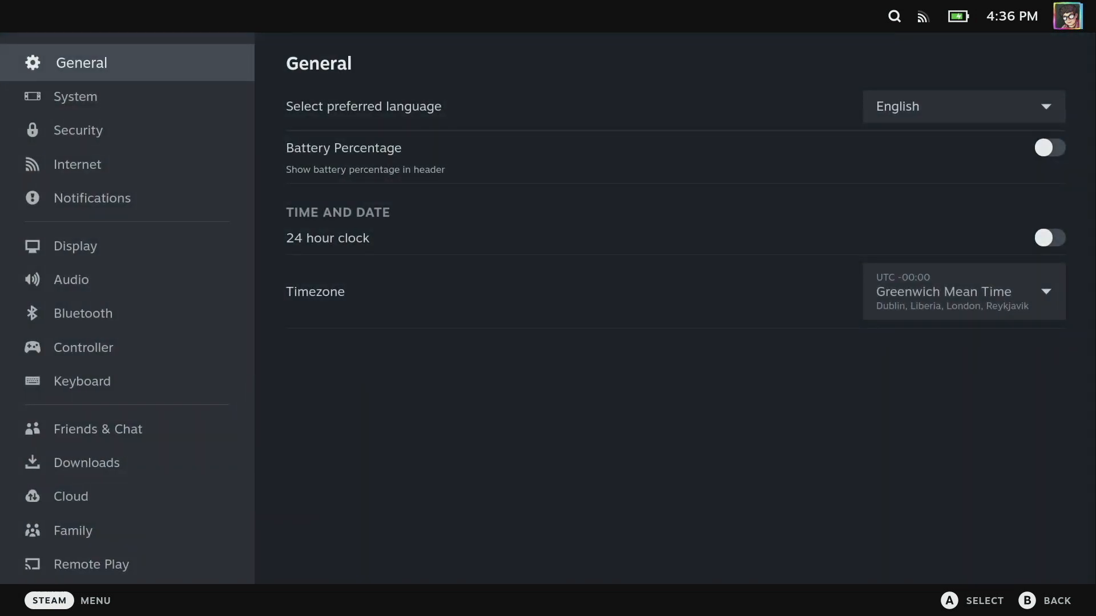
click(79, 96)
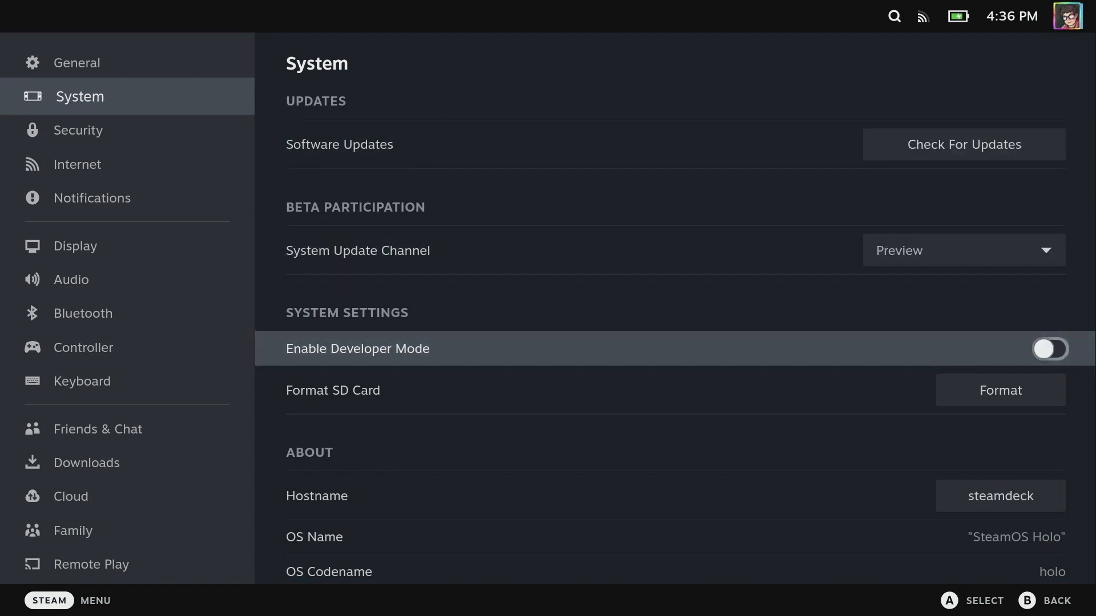
click(1049, 349)
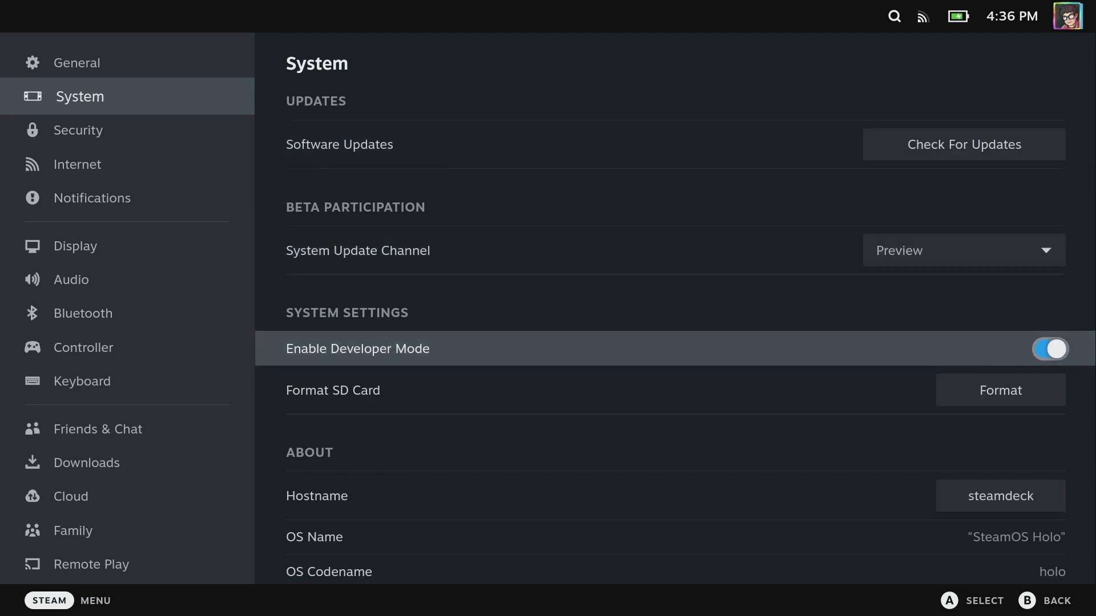
Step: Open the Developer settings page and scroll down to the Miscellaneous options
click(97, 198)
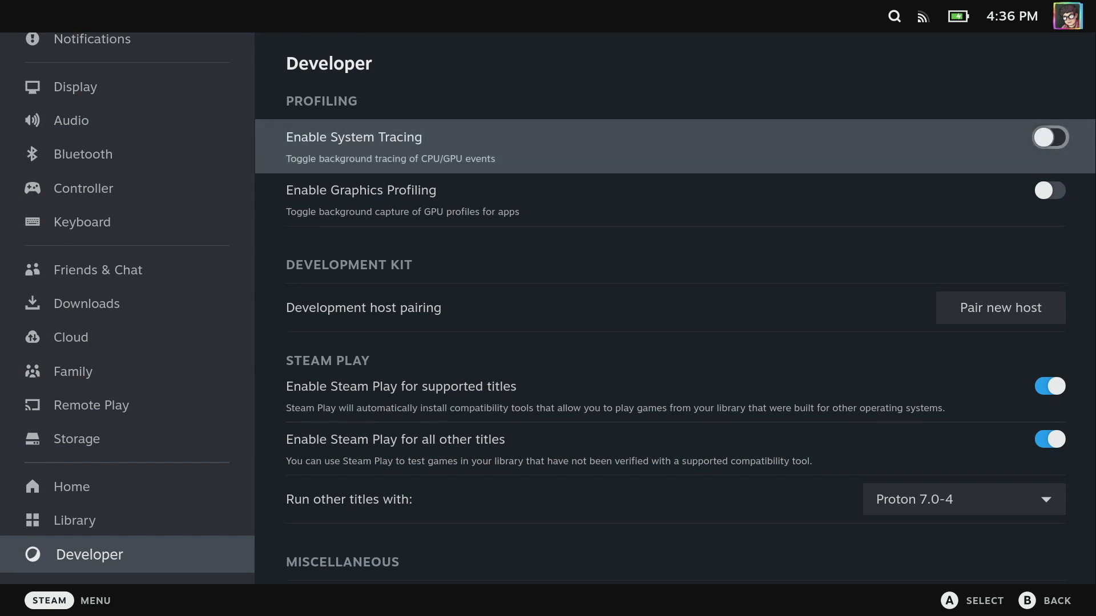
scroll(down, 3)
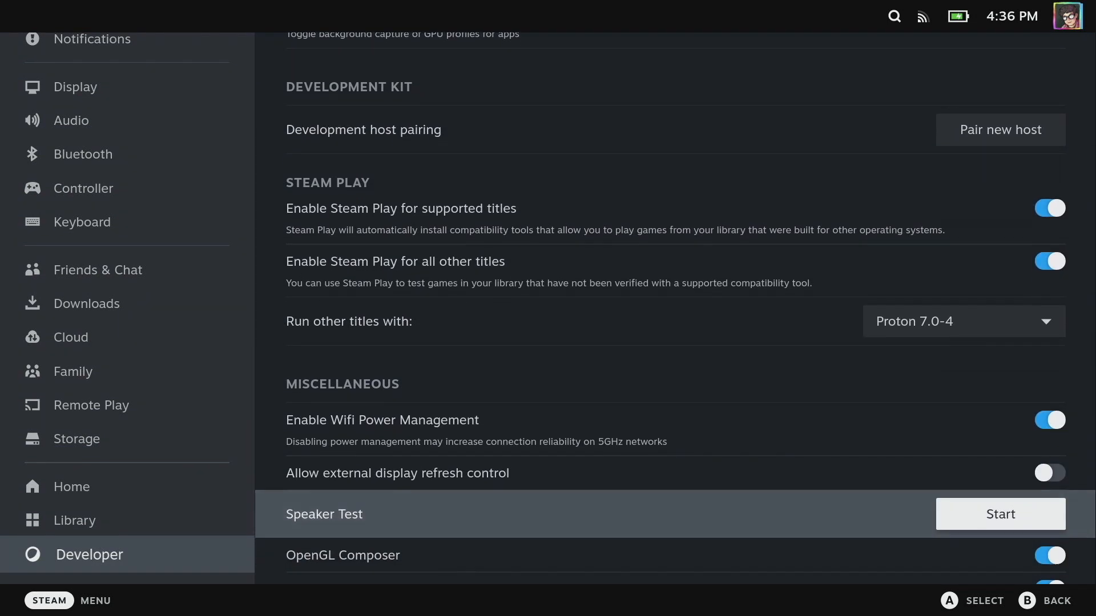
scroll(down, 3)
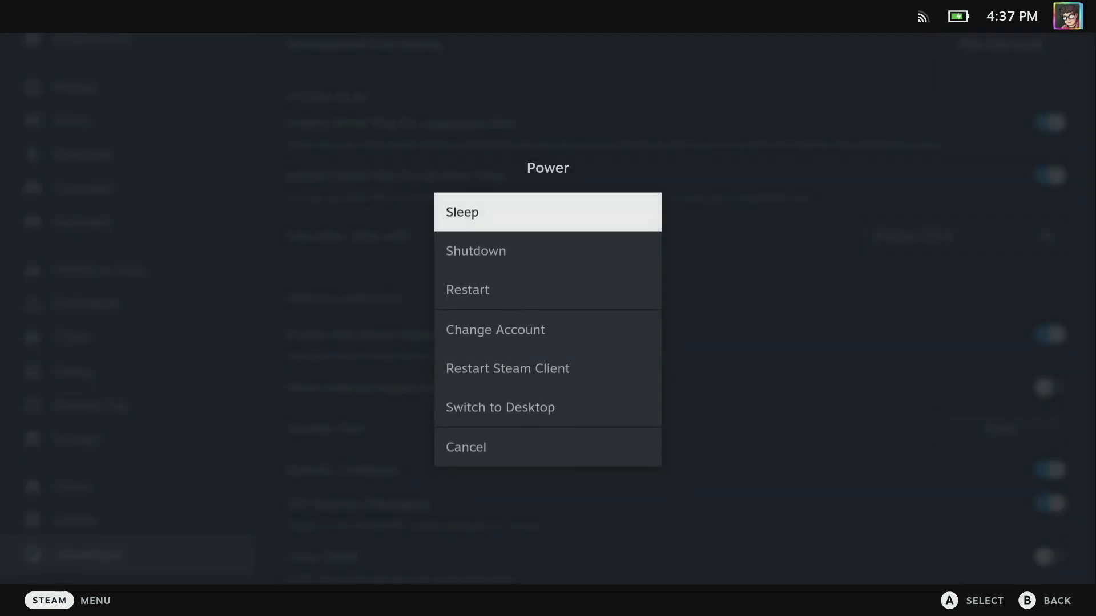
mouse_move(547, 407)
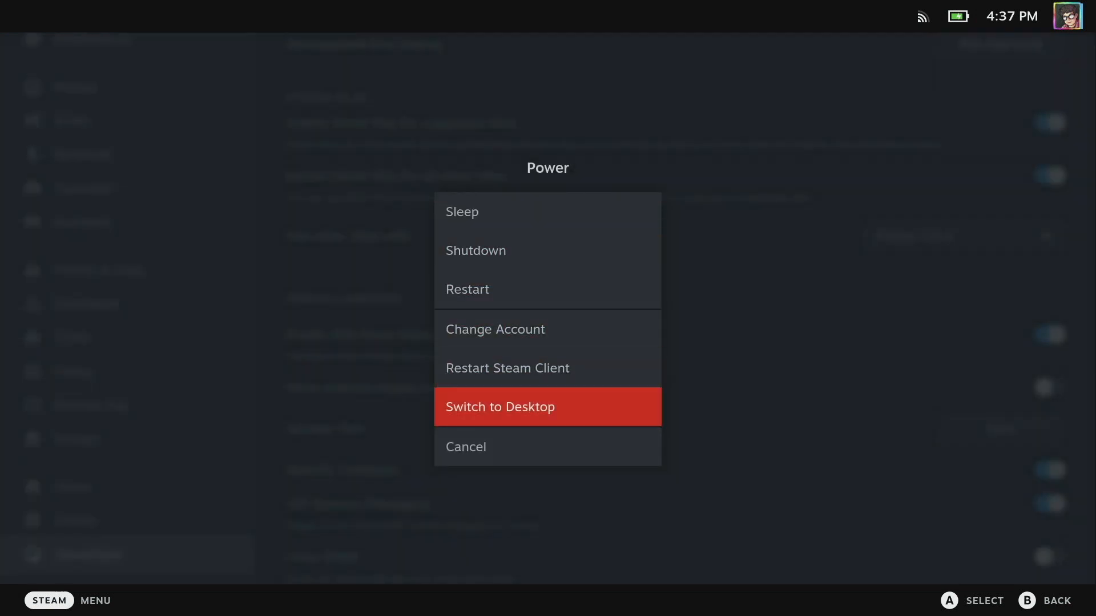
Step: Switch to Desktop Mode and open Firefox on the Decky Loader install guide
click(548, 407)
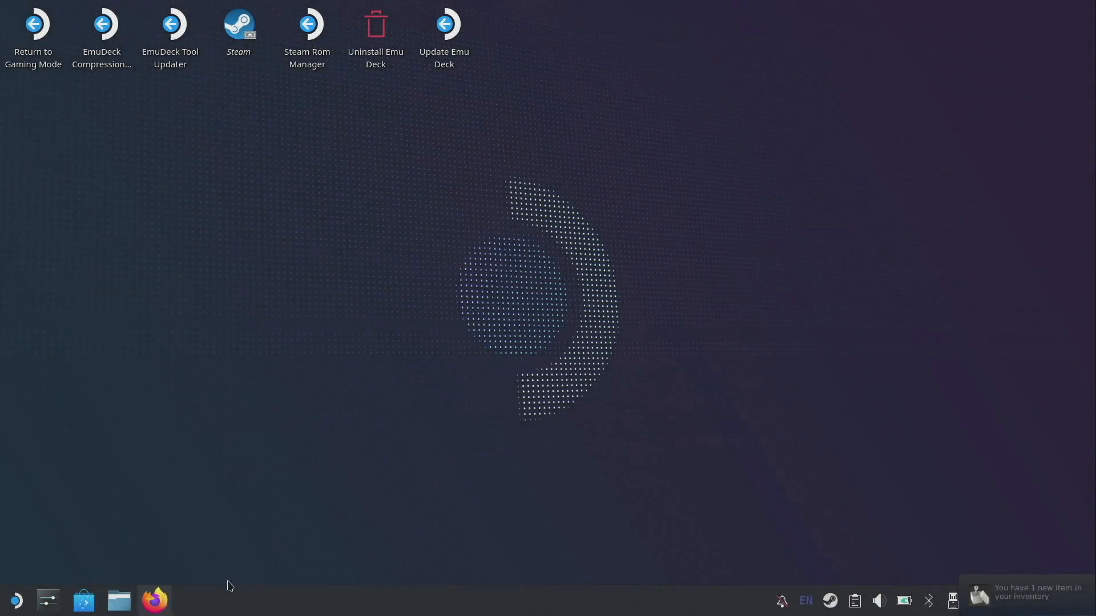
click(155, 600)
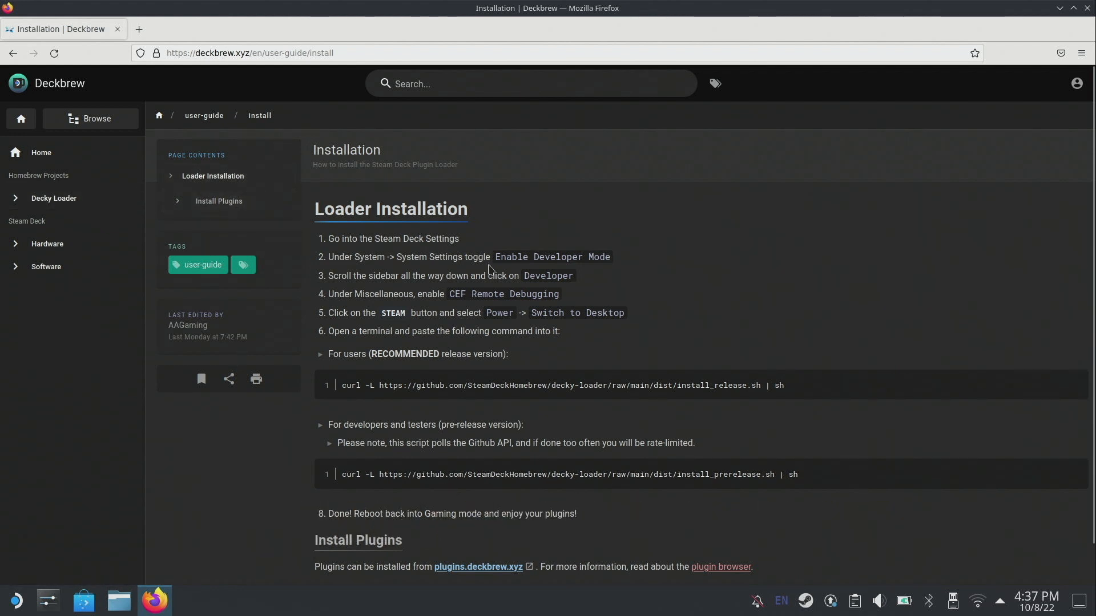
mouse_move(606, 298)
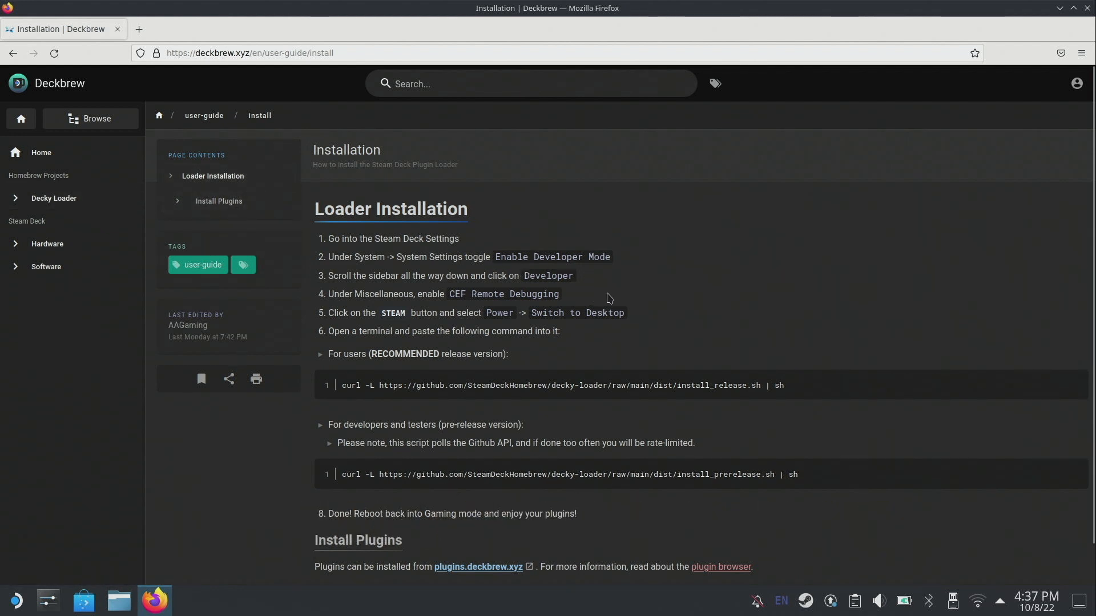
mouse_move(555, 254)
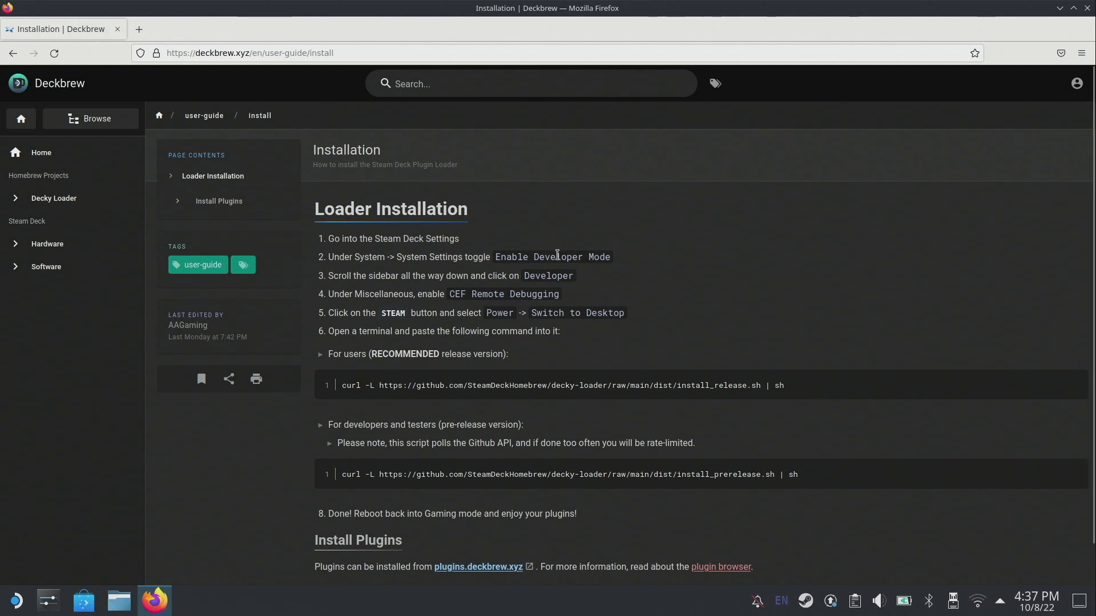
mouse_move(576, 334)
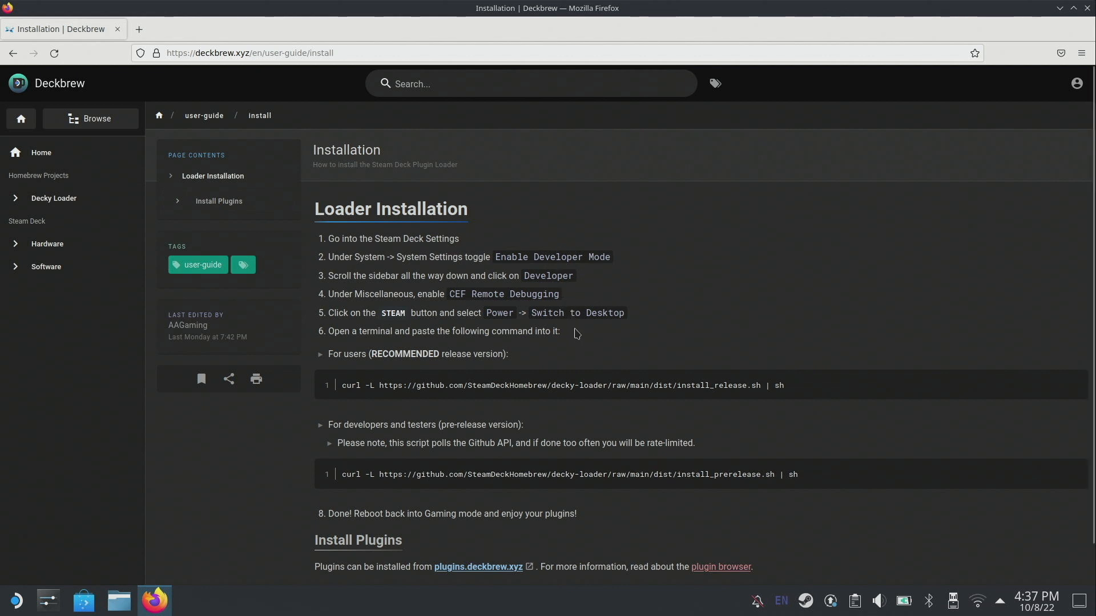
mouse_move(809, 391)
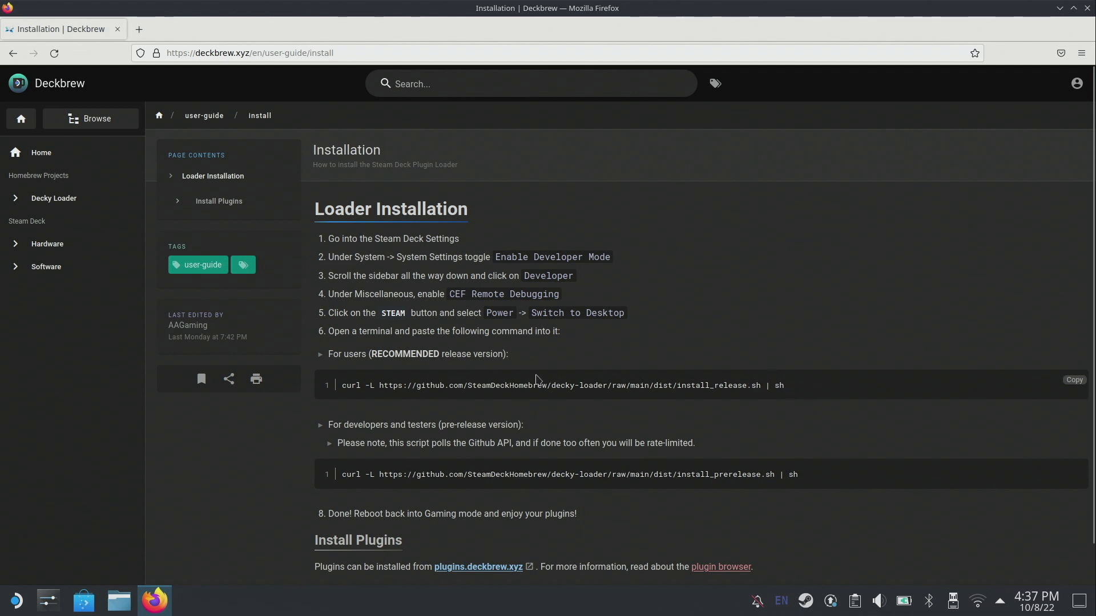
mouse_move(863, 393)
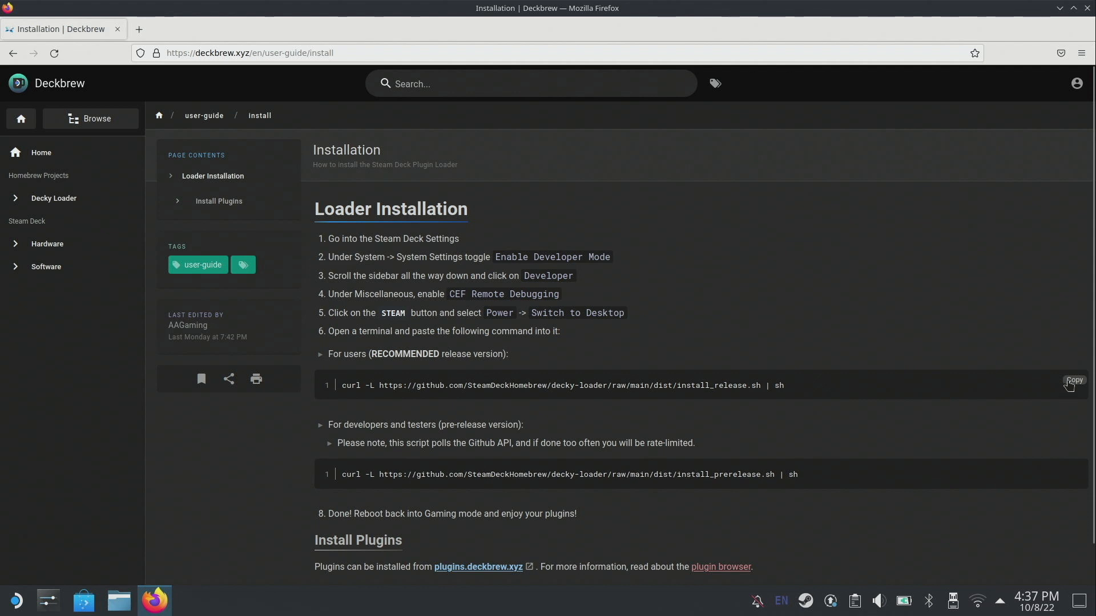
mouse_move(174, 564)
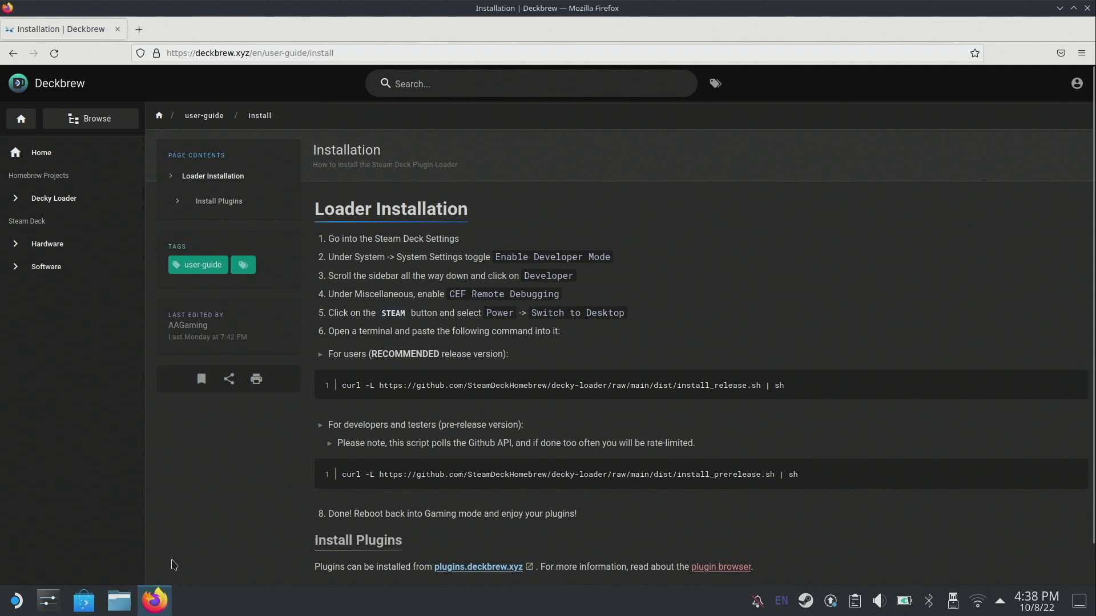
mouse_move(16, 601)
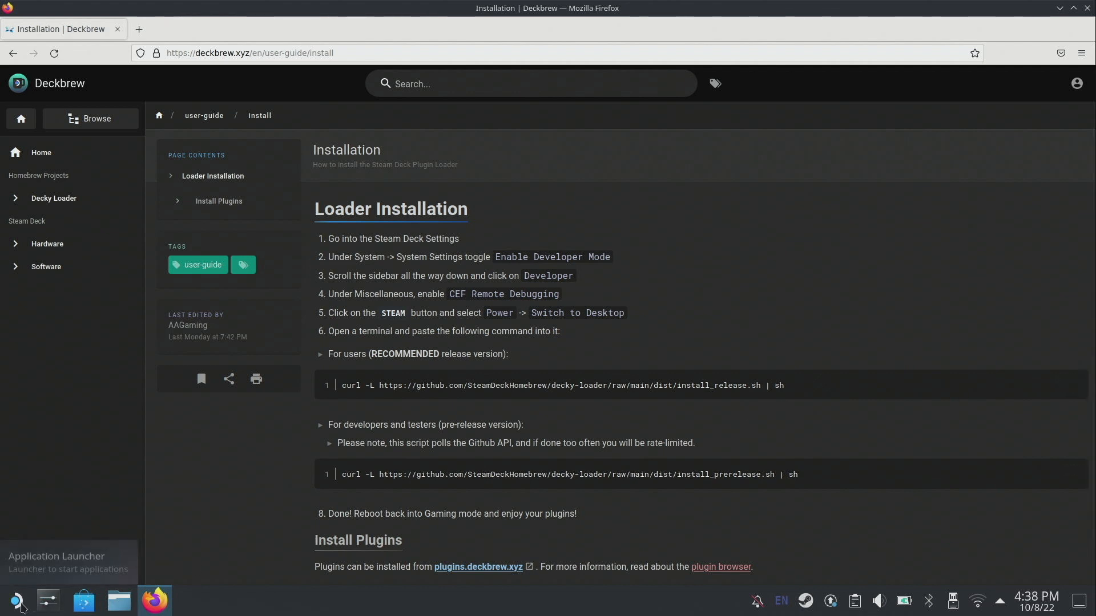
Step: Find Konsole in the Application Launcher by searching 'kon' and launch it
click(16, 601)
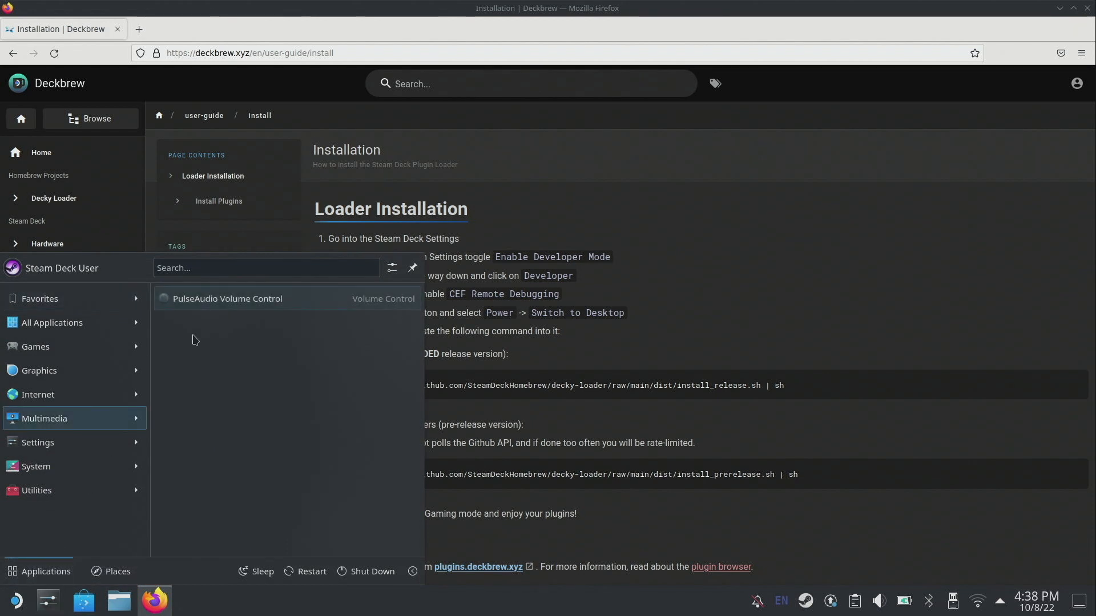
click(266, 267)
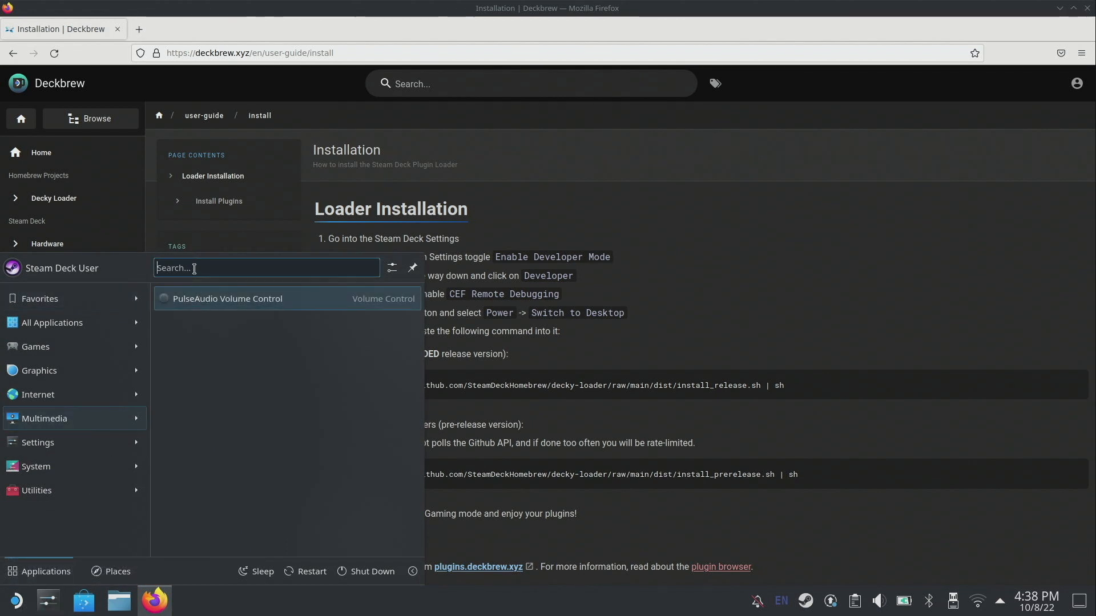
text(kon)
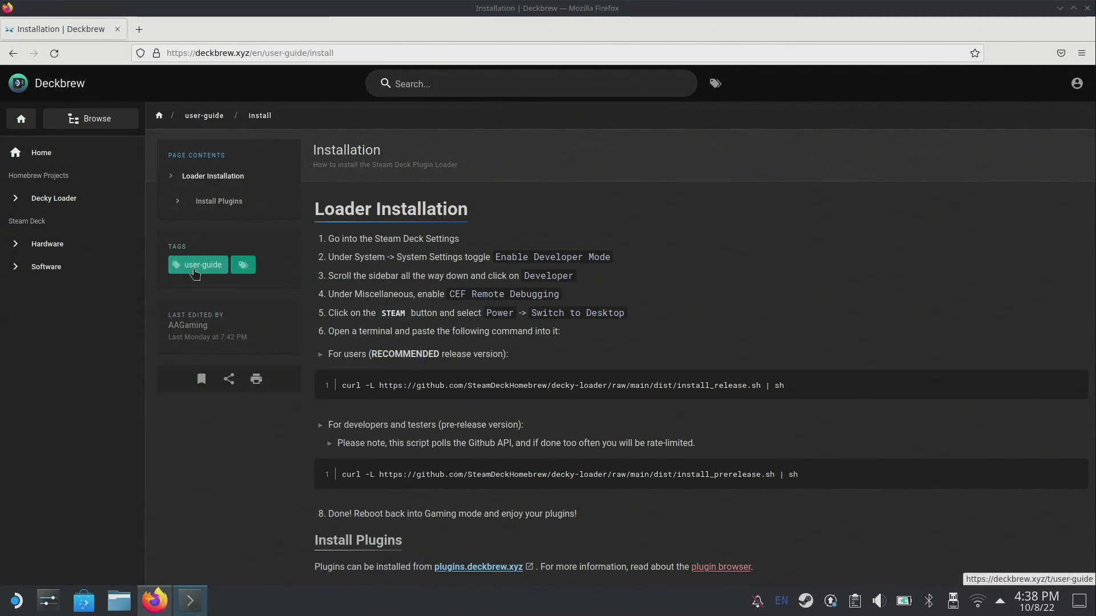
click(189, 600)
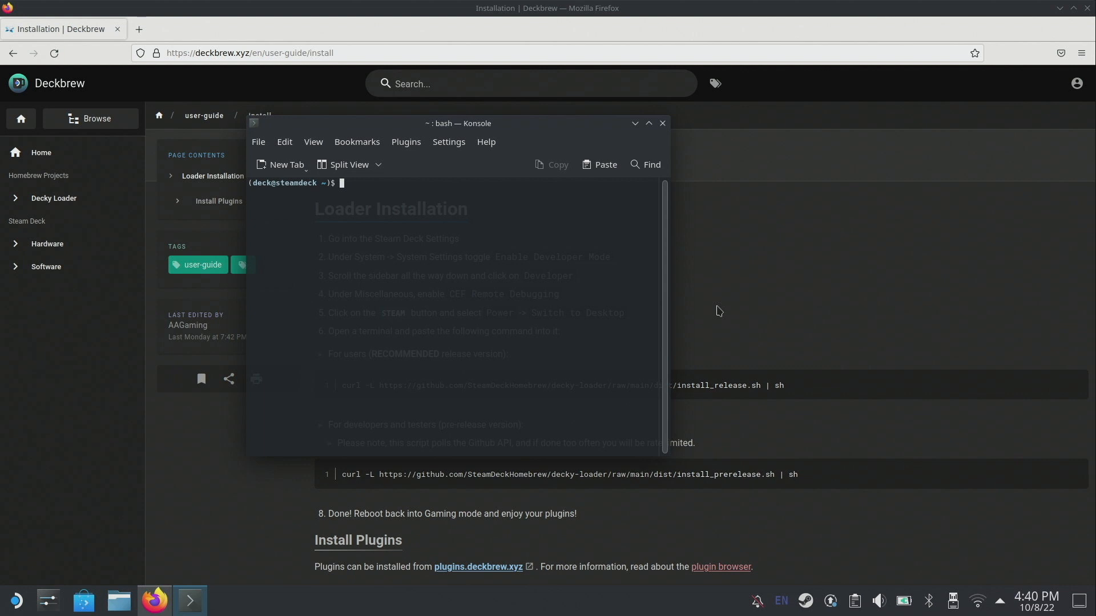
Step: Run passwd and enter the current and new password for the deck user
text(pa)
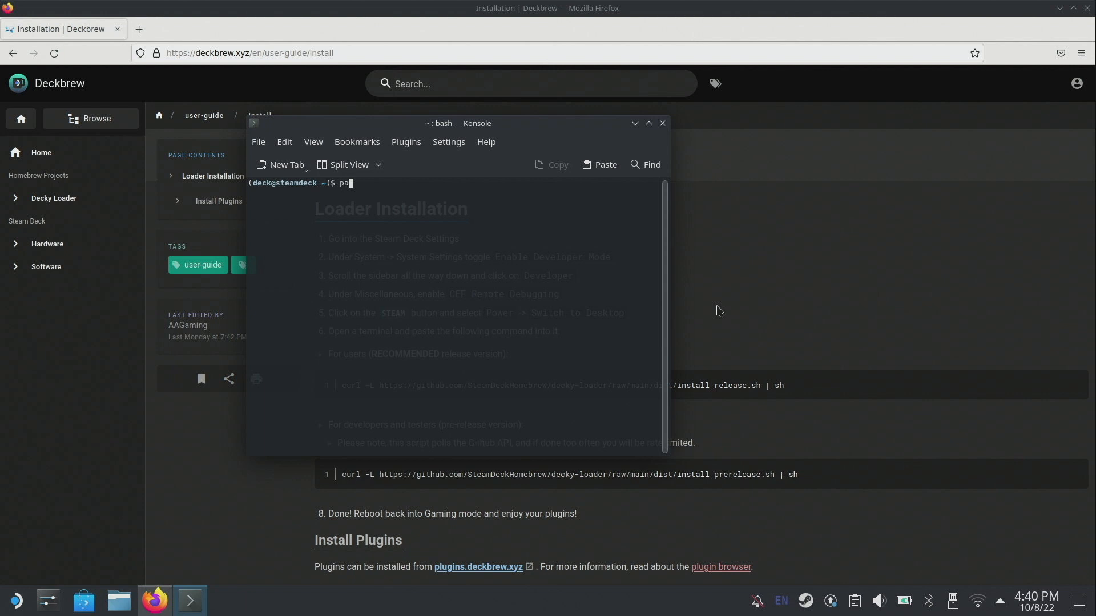
text(sswd)
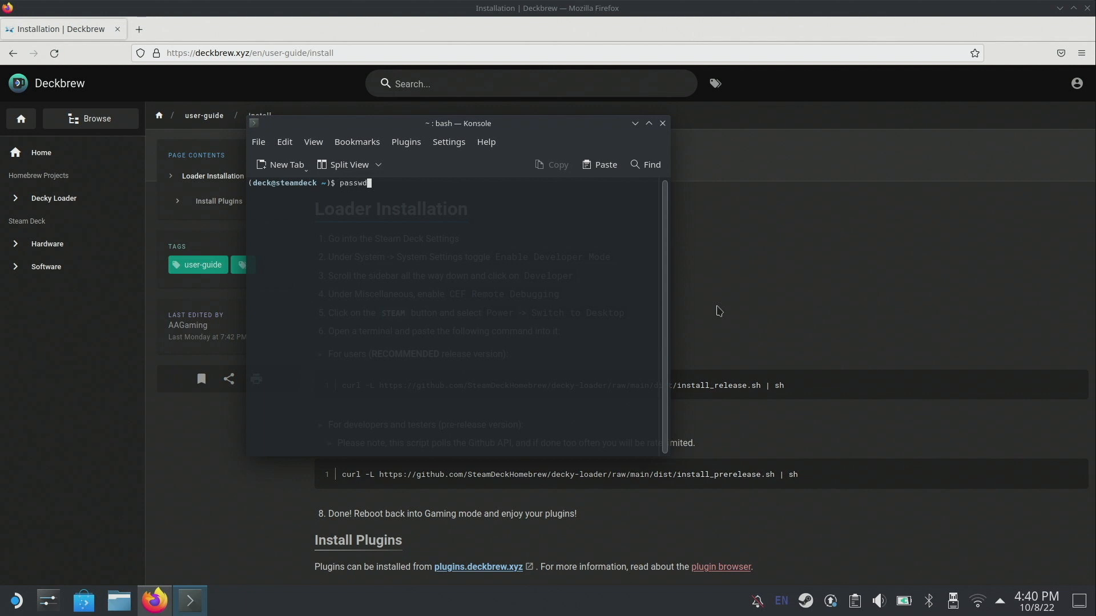
key(Return)
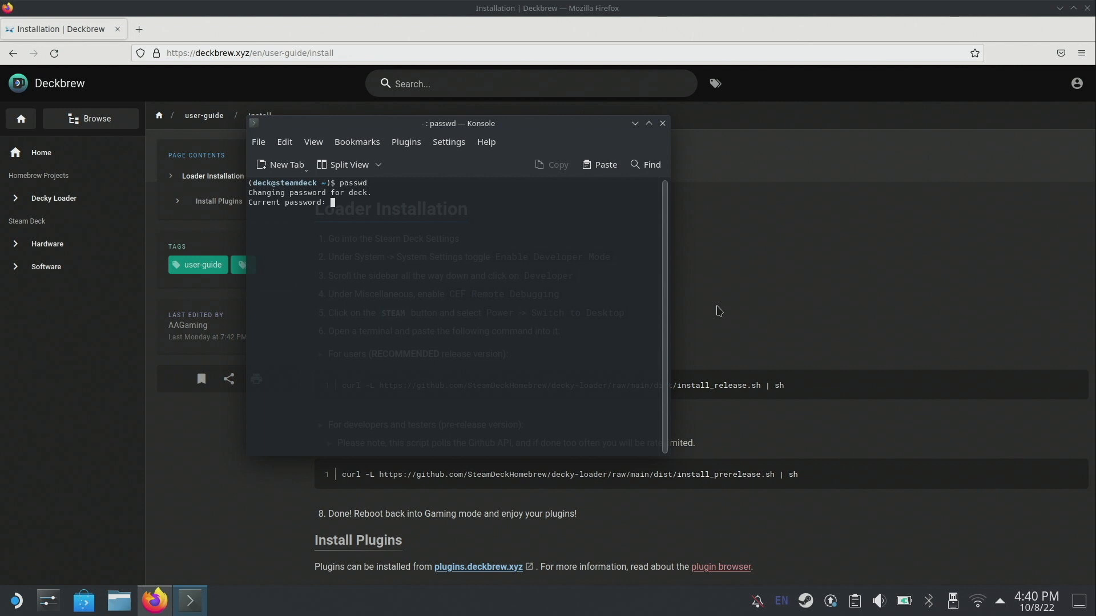
key(Return)
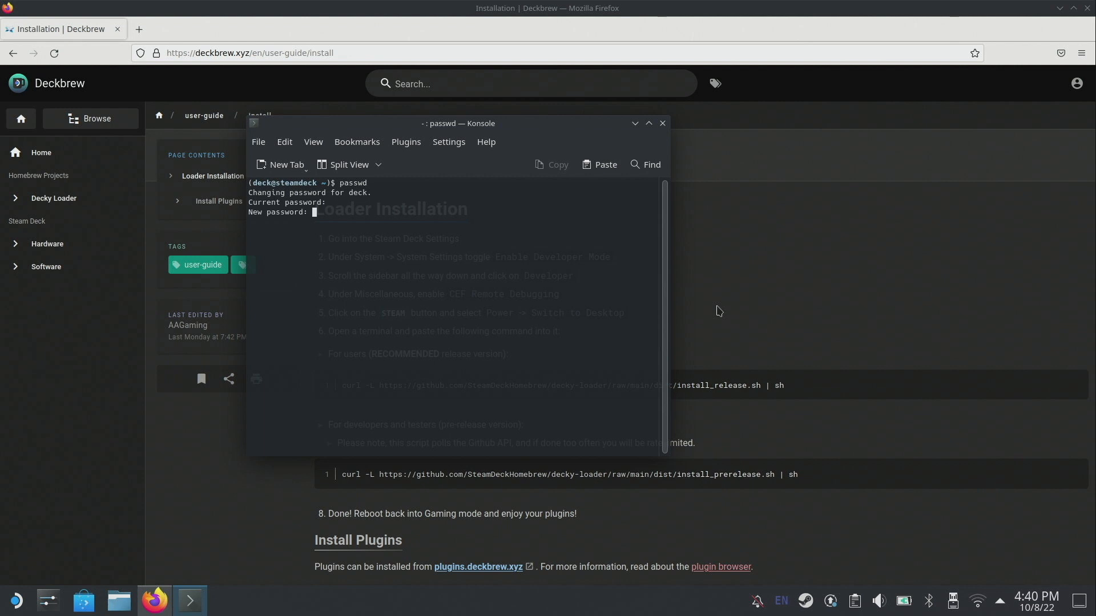
key(Return)
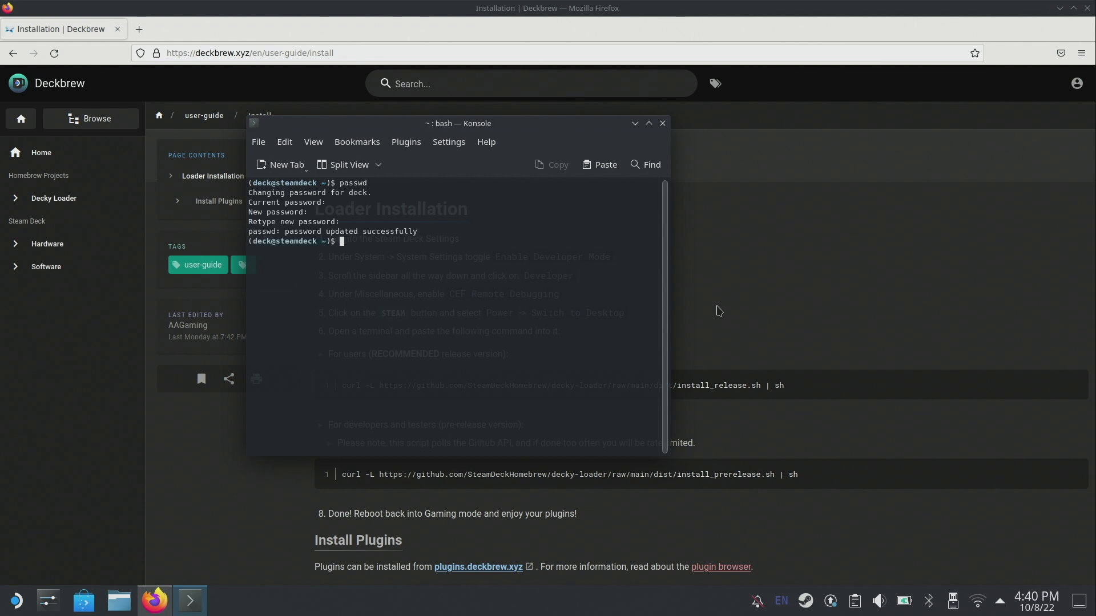
mouse_move(783, 324)
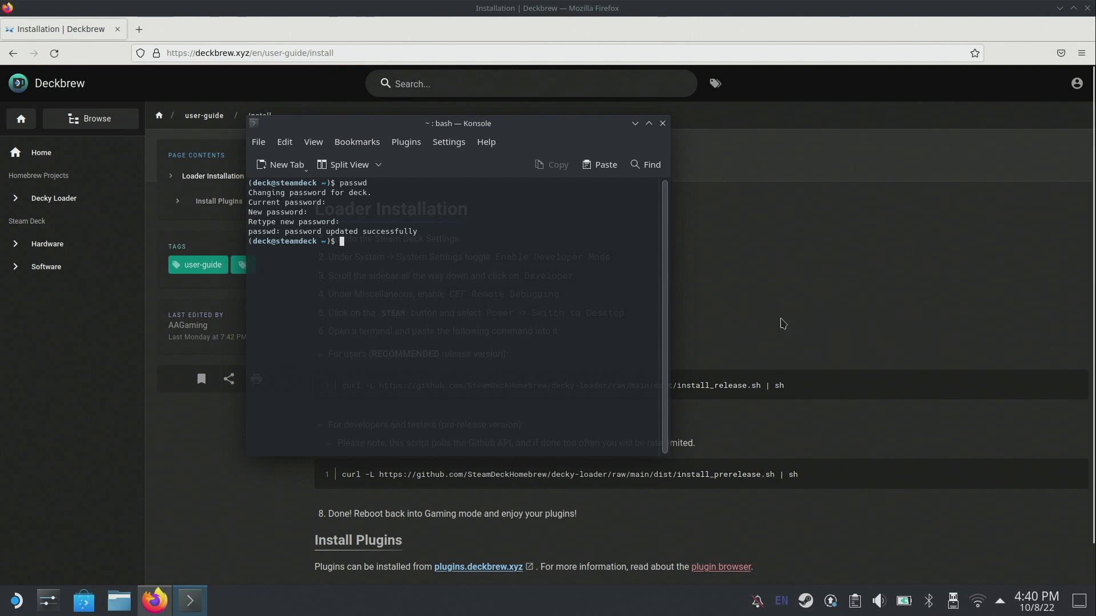
mouse_move(502, 286)
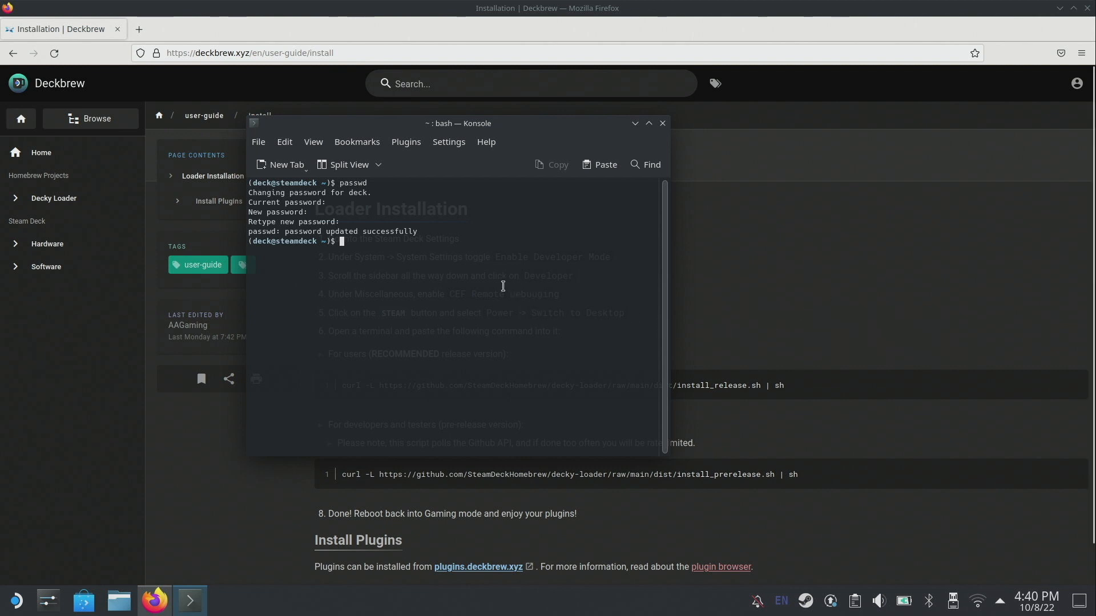
Step: Enter the deck password at the sudo prompt so install_release.sh continues
key(Return)
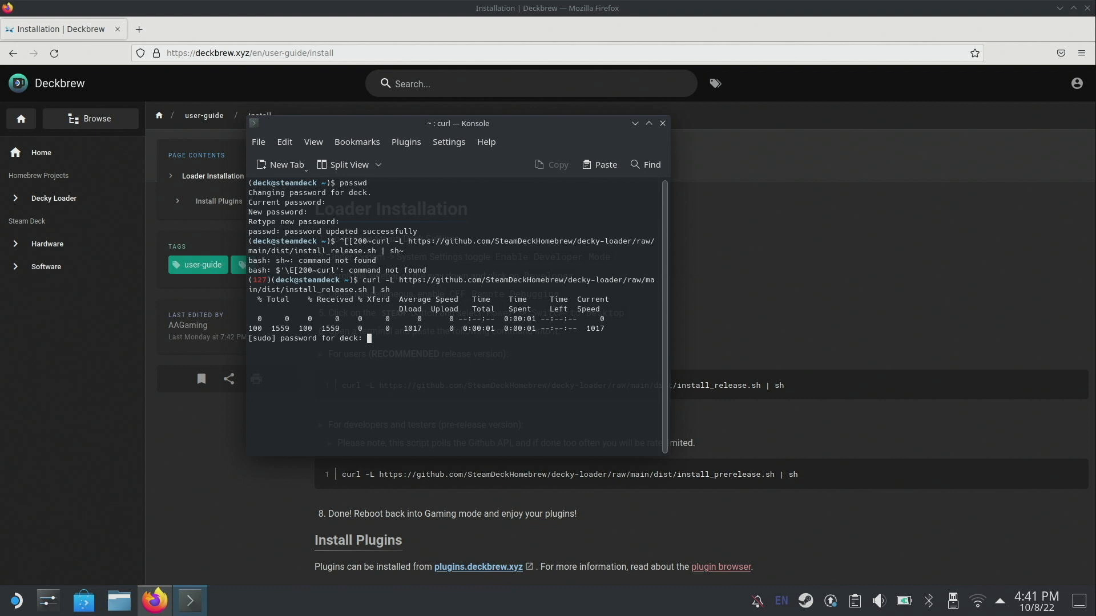
key(Return)
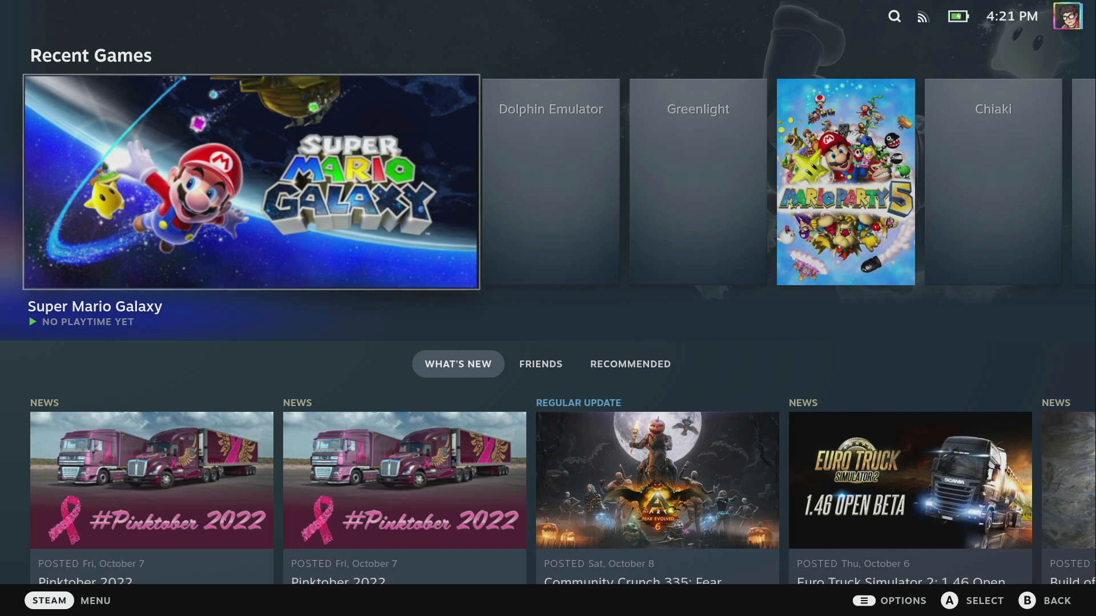
Step: Move through the Performance and Help tabs to the Decky plugin list, then open the store
click(833, 335)
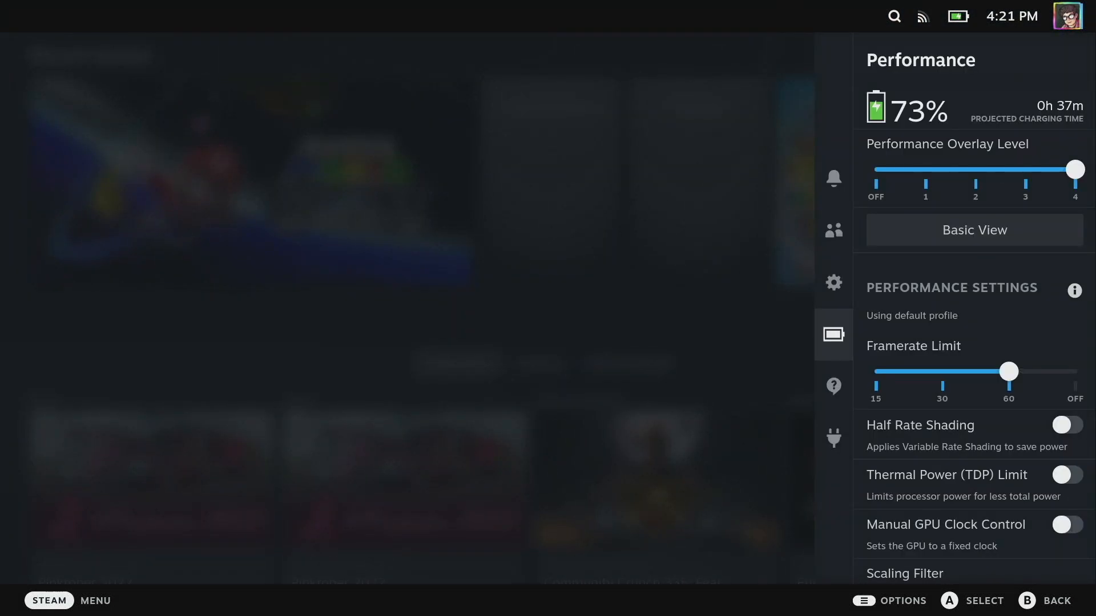
click(834, 386)
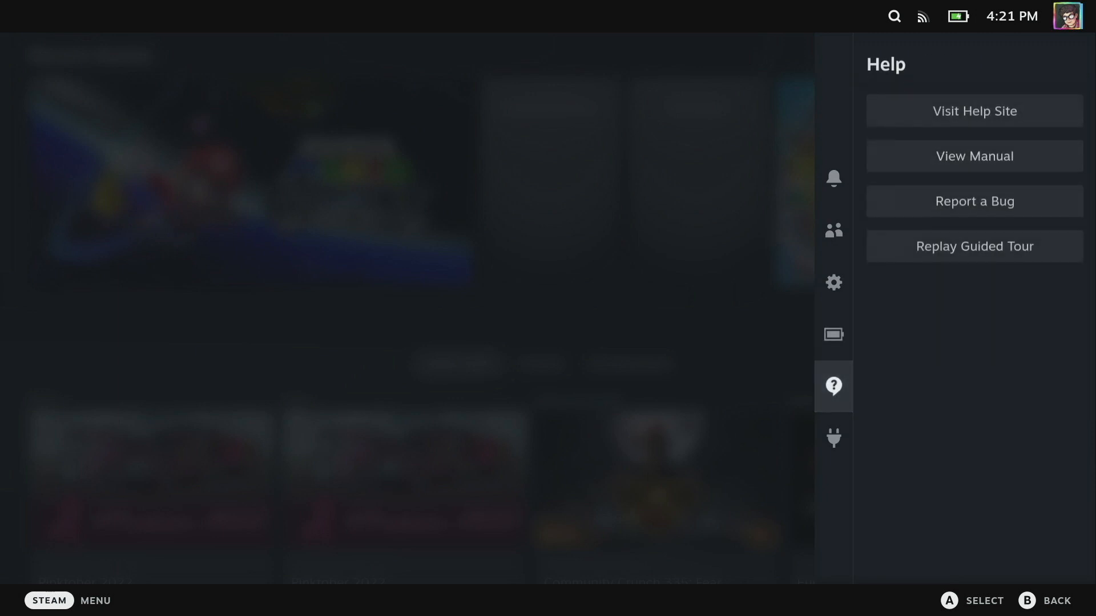
click(832, 439)
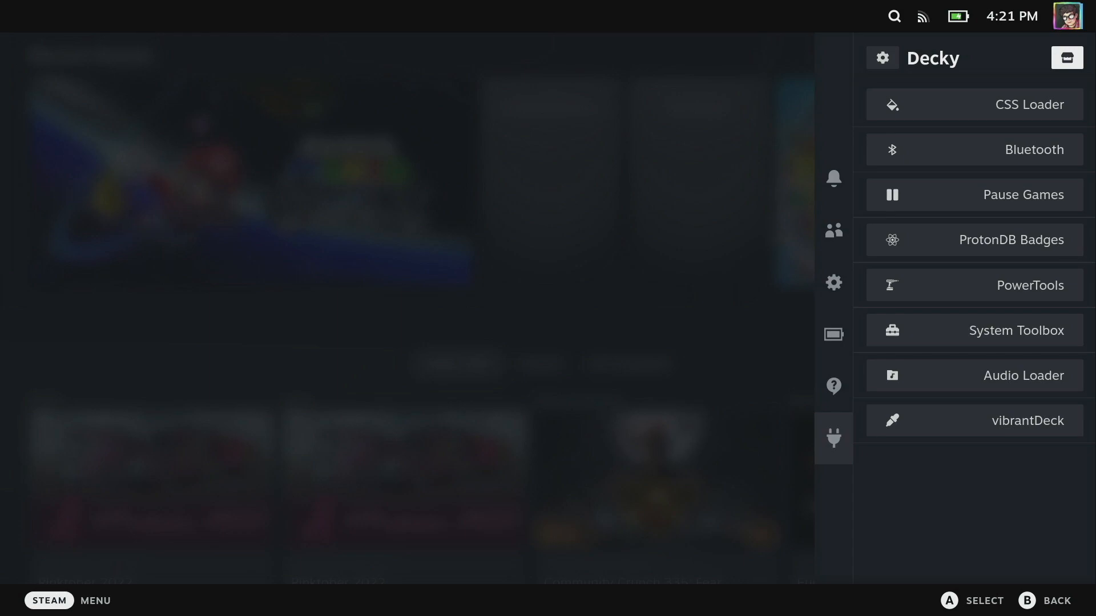
click(1066, 57)
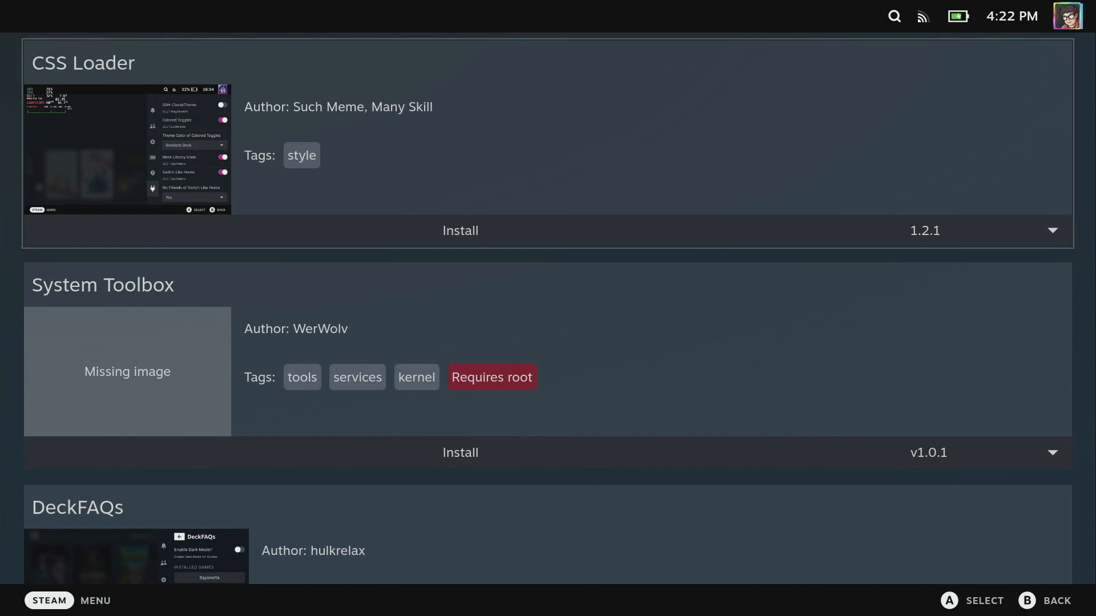
scroll(down, 3)
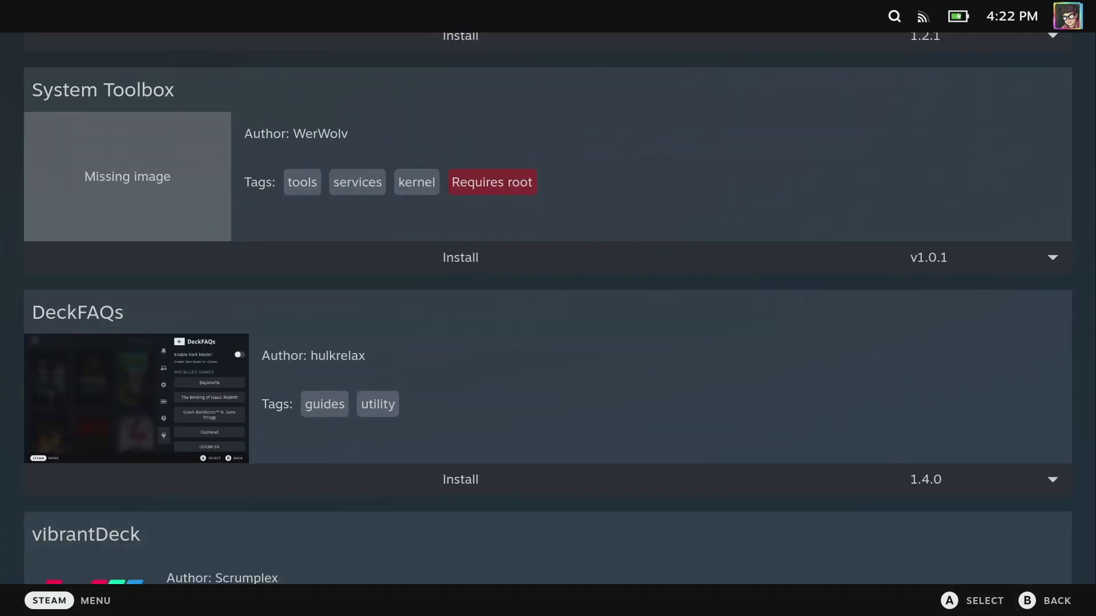
scroll(down, 3)
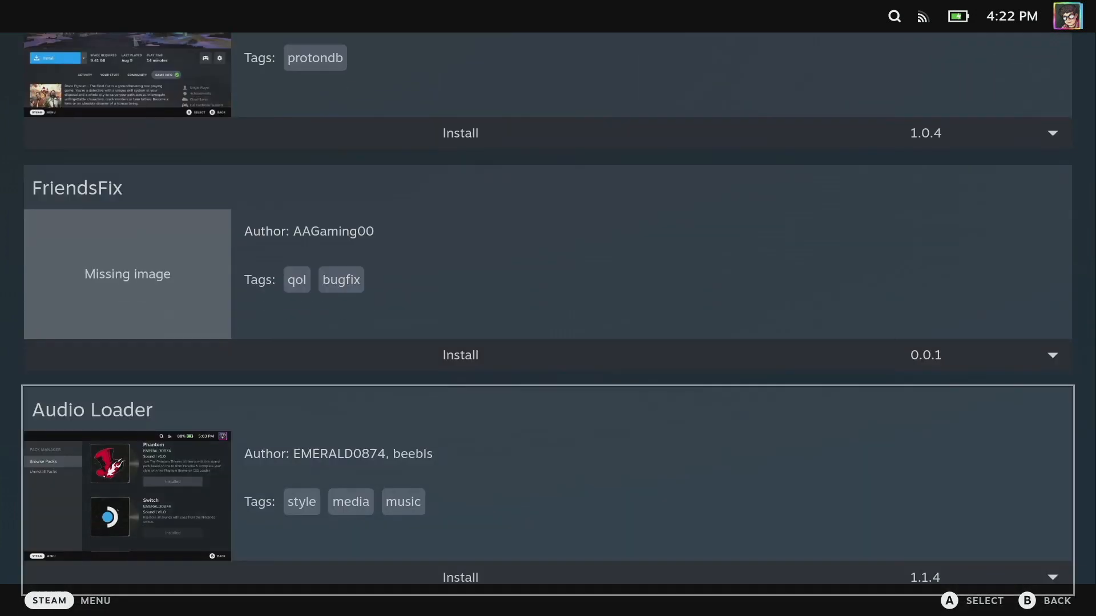
scroll(down, 3)
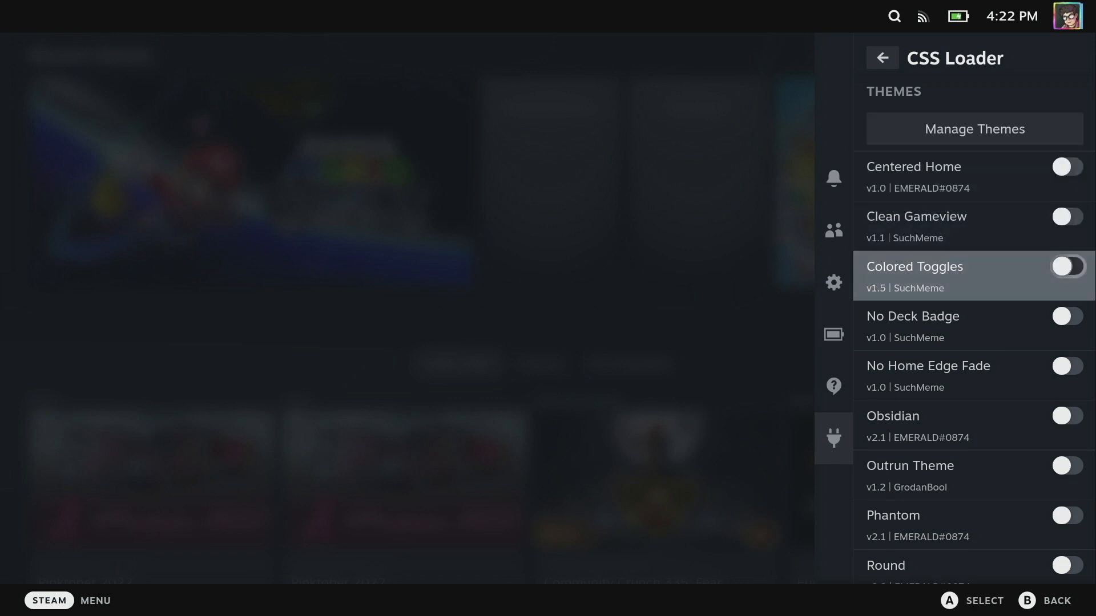
scroll(down, 3)
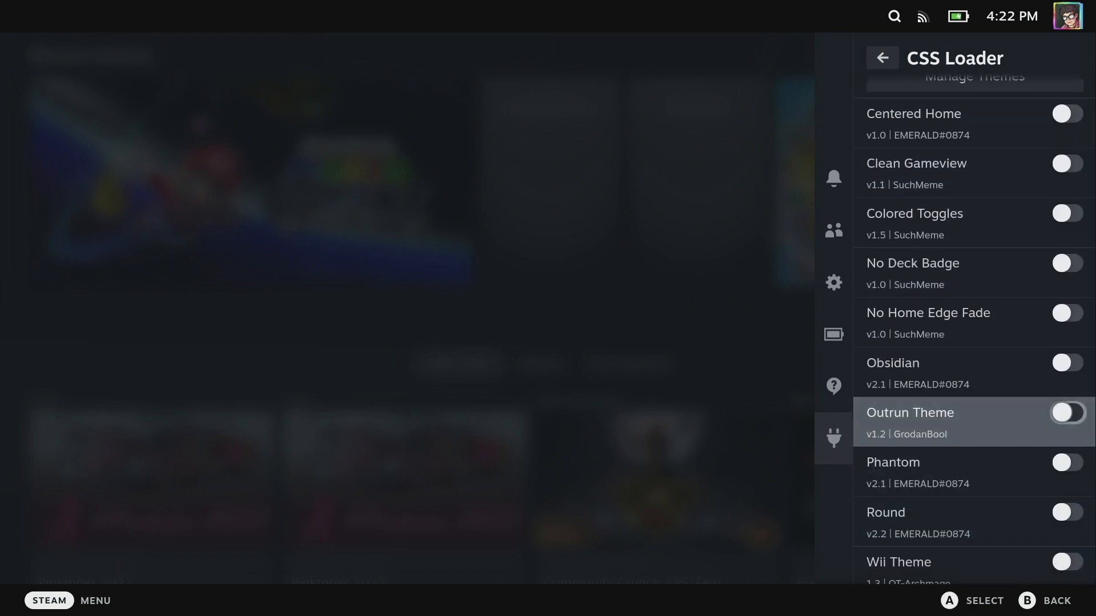
scroll(up, 3)
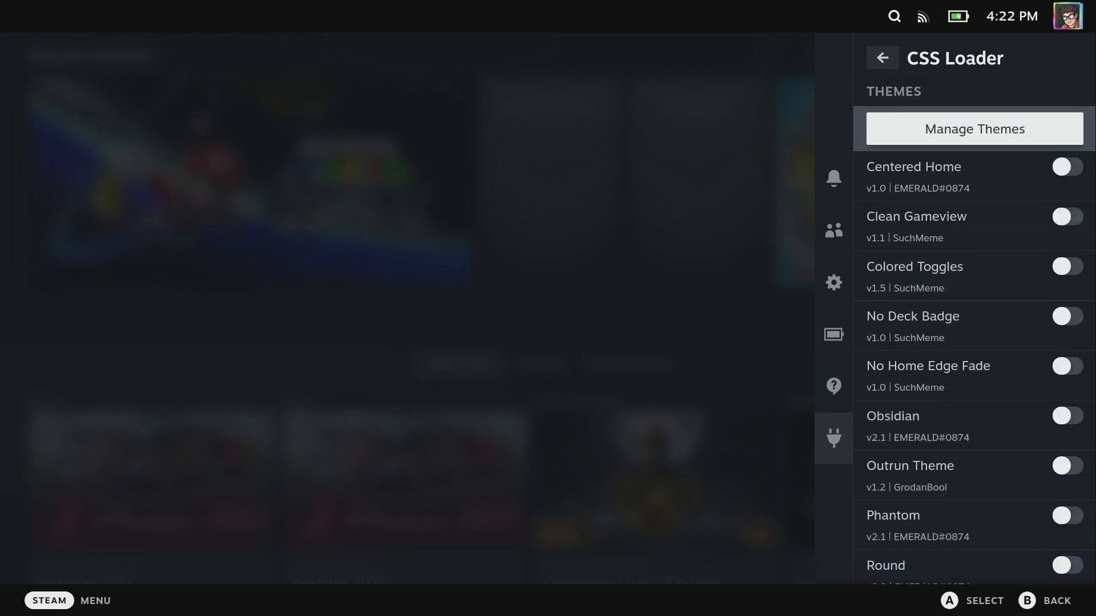
click(972, 128)
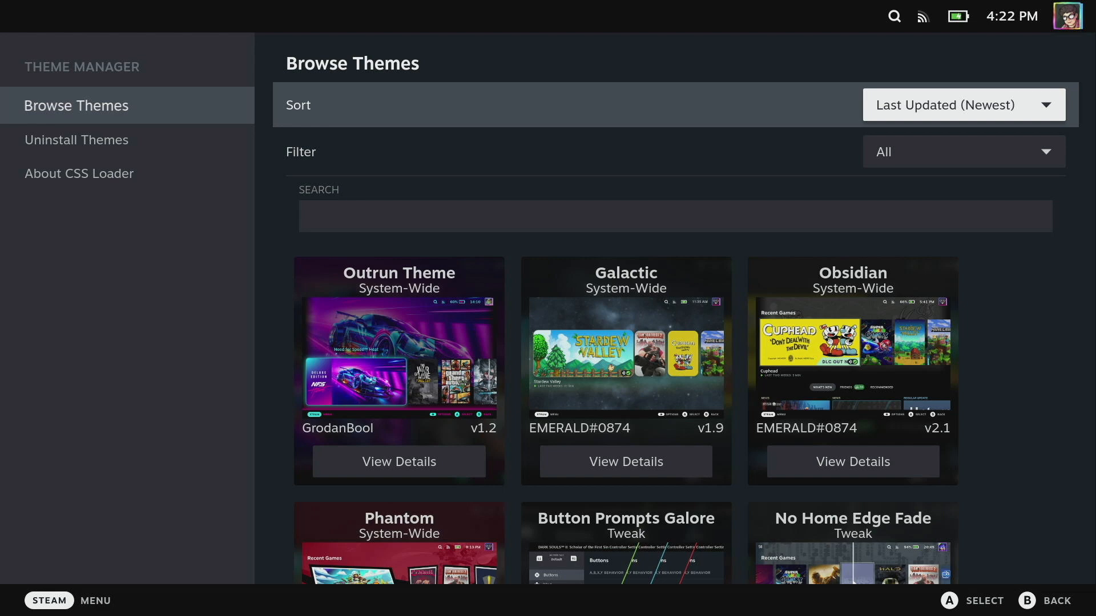
mouse_move(397, 462)
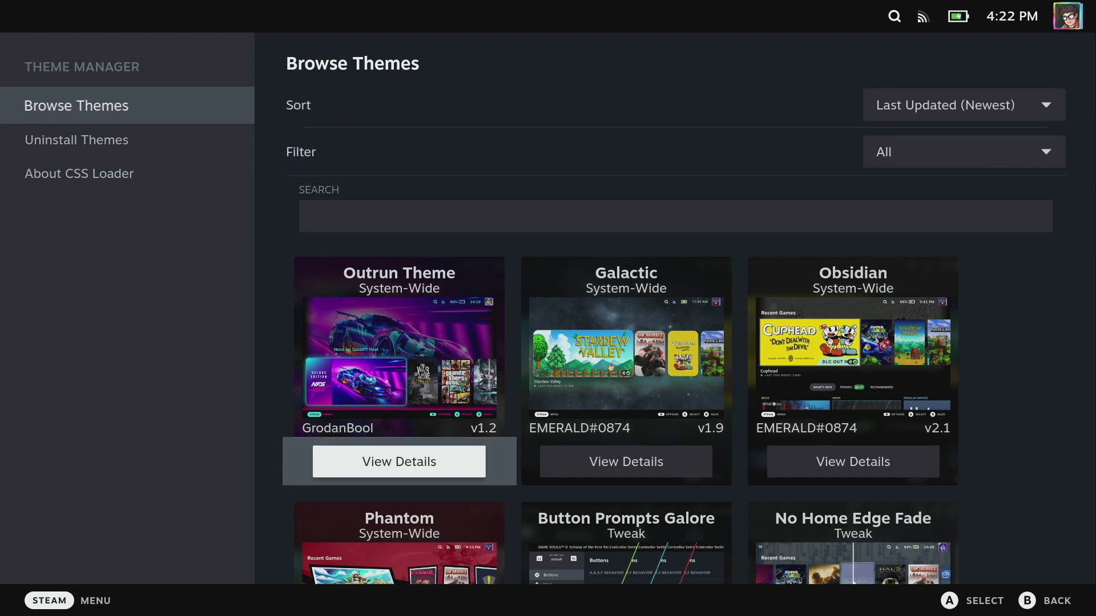
scroll(down, 3)
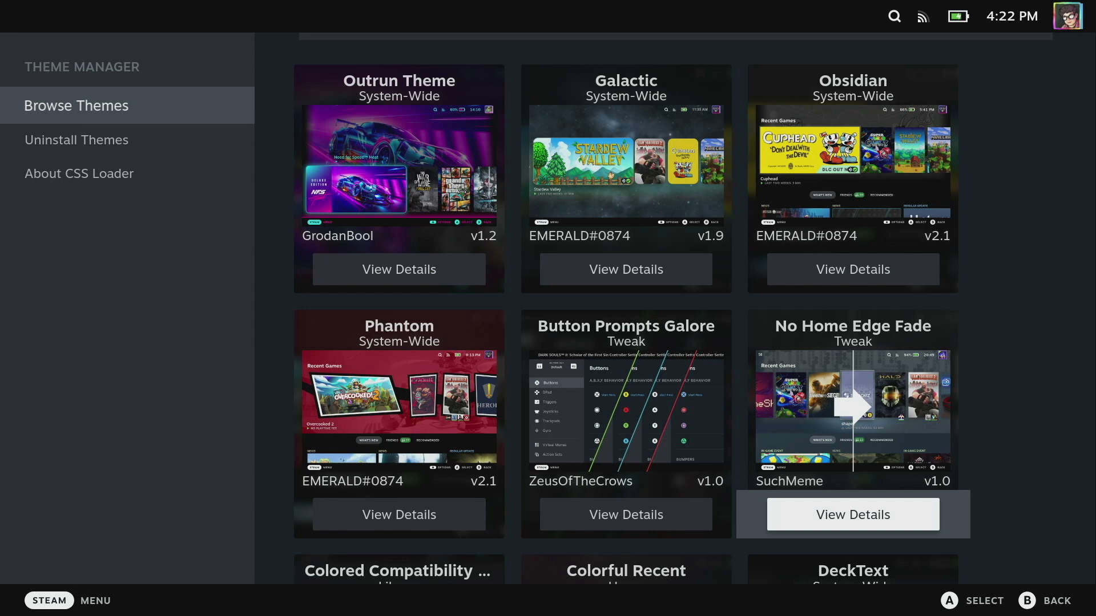
scroll(down, 3)
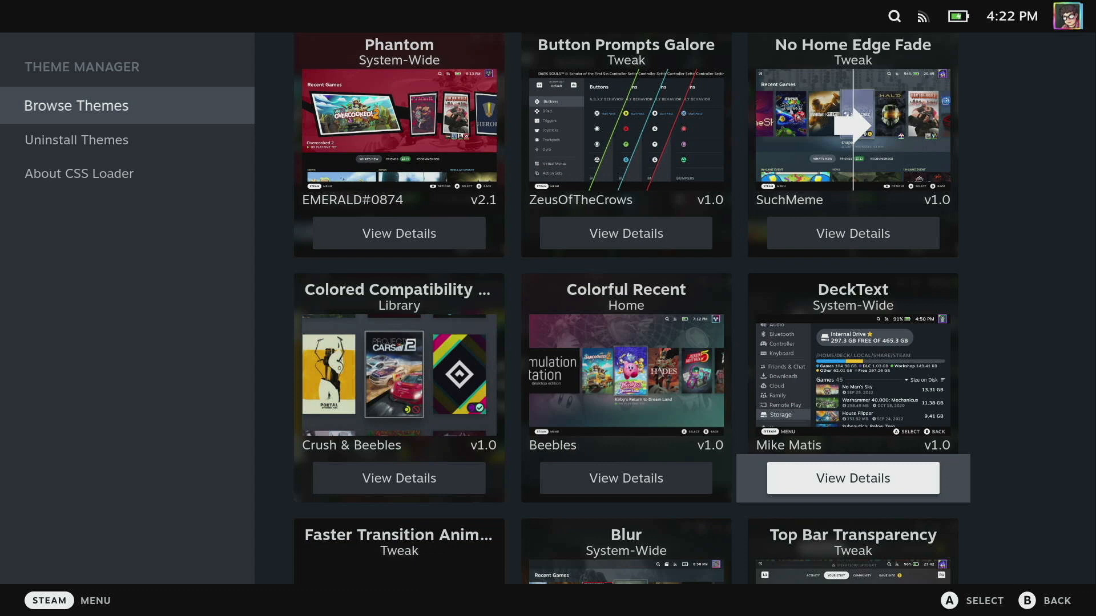
scroll(down, 3)
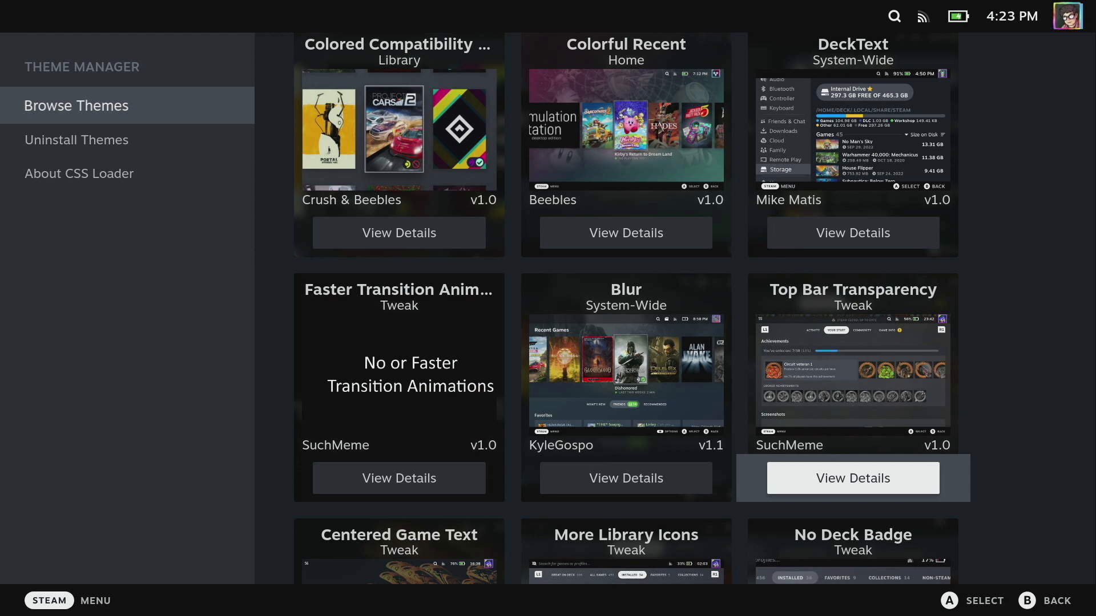
scroll(down, 3)
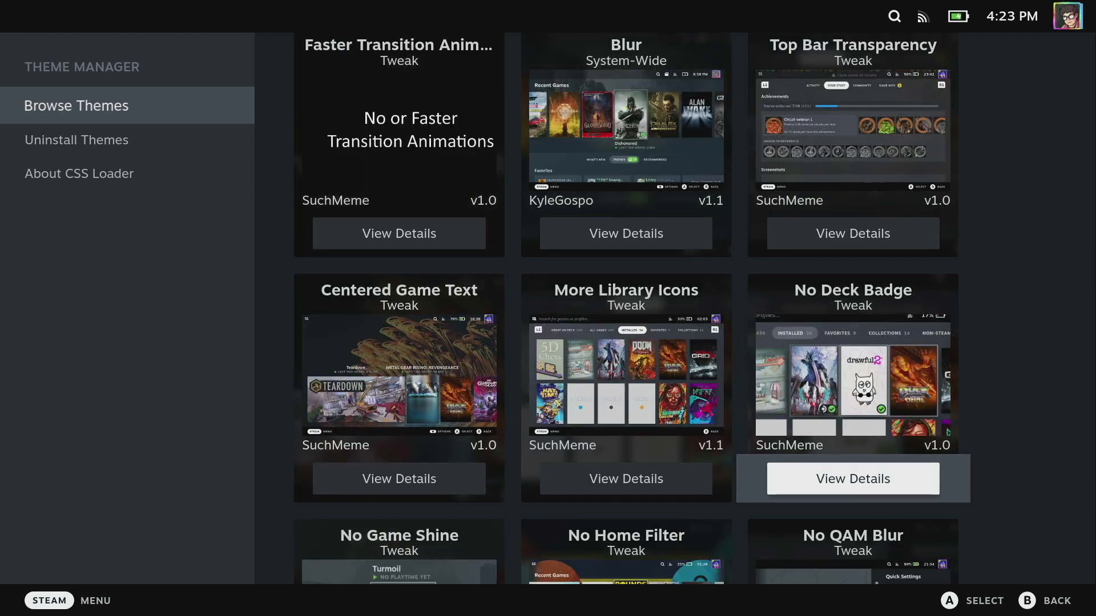
scroll(down, 3)
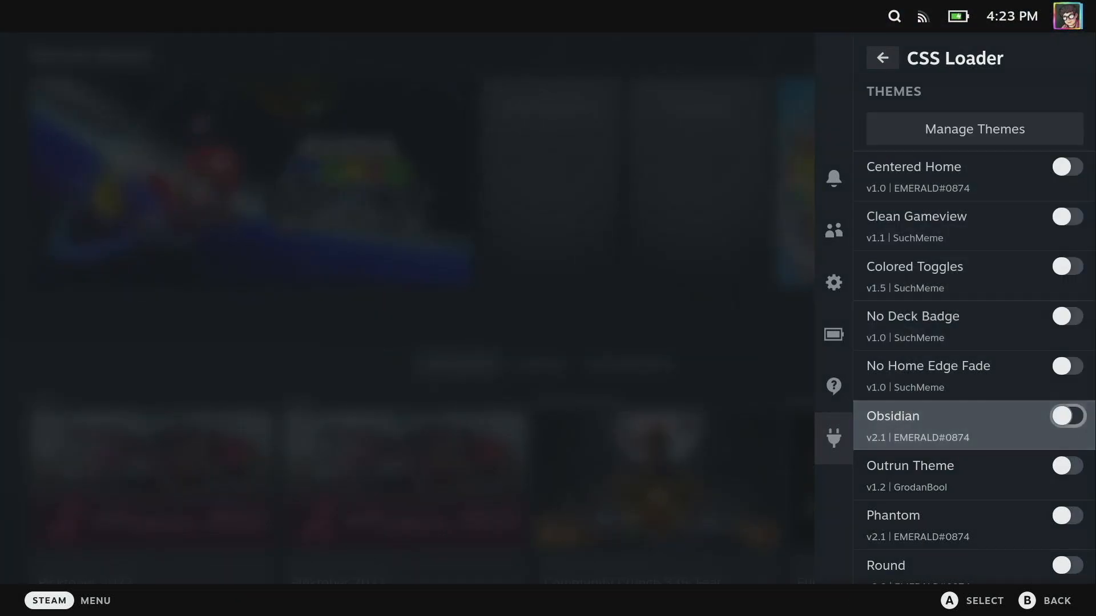
Step: Toggle Obsidian on in CSS Loader and keep its Main Color as Black
click(1065, 415)
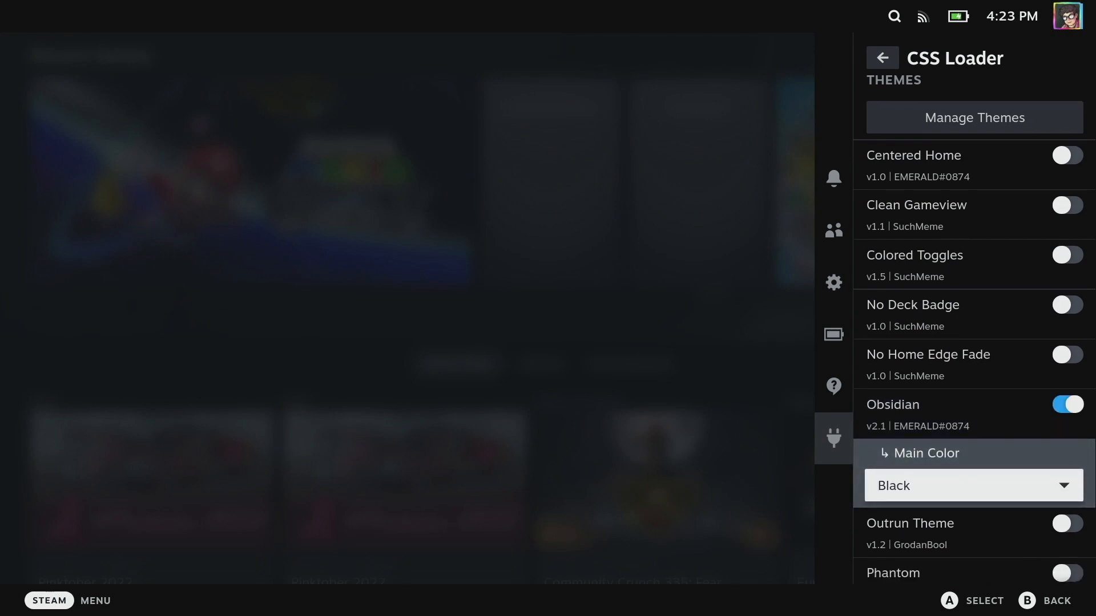
click(971, 485)
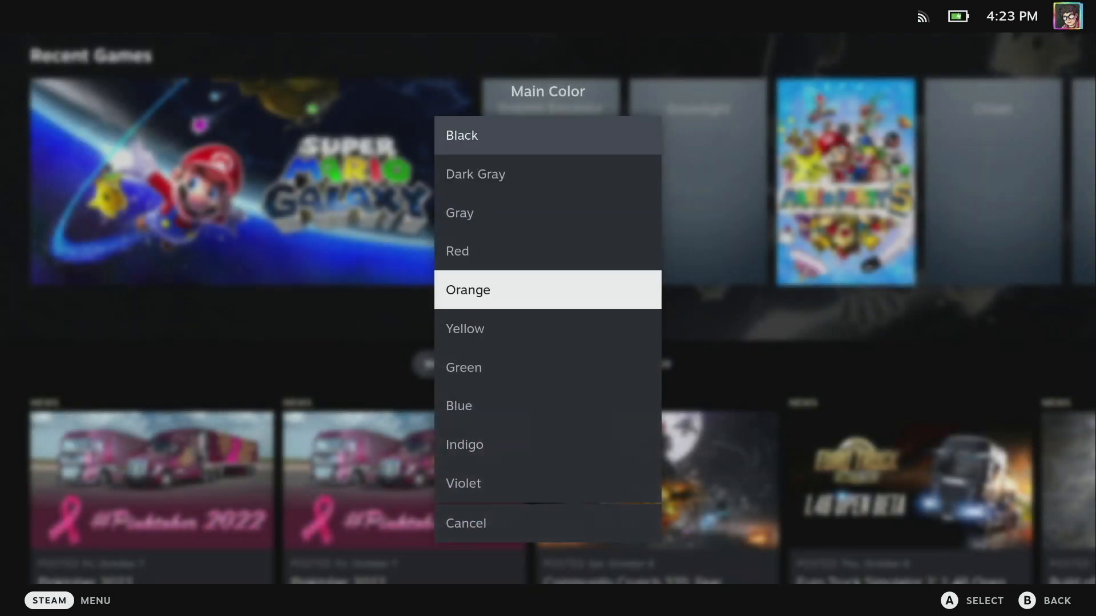
click(461, 134)
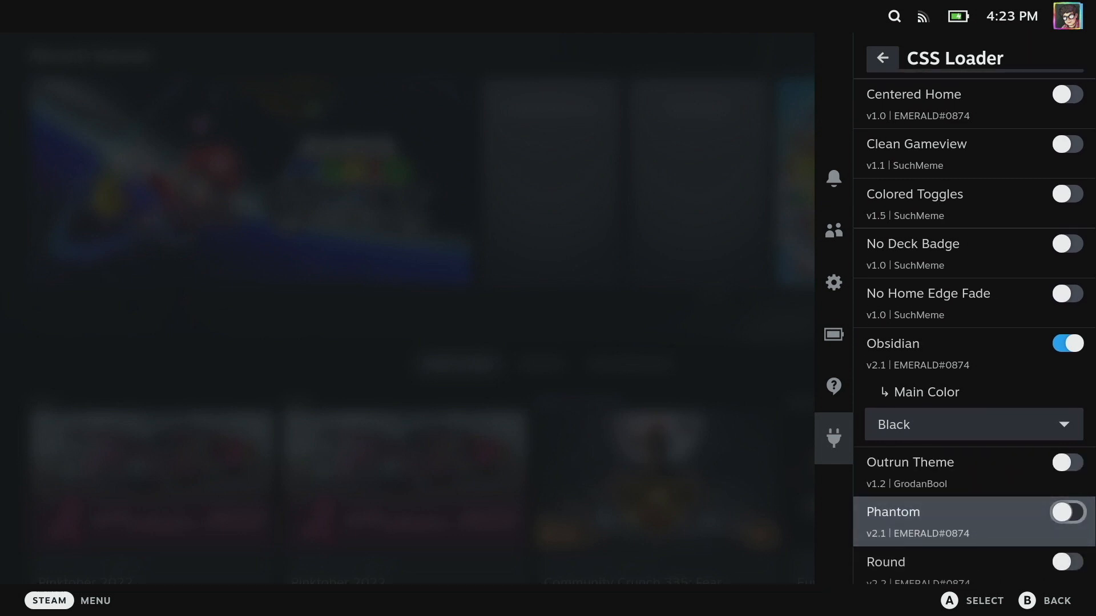
Step: Enable Phantom in CSS Loader and set its Color Choice to Red (Joker / Violet)
click(1065, 513)
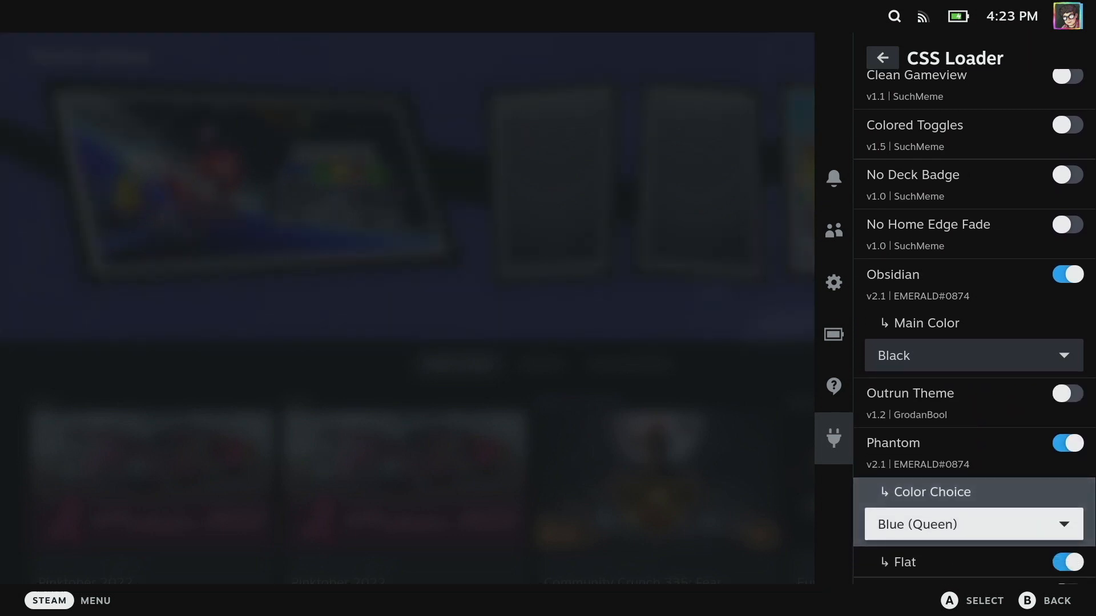
click(971, 524)
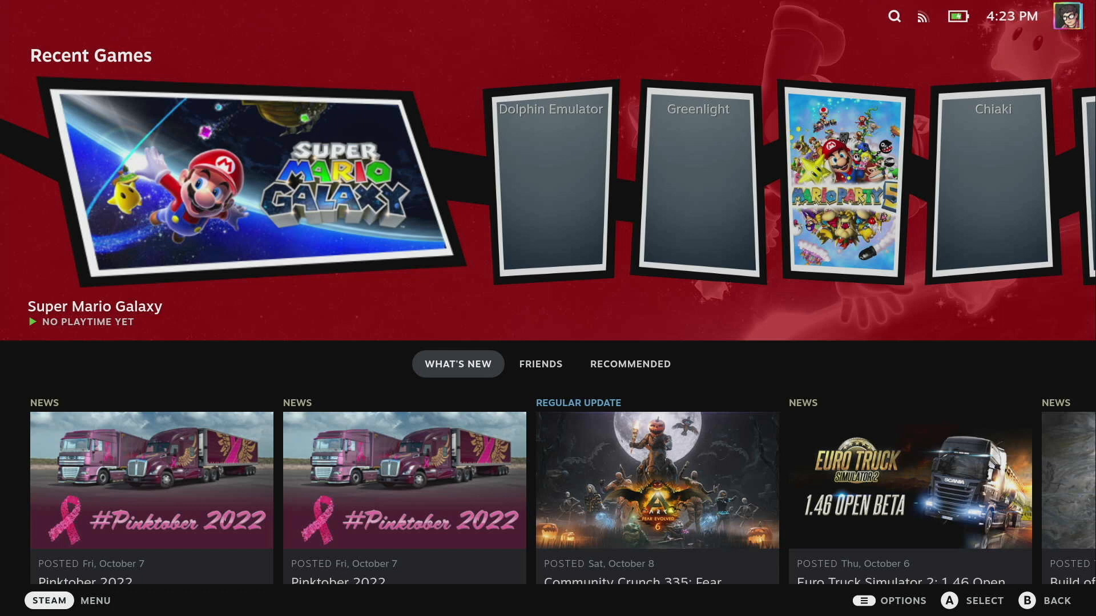
scroll(right, 3)
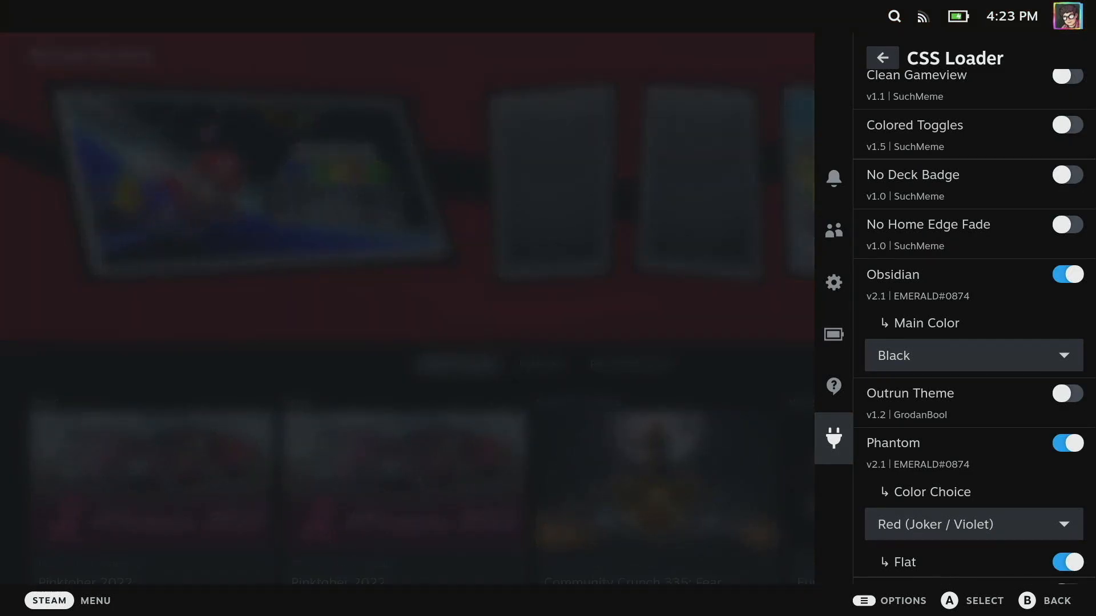
Step: Preview the red Phantom home screen, then bring the theme list back
click(882, 57)
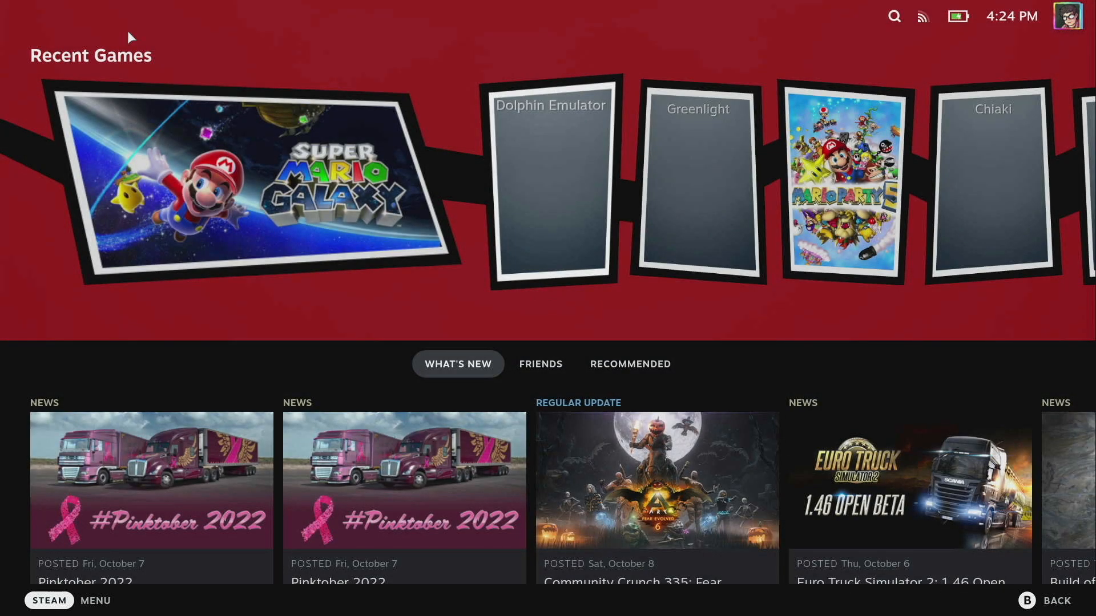
click(833, 438)
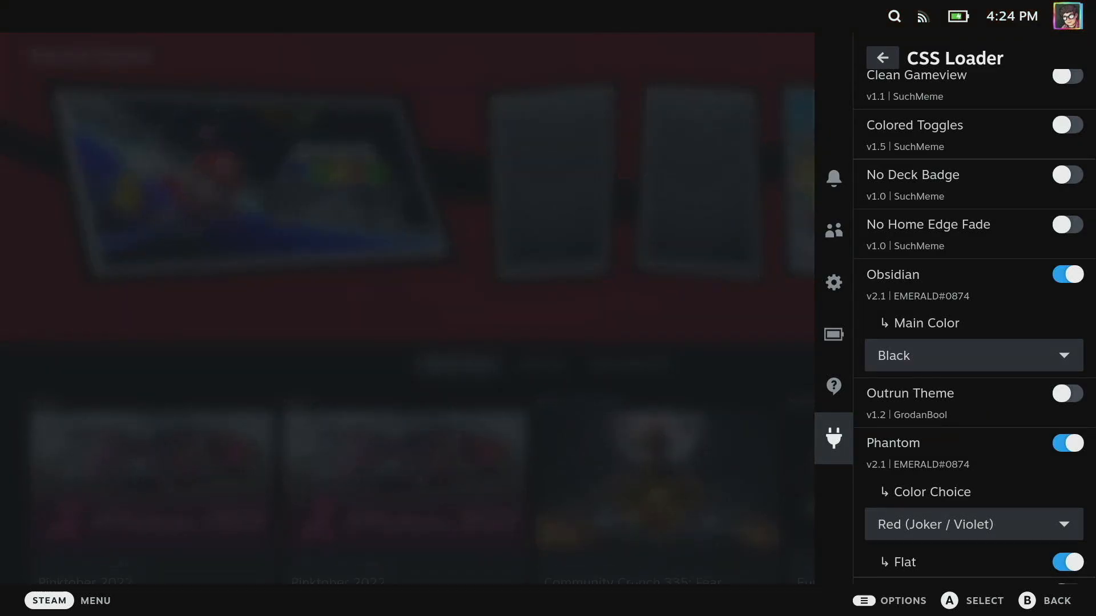
scroll(down, 3)
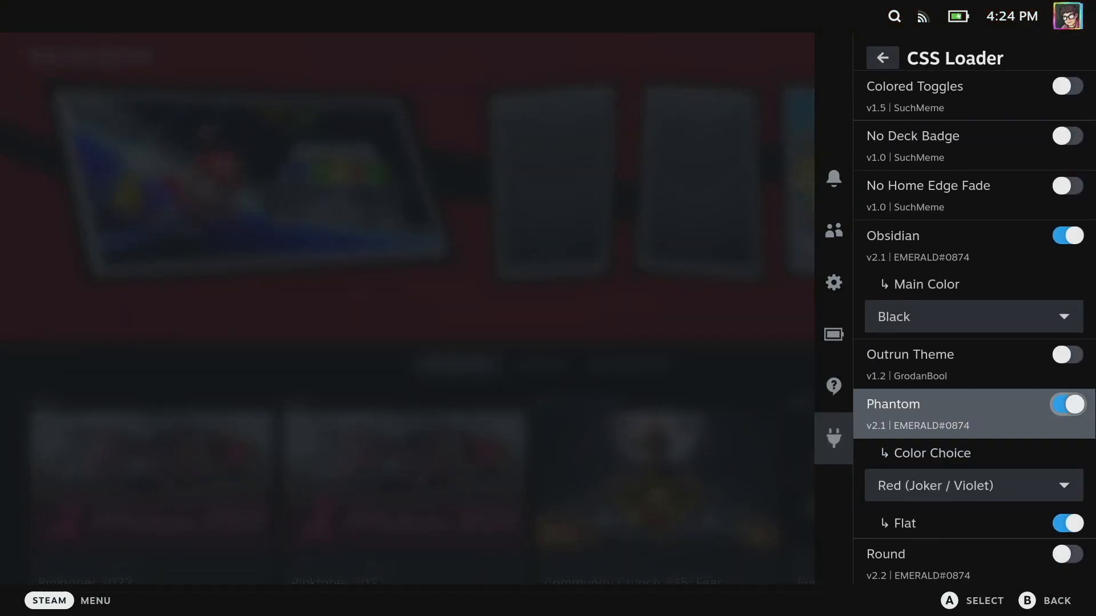
scroll(up, 3)
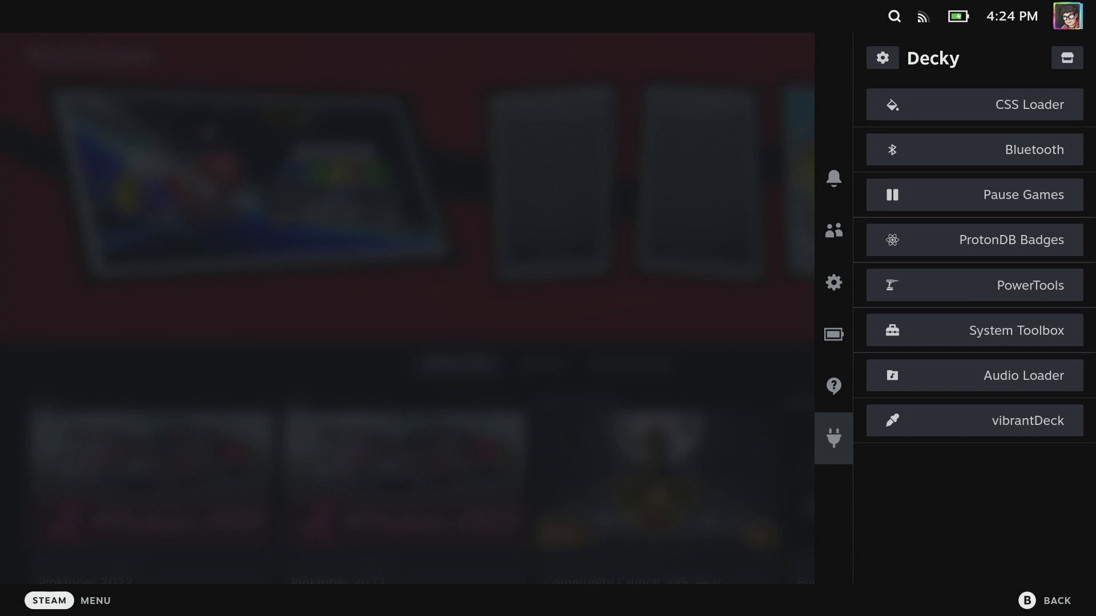
mouse_move(973, 375)
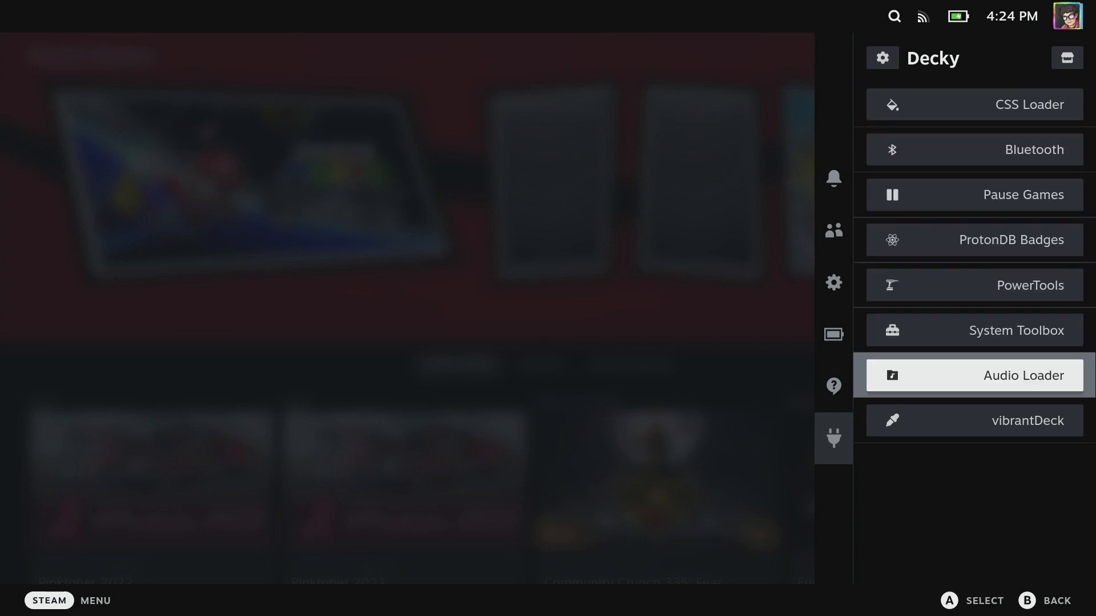
Step: Open Audio Loader's settings and press Manage Packs to reach Browse Packs
click(972, 375)
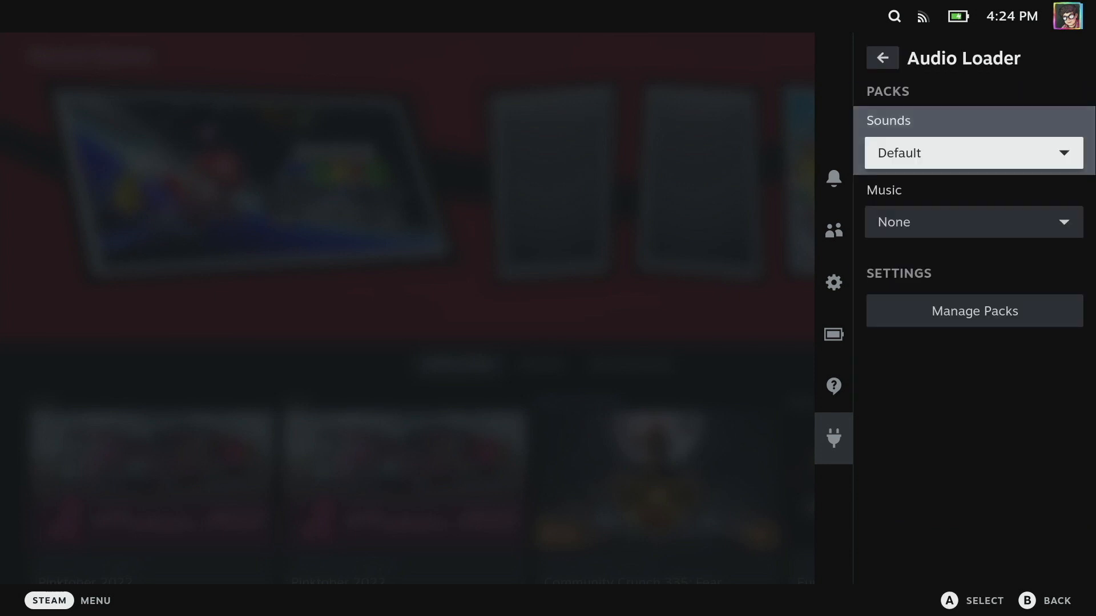
click(972, 310)
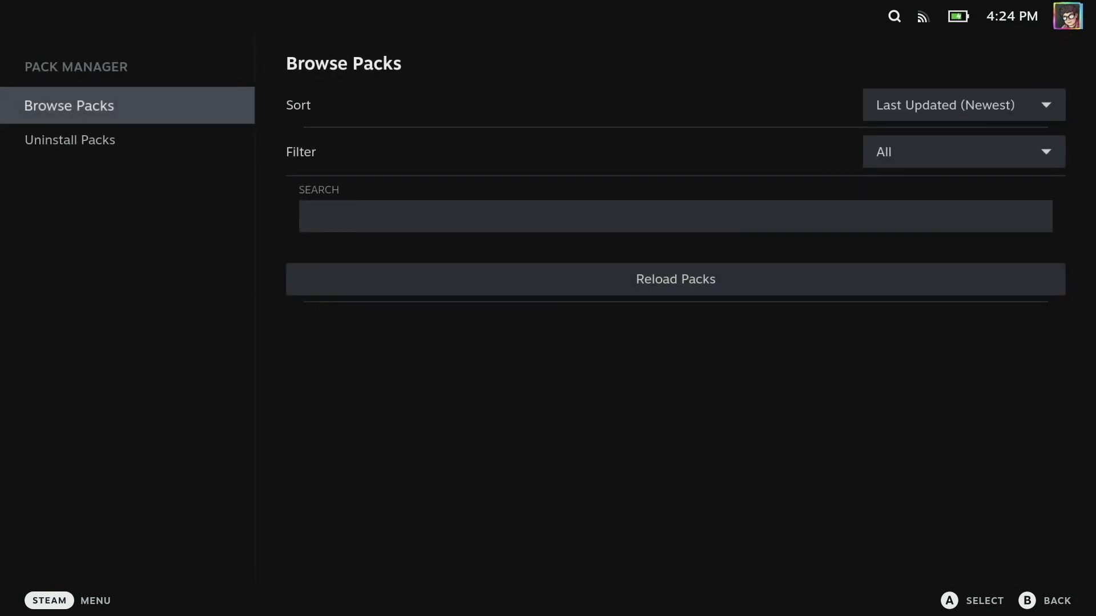
Step: Reload the audio packs and scroll through the Browse Packs list to Persona 5
click(675, 279)
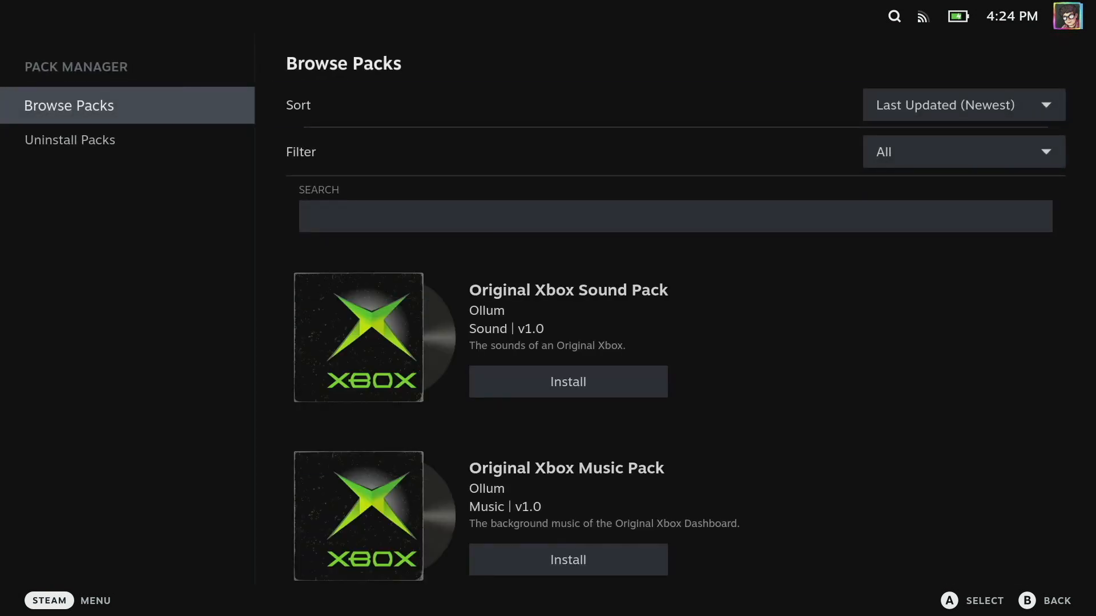
mouse_move(567, 382)
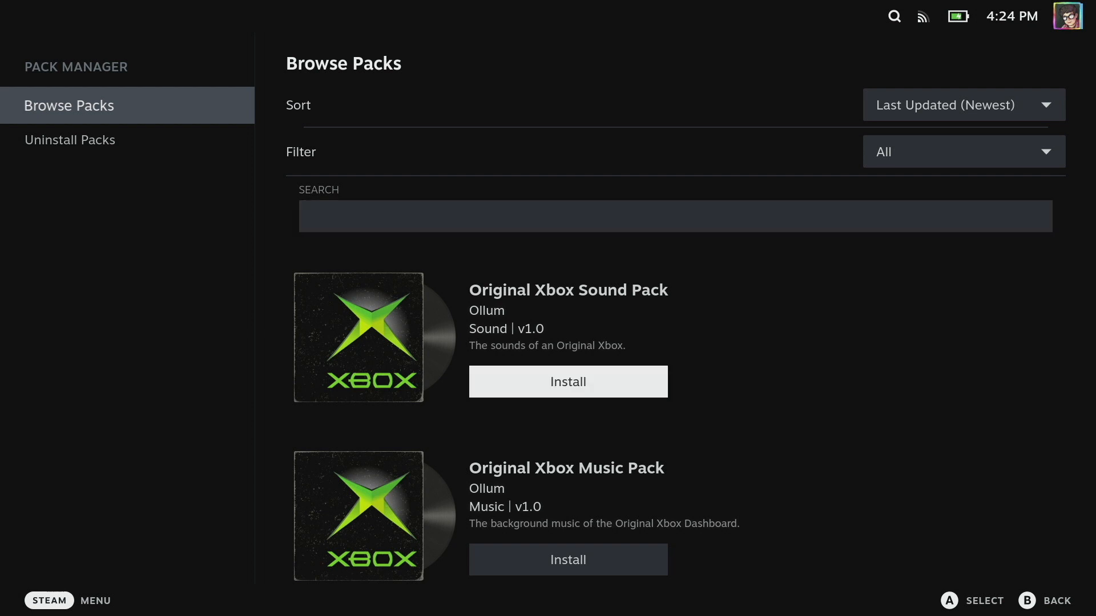
scroll(down, 3)
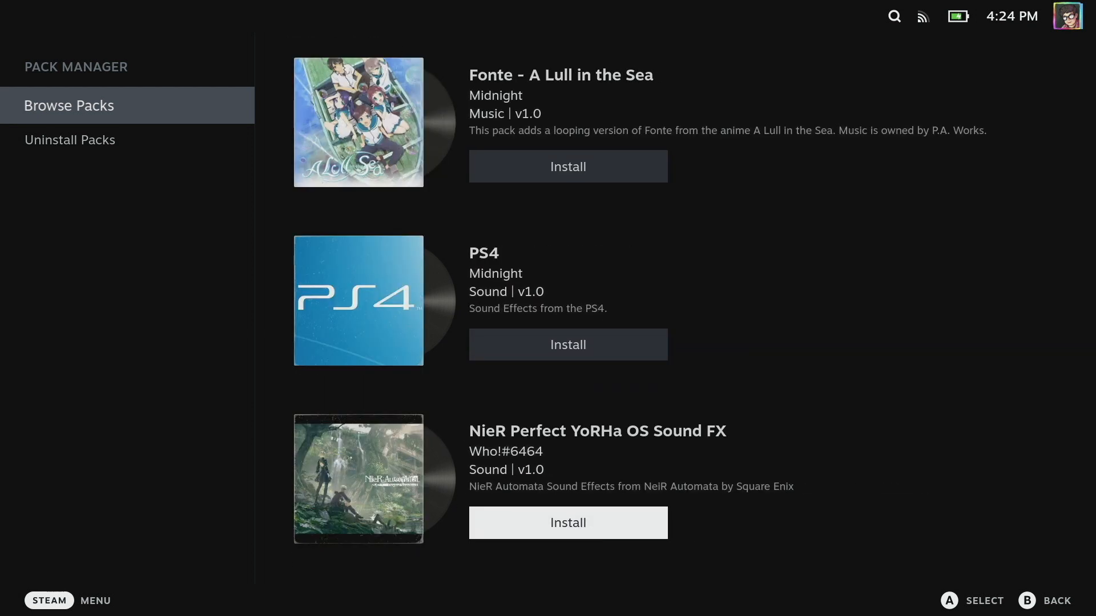
scroll(down, 3)
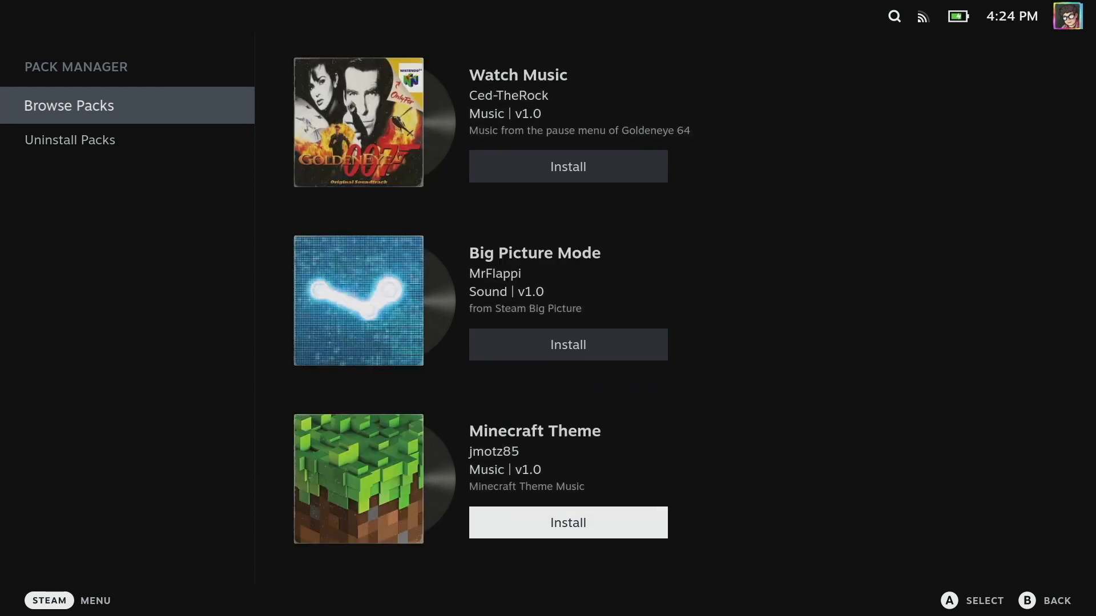
scroll(down, 3)
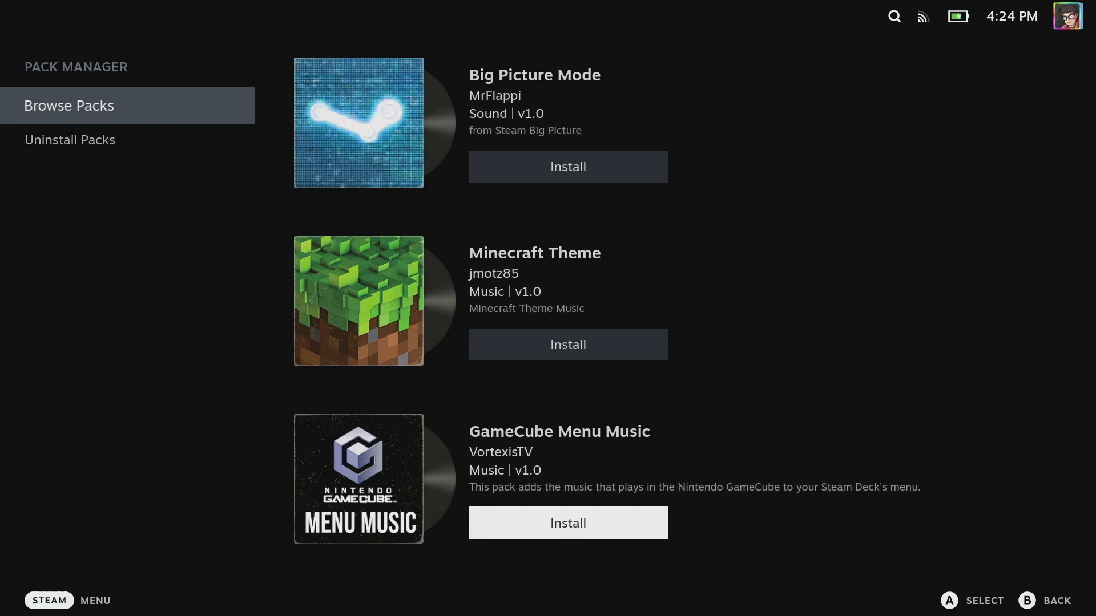
scroll(down, 3)
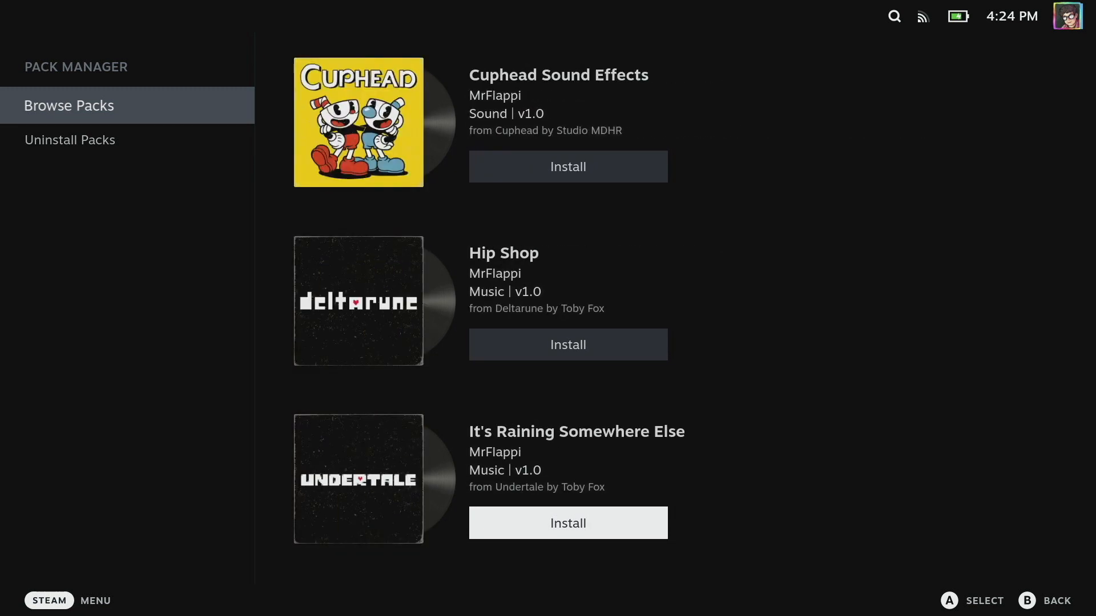
scroll(down, 3)
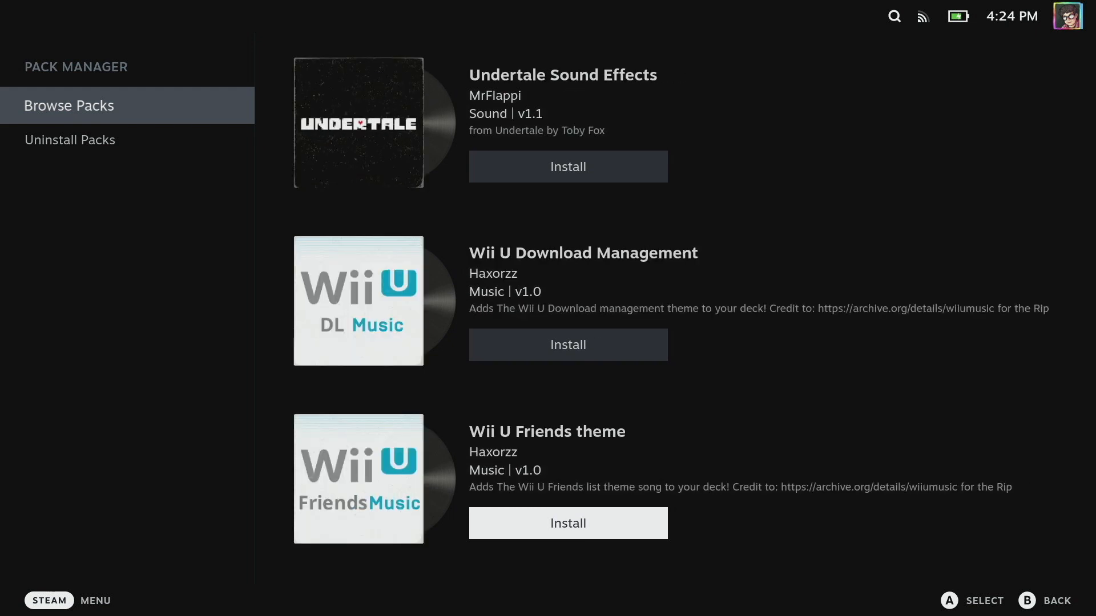
scroll(down, 3)
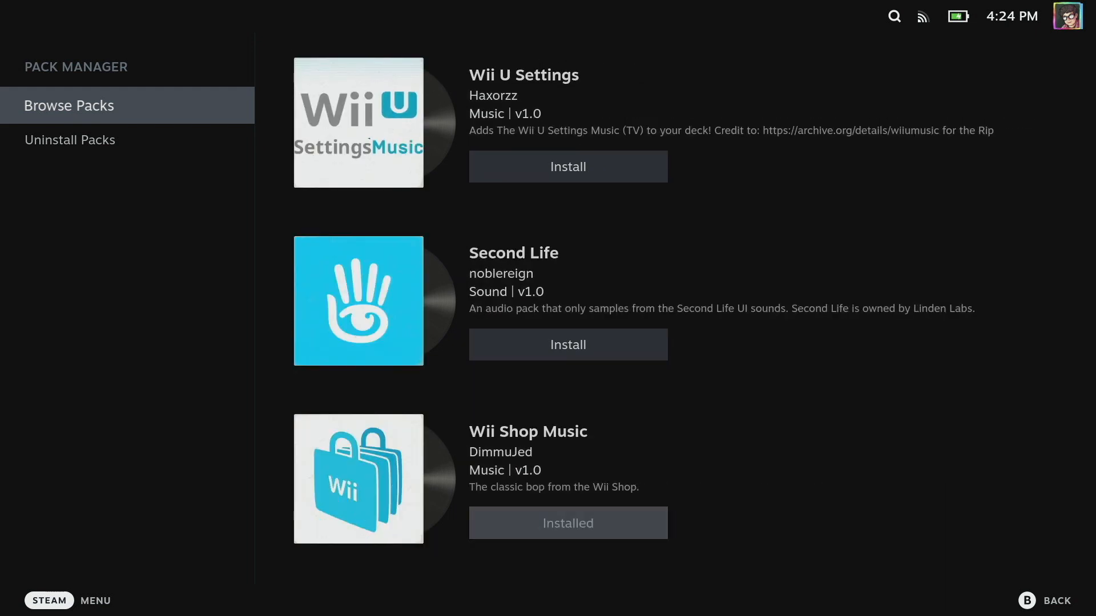
scroll(down, 3)
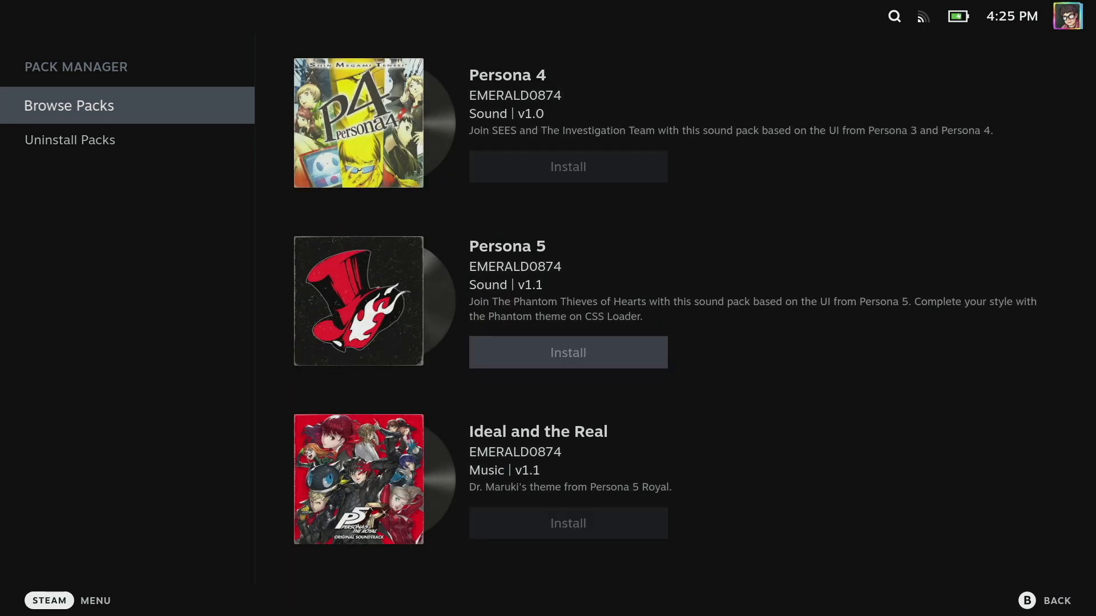
Step: Install the Persona 5 sound pack
click(567, 352)
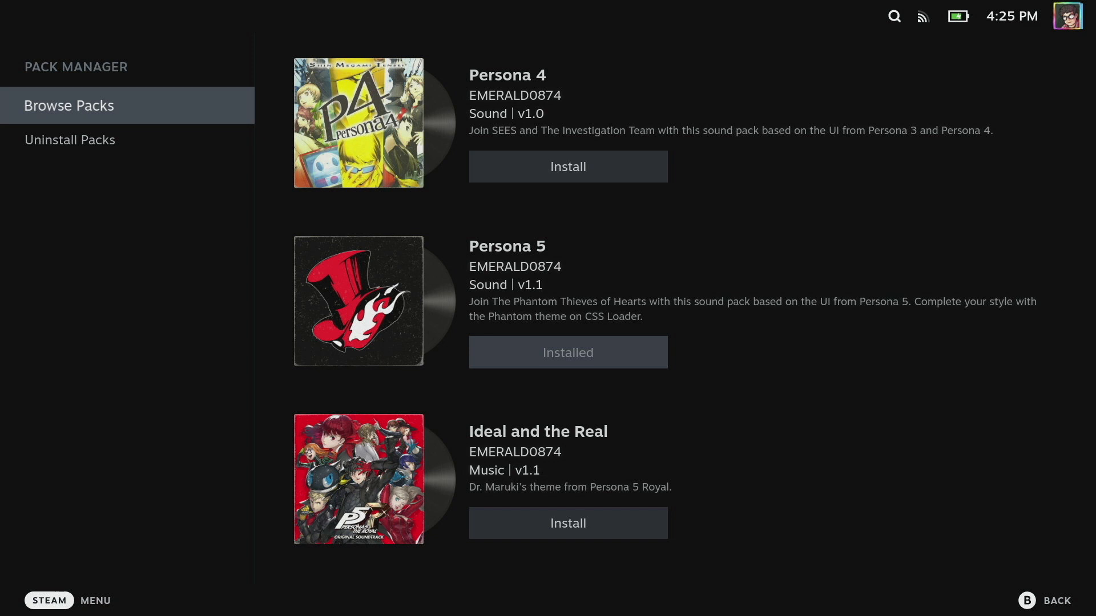
scroll(down, 3)
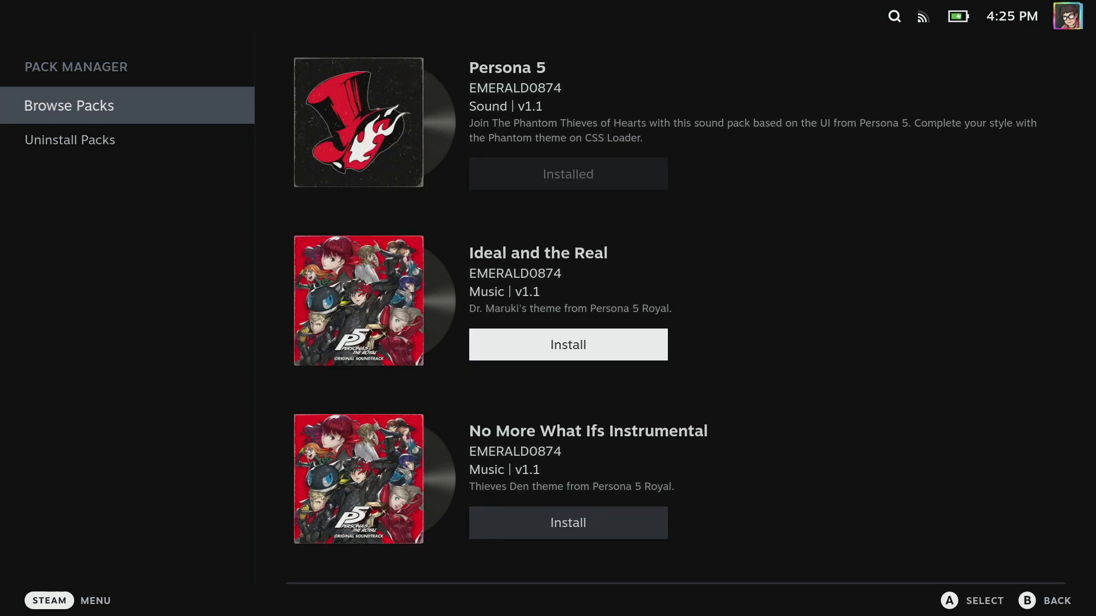
scroll(down, 3)
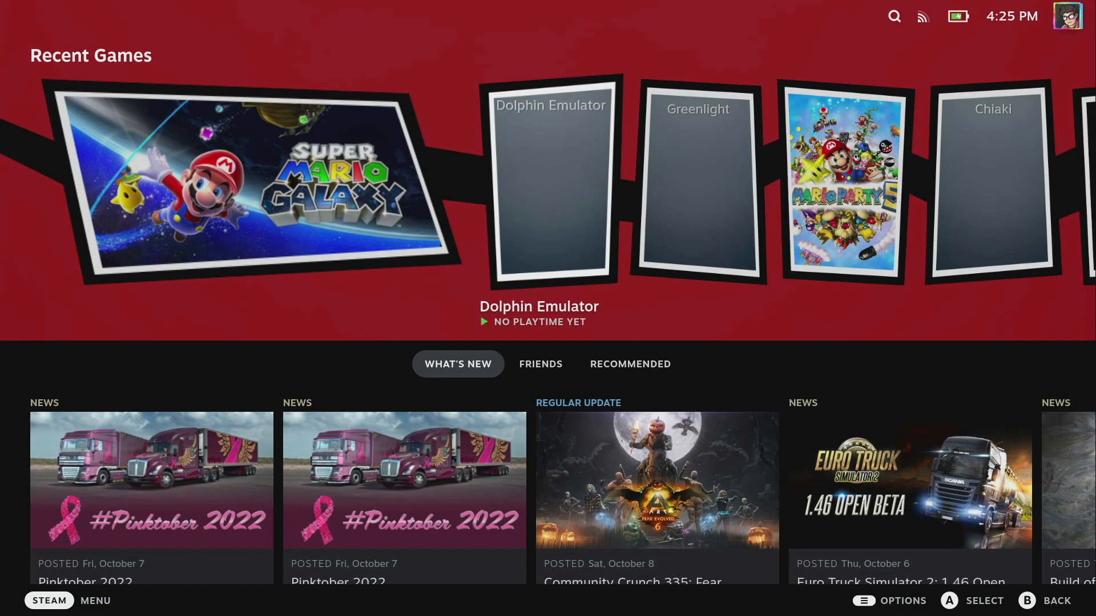
Step: Pick Wii Shop Music in Audio Loader's Music dropdown, then view the sound pack choices
click(834, 439)
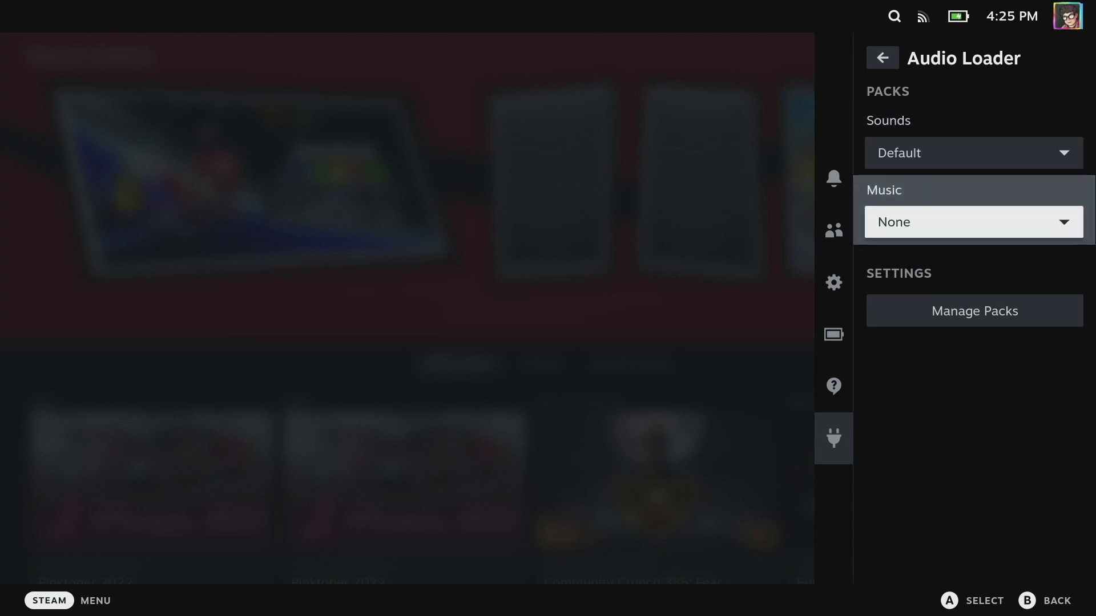
click(972, 221)
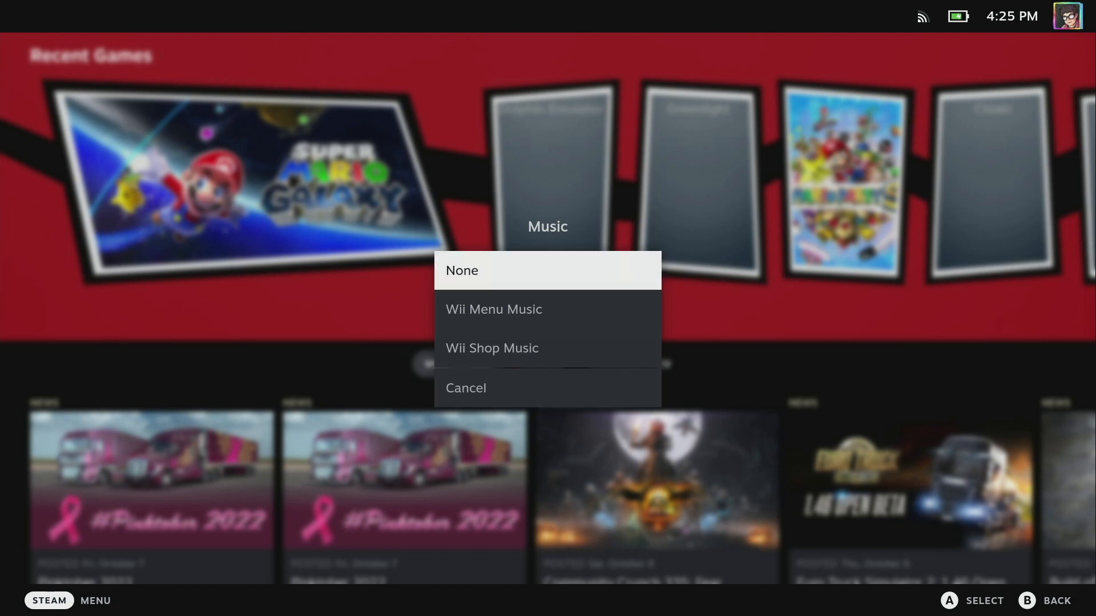
click(491, 348)
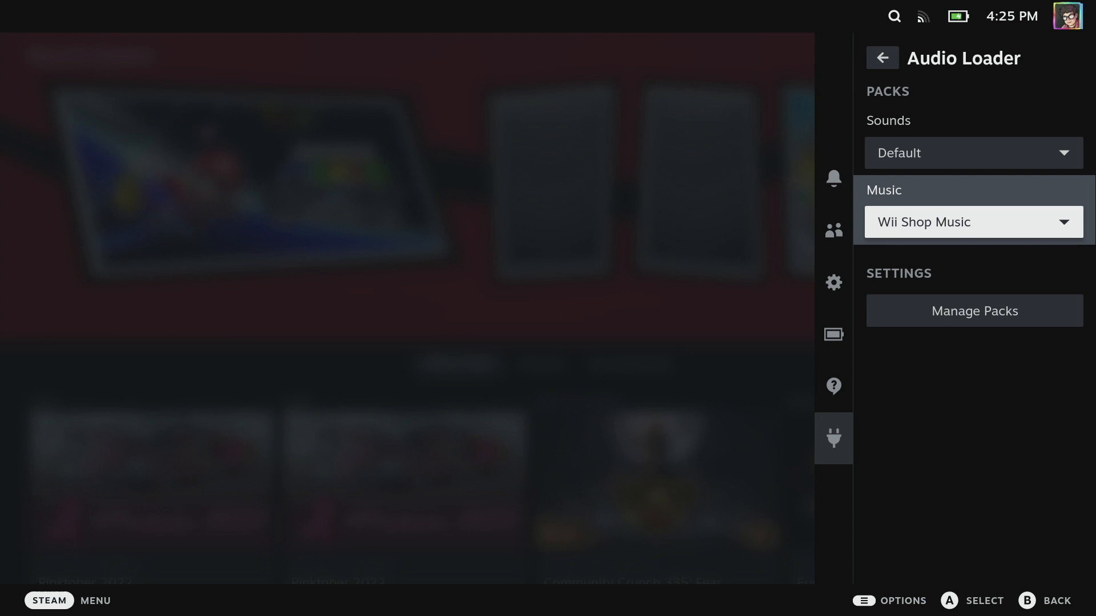
click(972, 222)
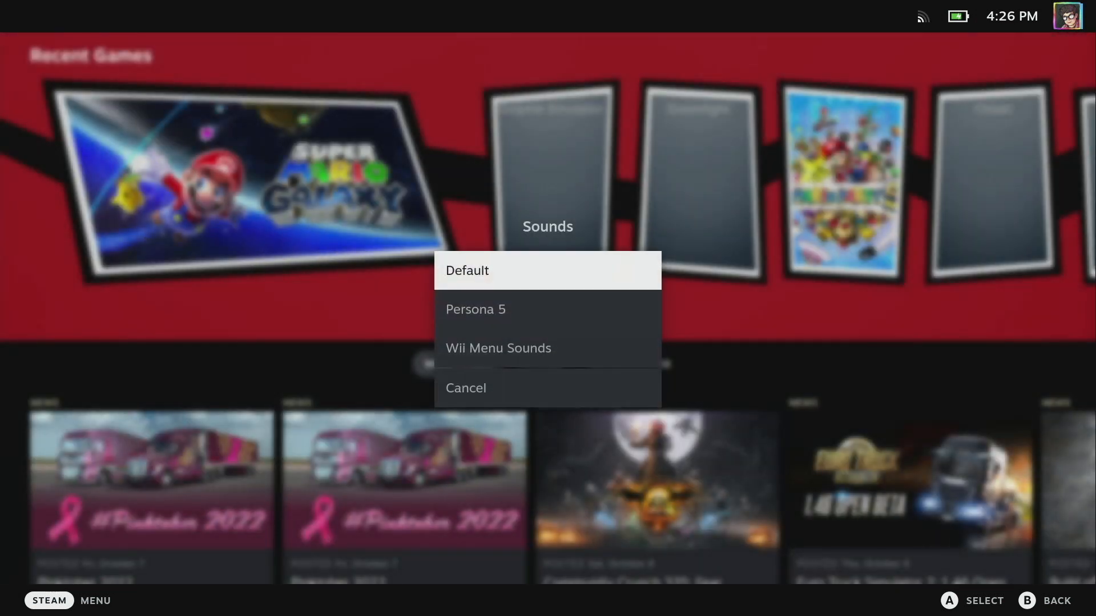
Step: Apply the Persona 5 sound pack with music on None, then browse the home shelf
click(475, 309)
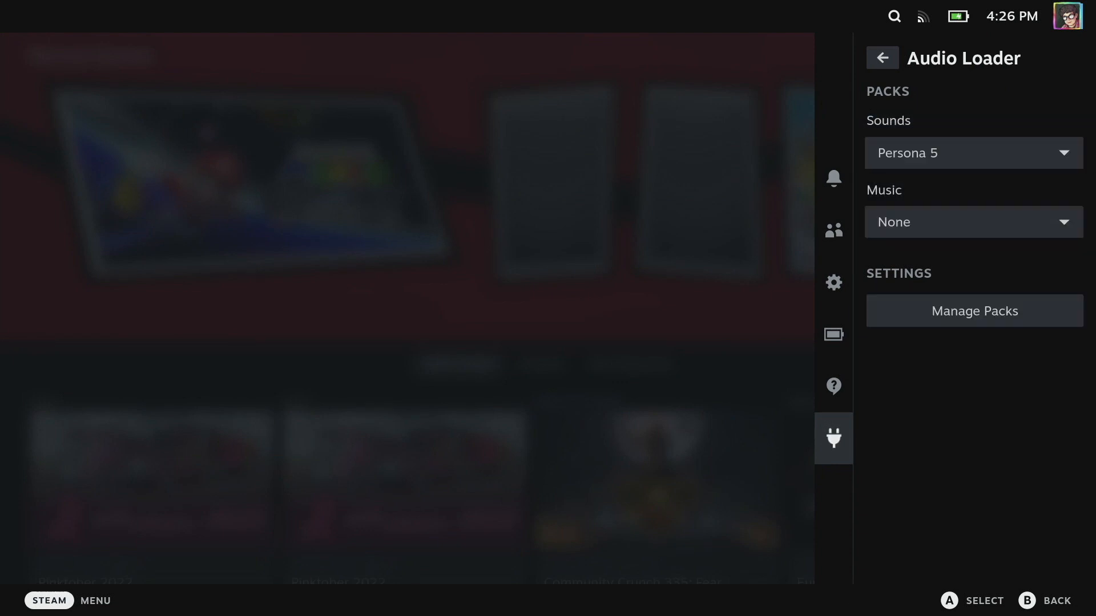
click(833, 283)
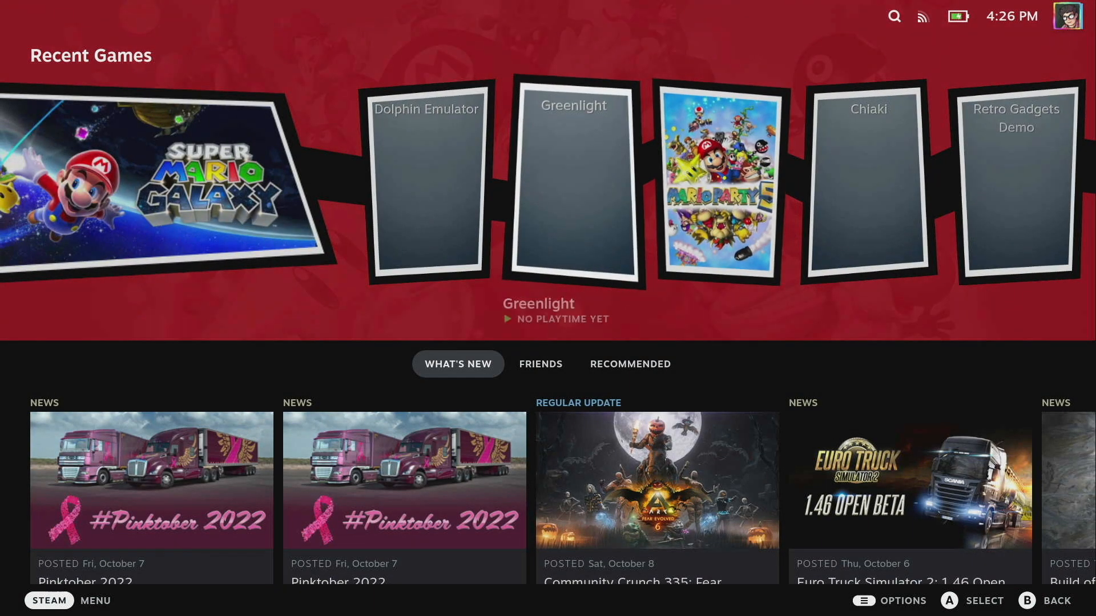
scroll(down, 3)
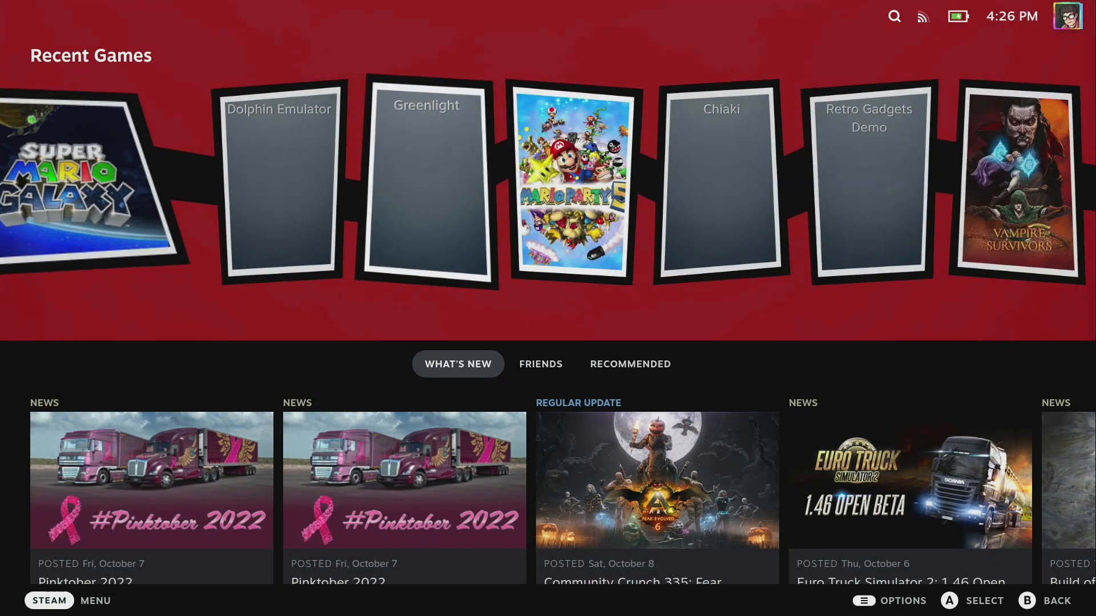
scroll(right, 3)
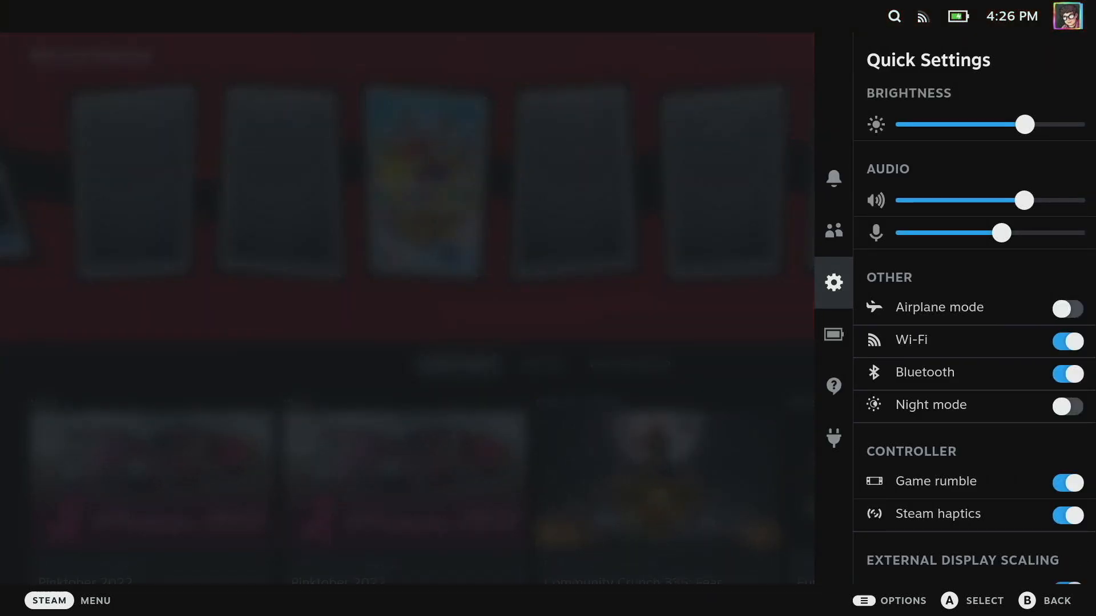
Step: Back out of Audio Loader to the Decky list and select CSS Loader
click(833, 439)
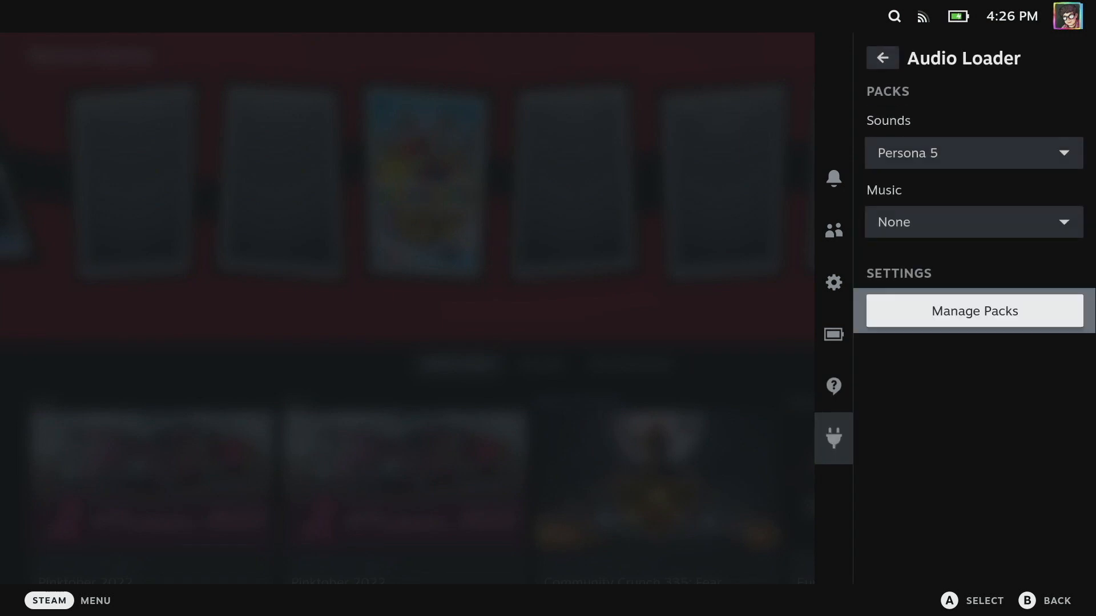
click(970, 152)
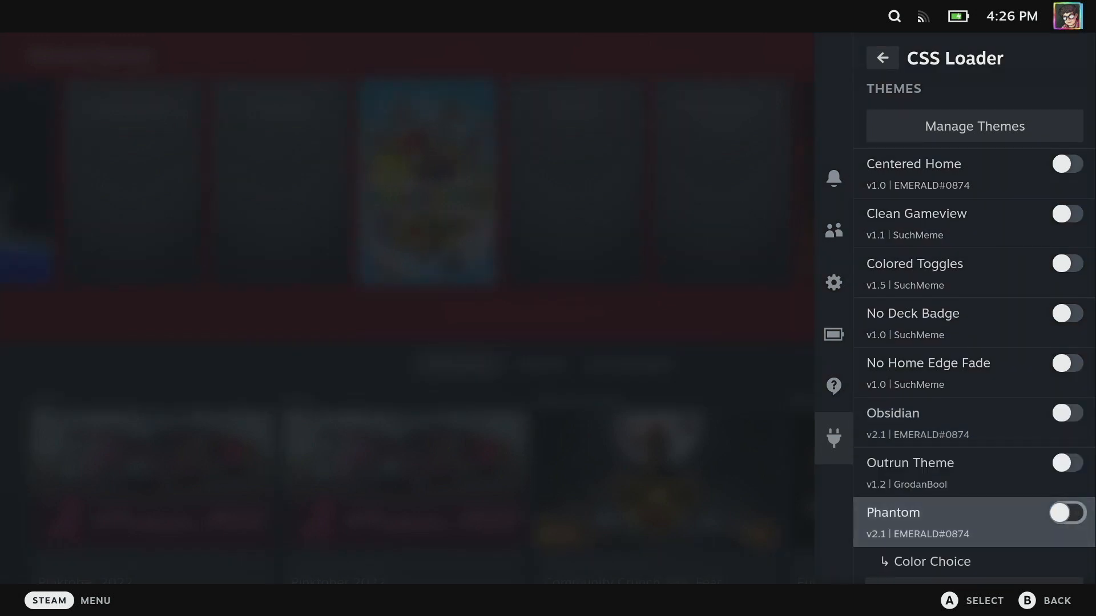
Step: Enable the Outrun and Centered Home themes and choose how the home header is hidden
click(1065, 463)
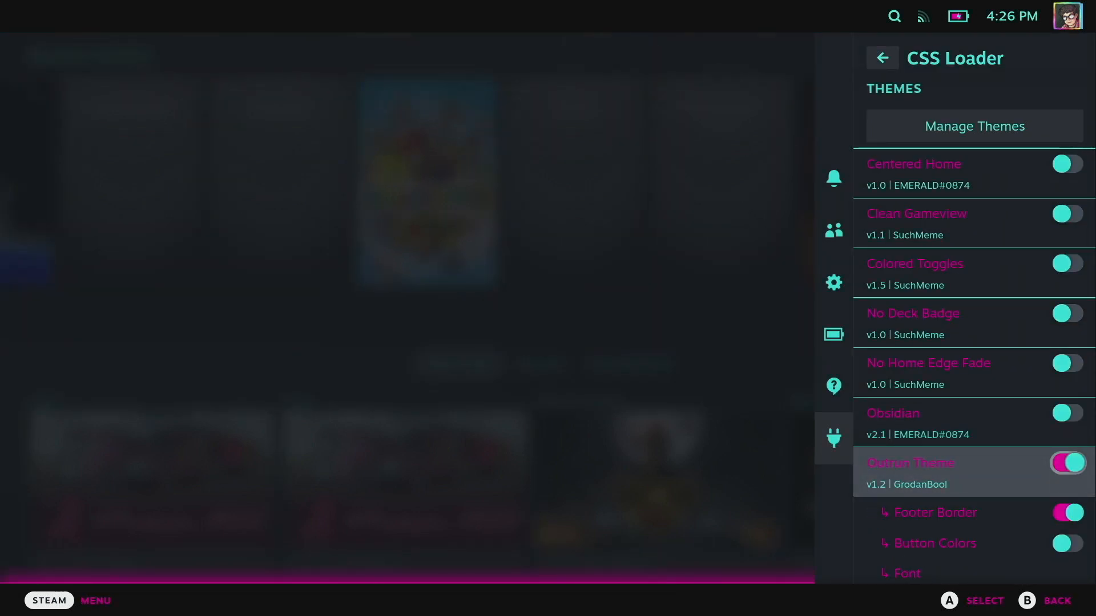
scroll(down, 3)
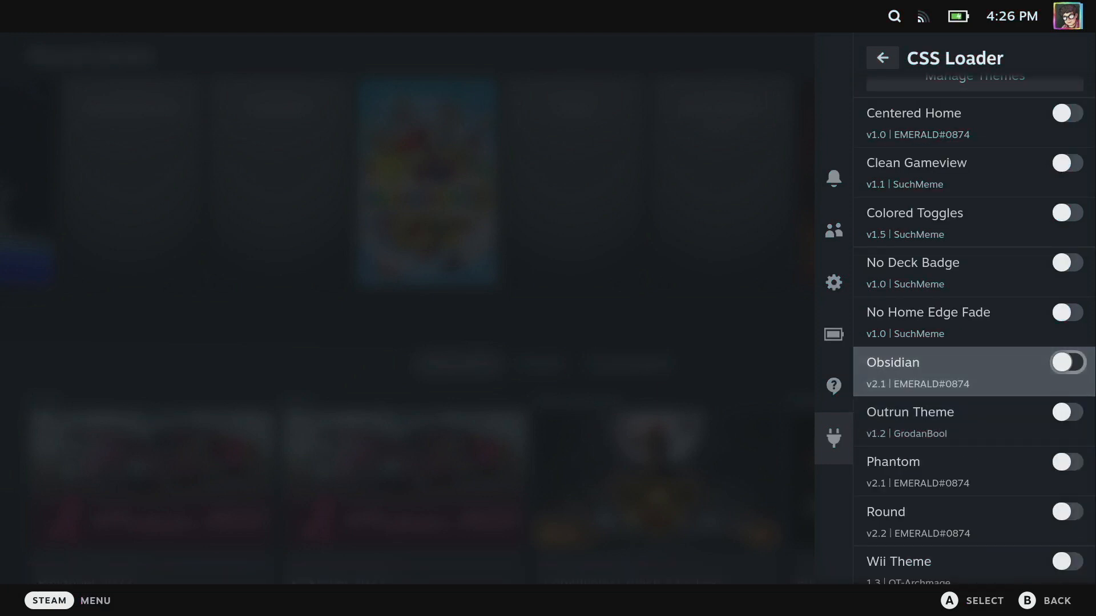
scroll(up, 3)
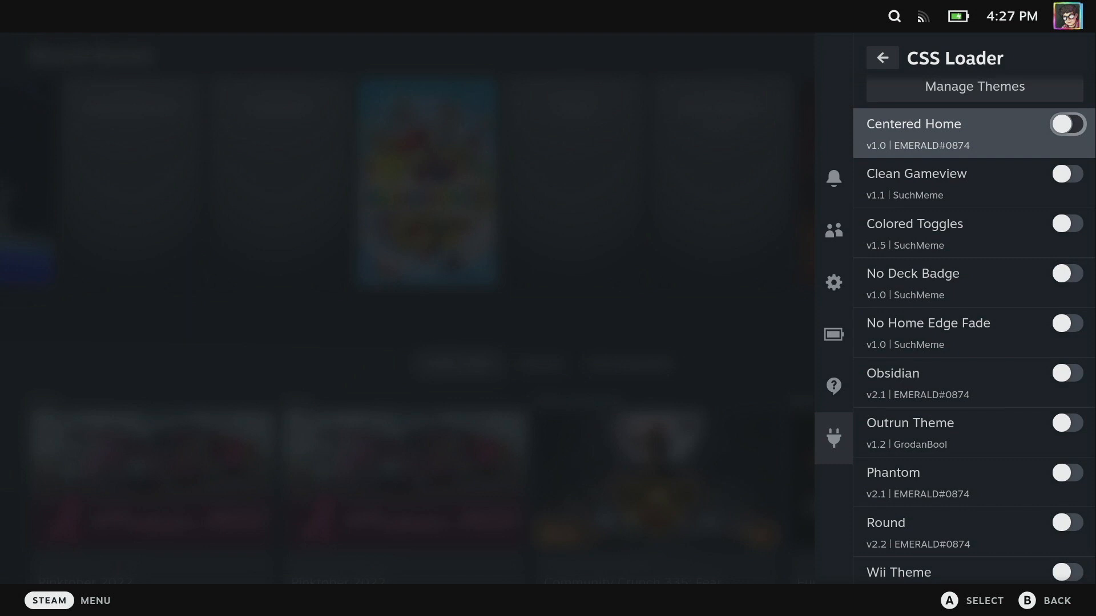
click(1065, 123)
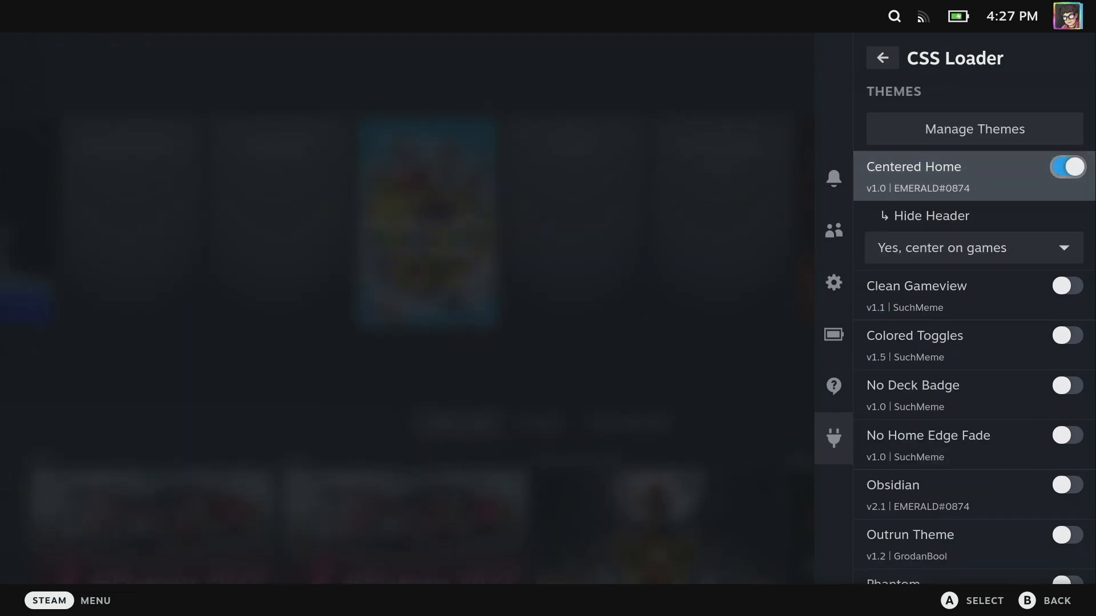
click(971, 247)
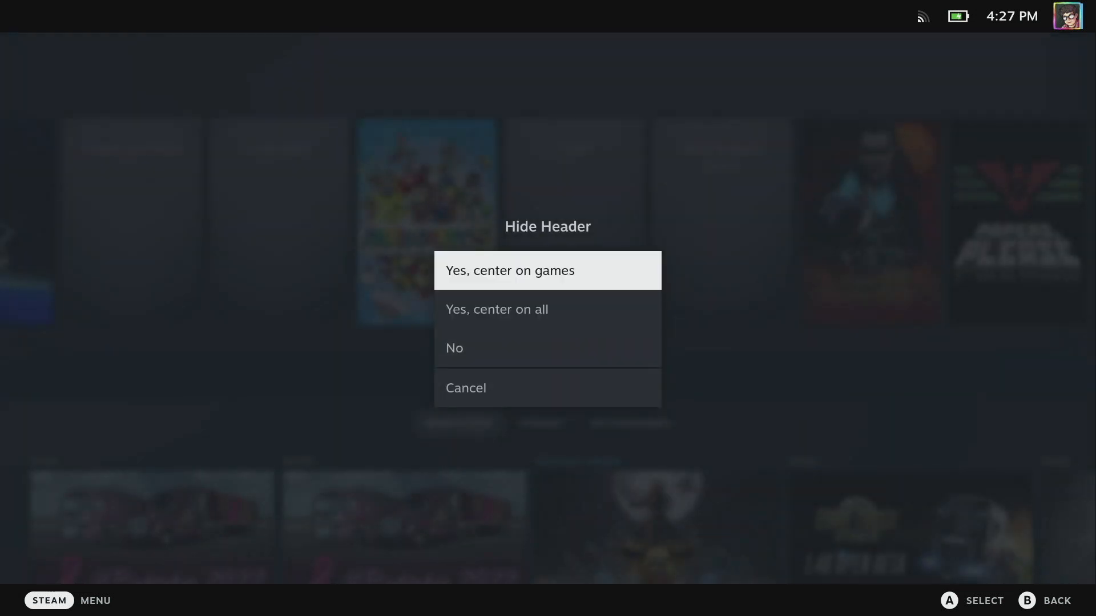
click(547, 270)
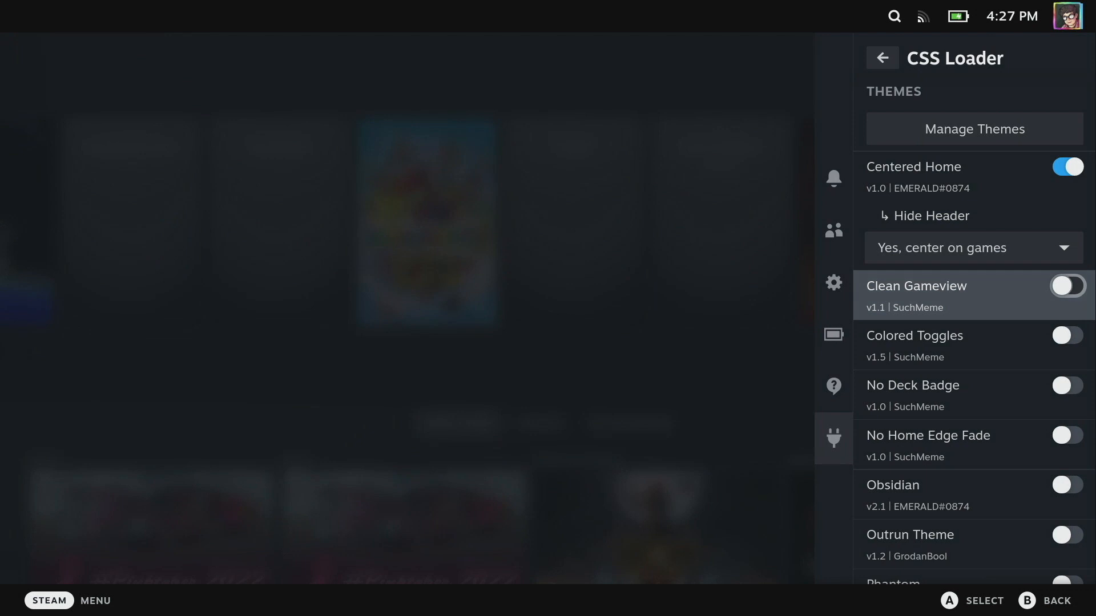
Step: Enable No Deck Badge with its No Badges option, then close the theme settings
click(1065, 385)
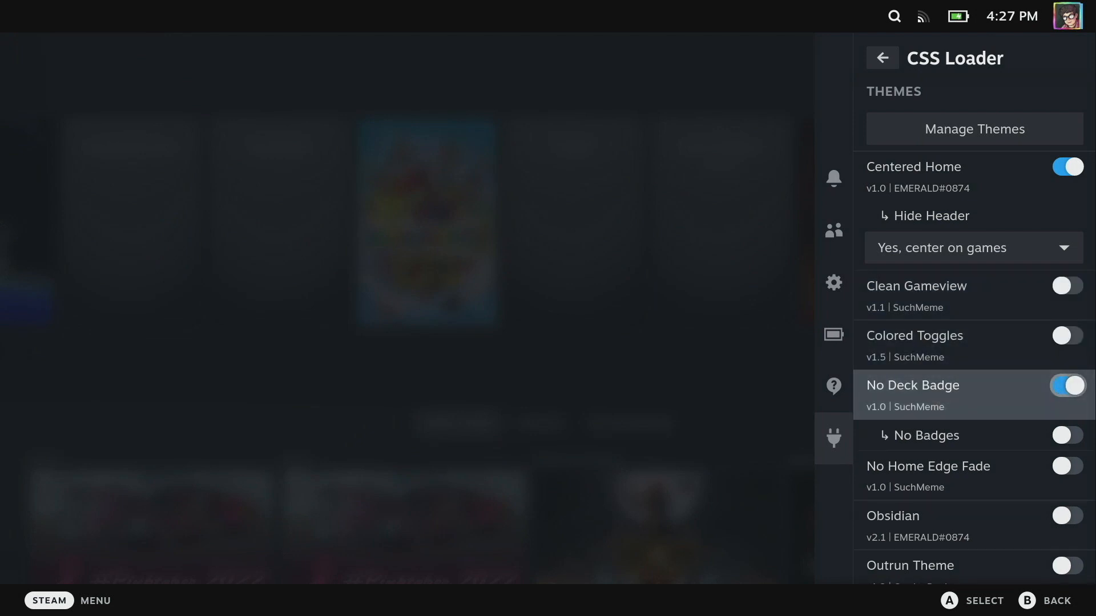
click(1066, 435)
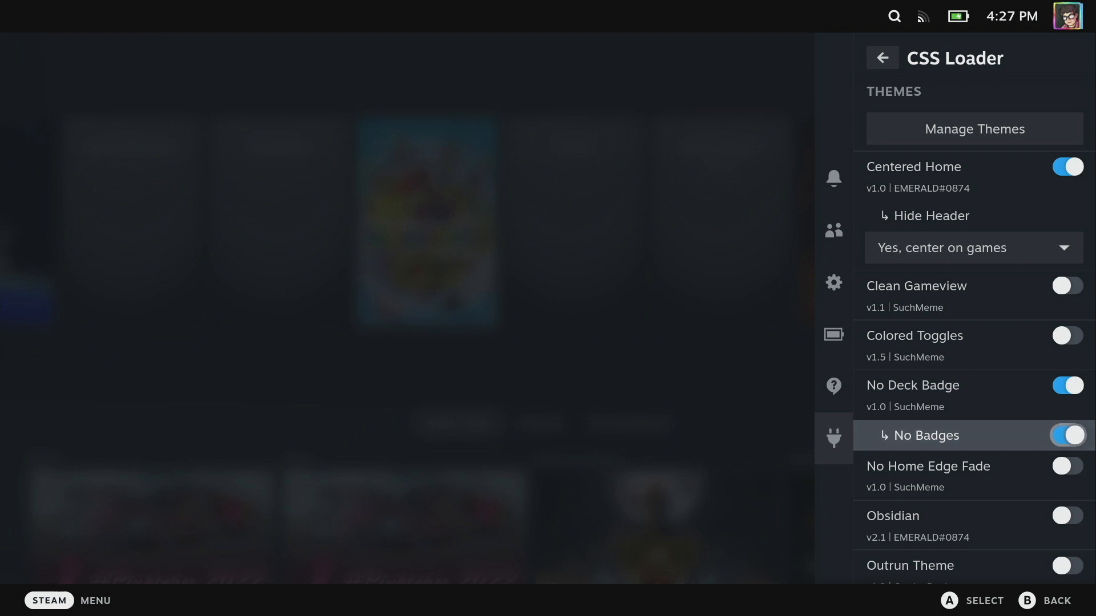
scroll(down, 3)
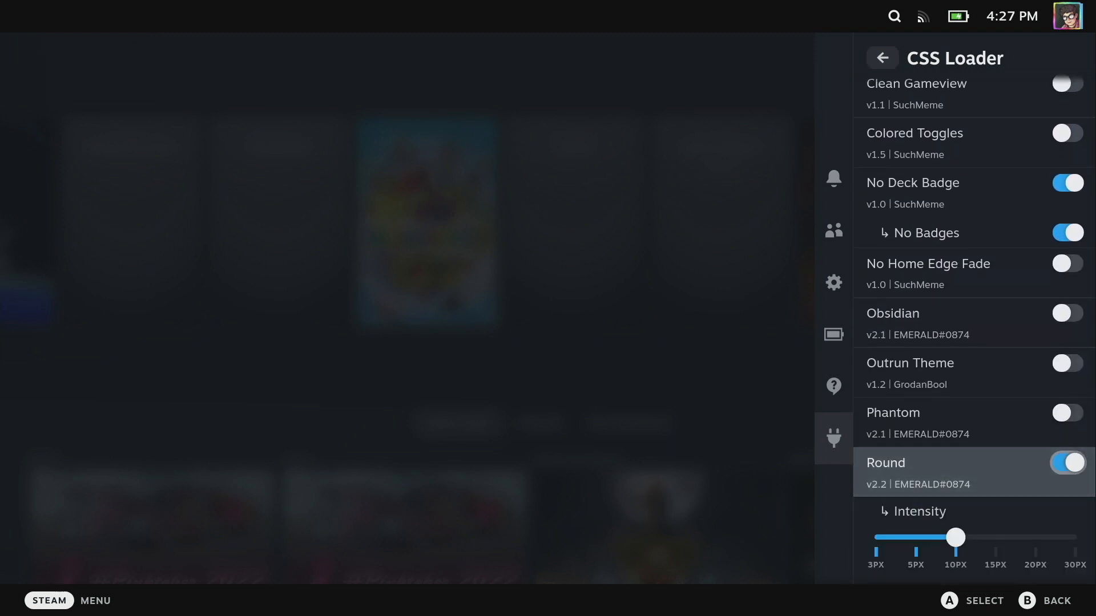
scroll(down, 3)
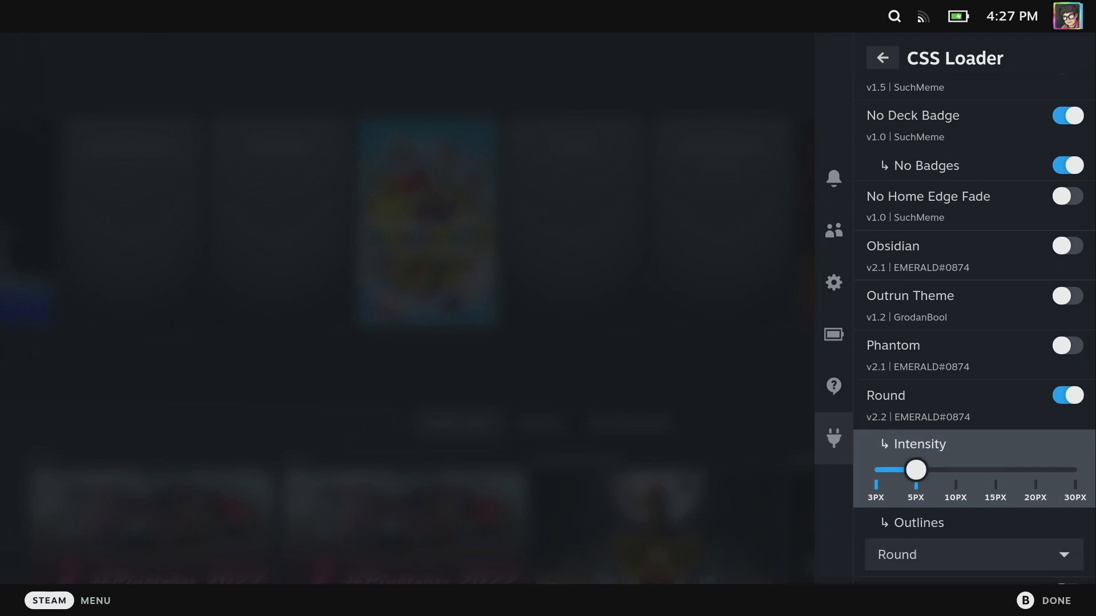
scroll(down, 3)
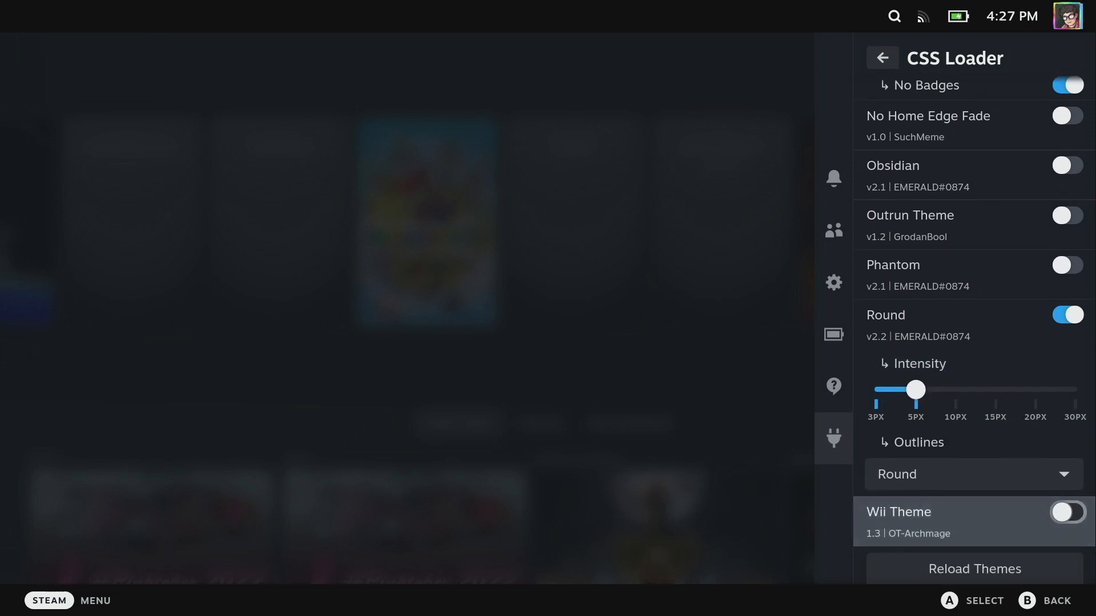
click(881, 57)
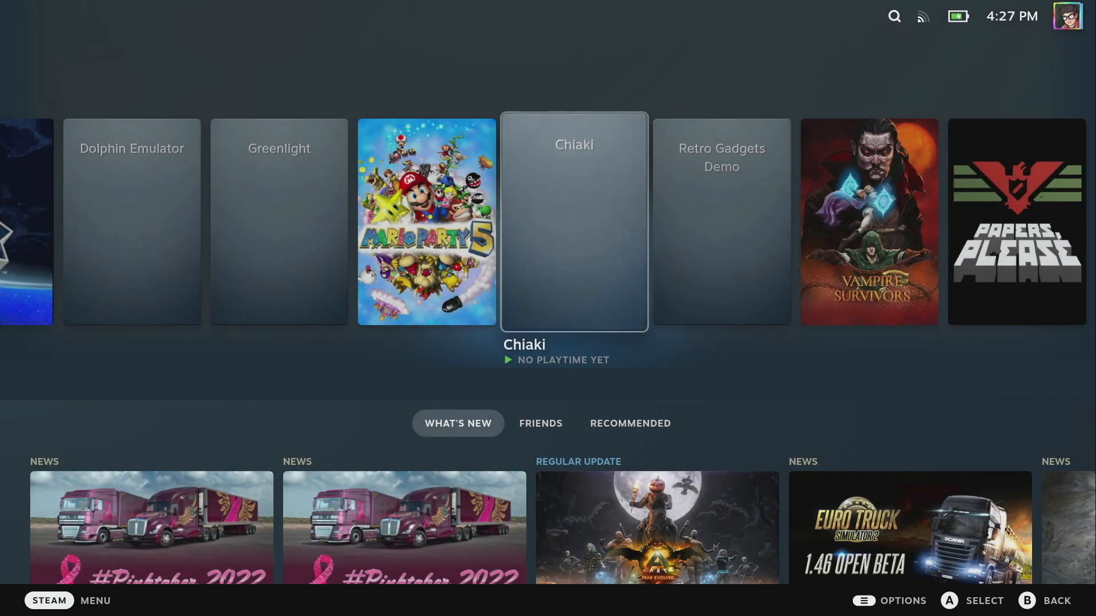
Step: View the Papers, Please game page, return home, and reopen CSS Loader settings
scroll(left, 3)
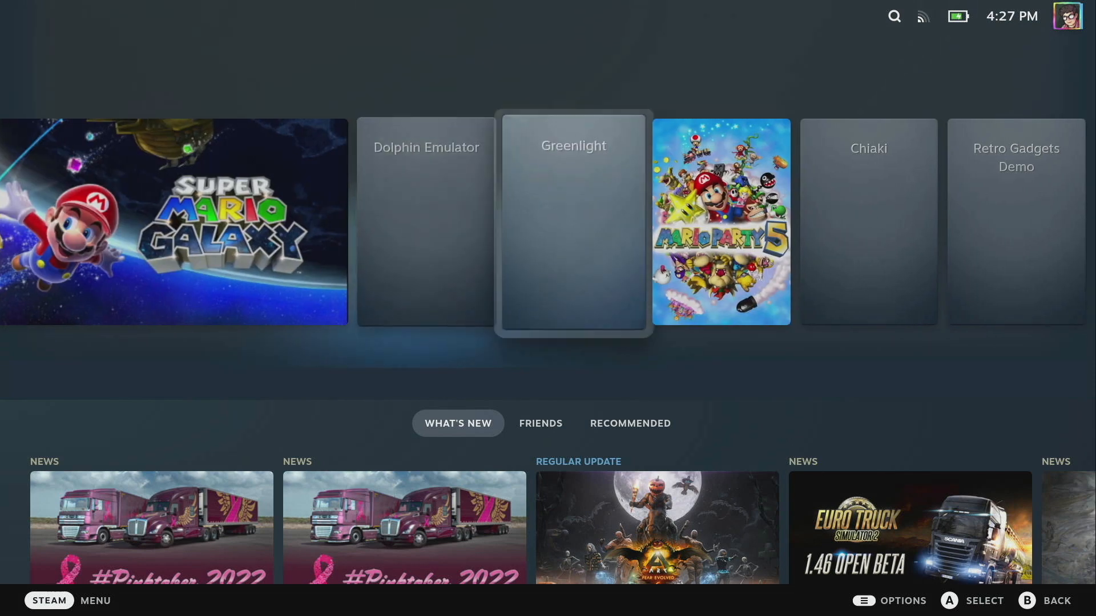
scroll(right, 3)
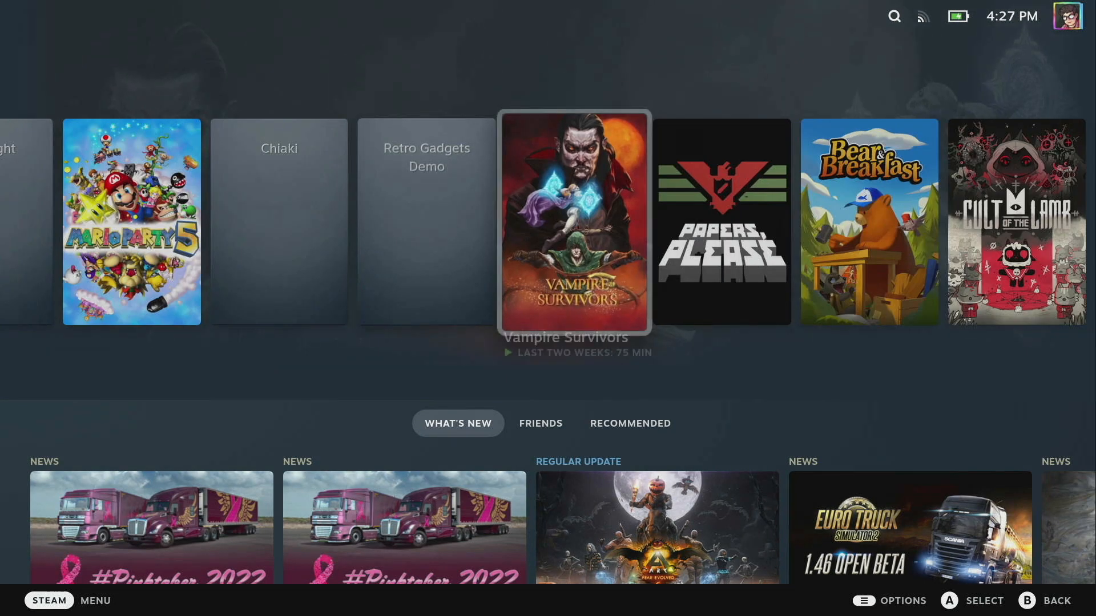
scroll(right, 3)
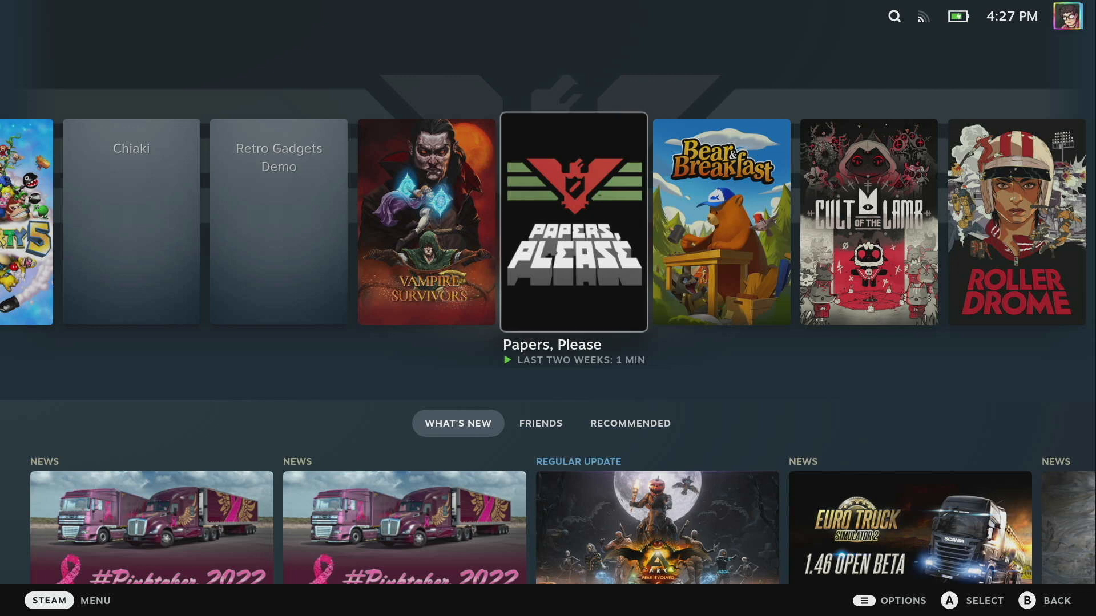
click(572, 222)
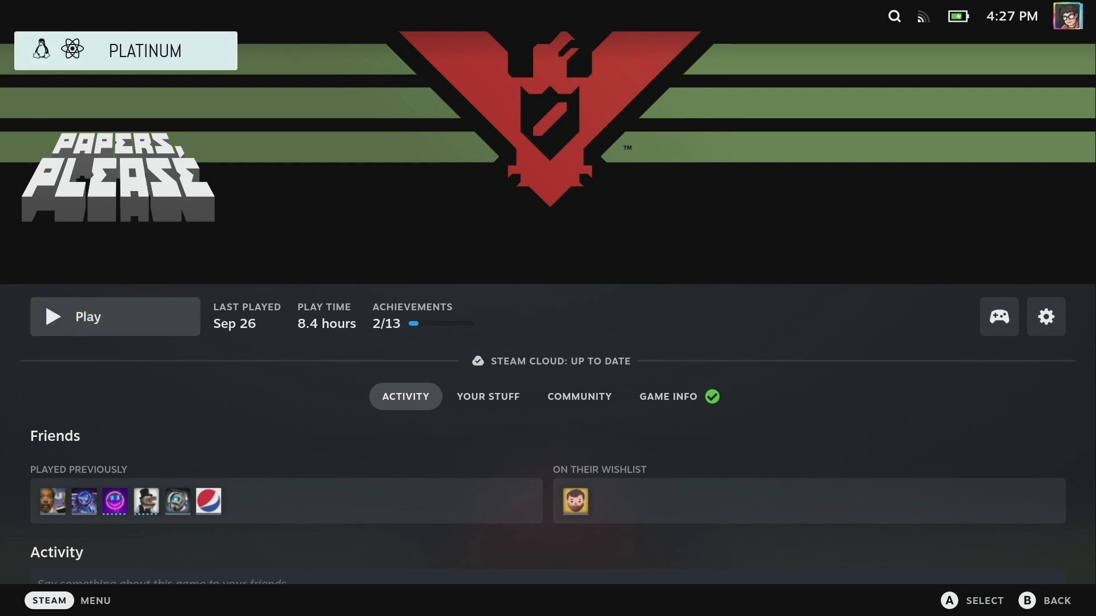
click(125, 50)
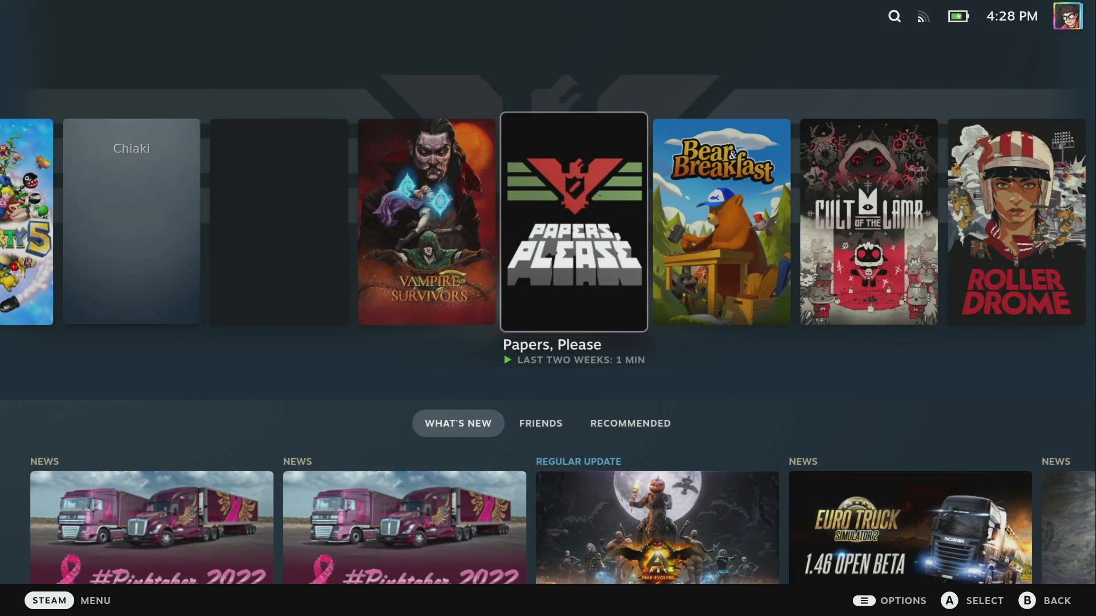
click(833, 439)
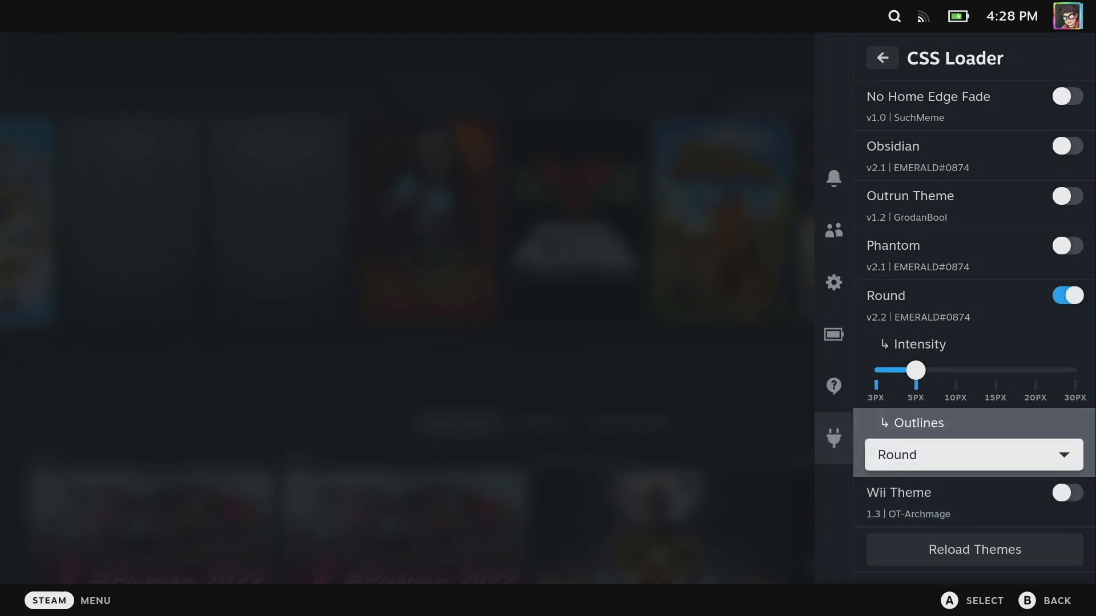
Step: Scroll to the top of the CSS Loader theme list and back out of it
scroll(up, 3)
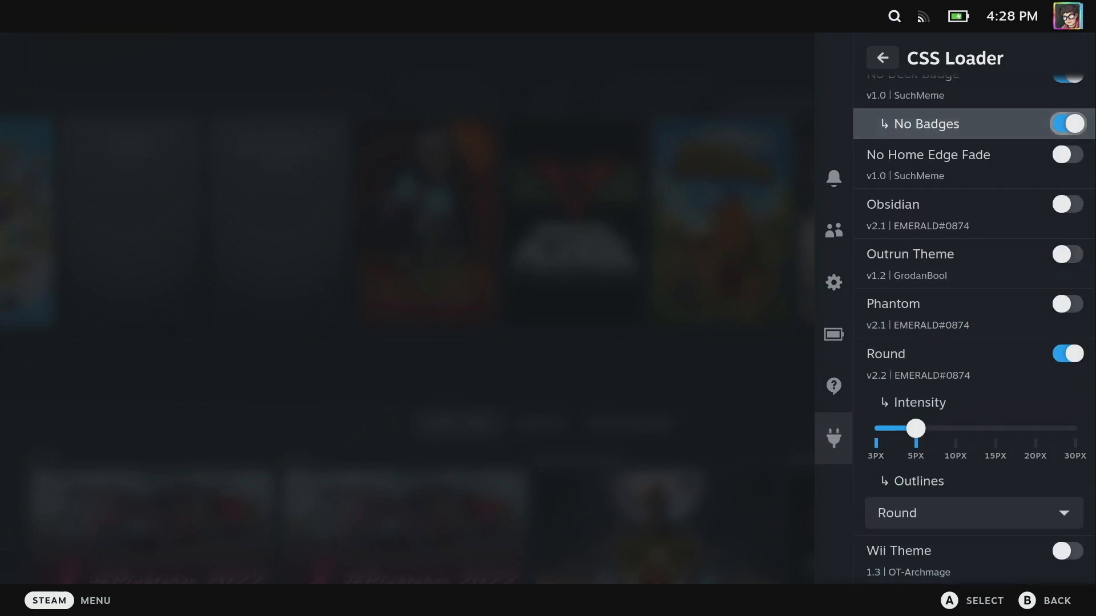
scroll(up, 3)
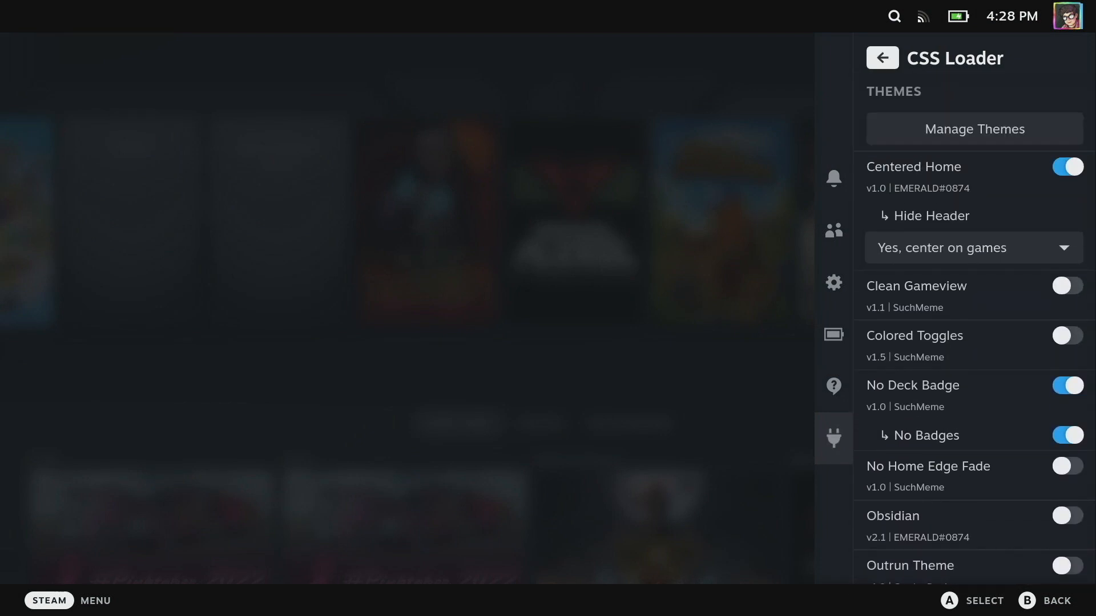
click(882, 57)
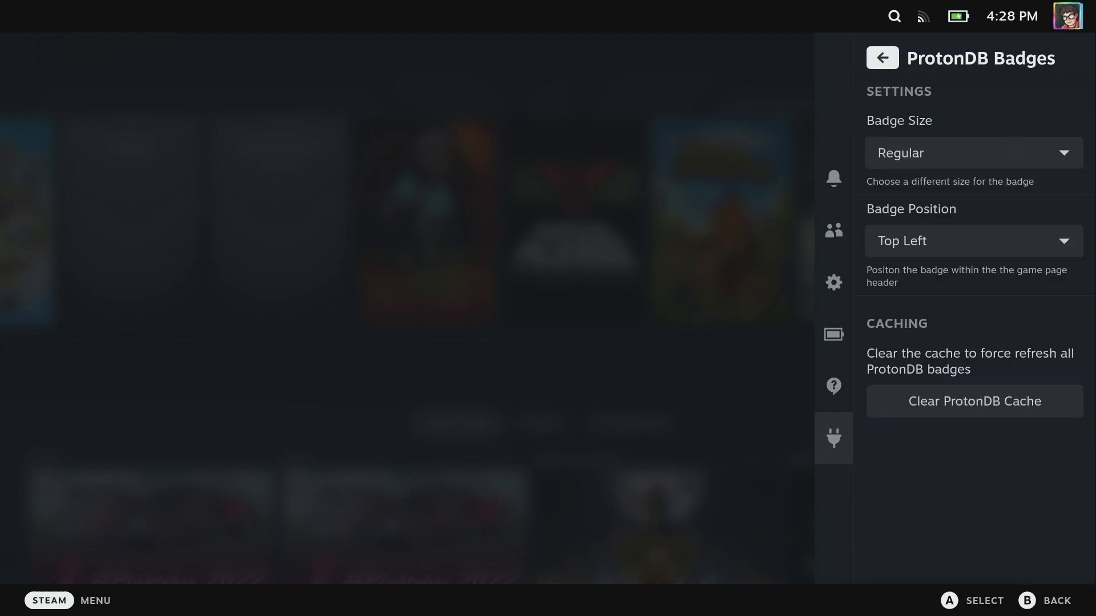
Step: Set ProtonDB badges to Minimalist at Top Right with expand label on hover, then close
click(970, 153)
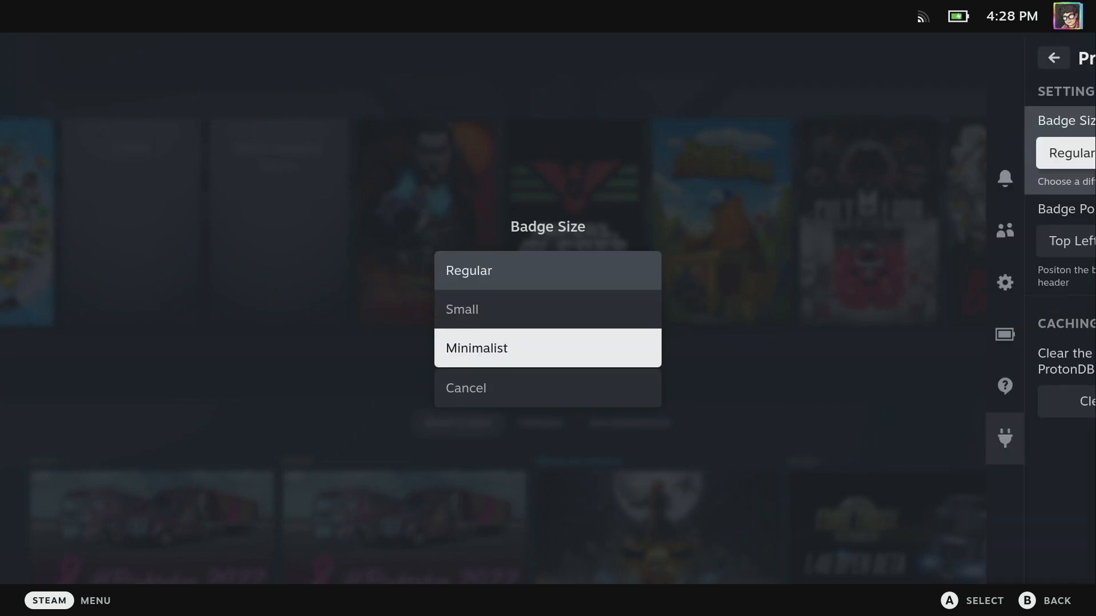
click(547, 349)
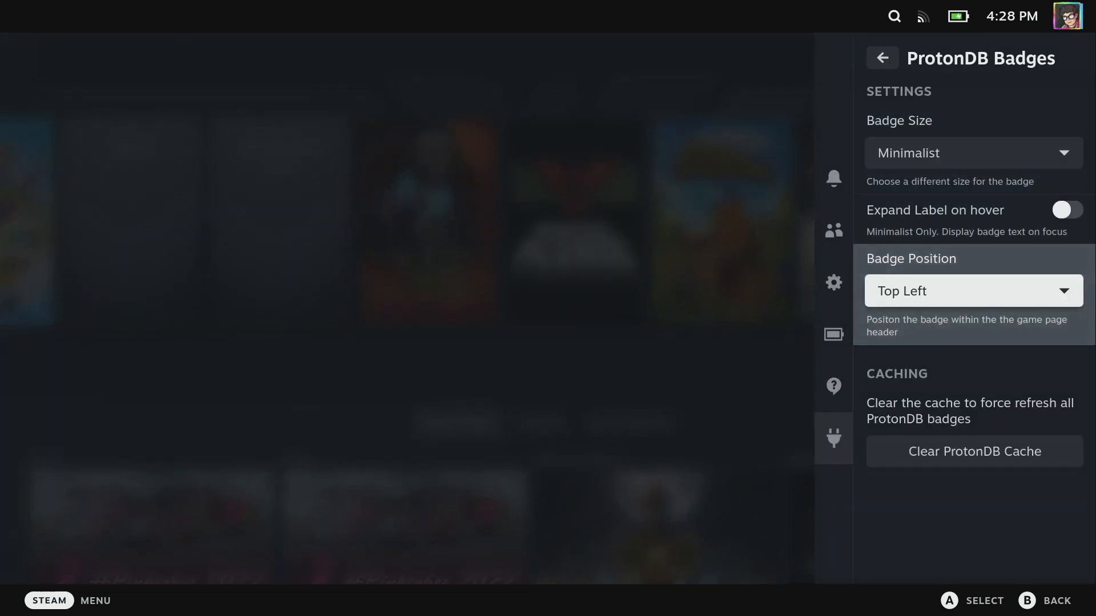
click(971, 291)
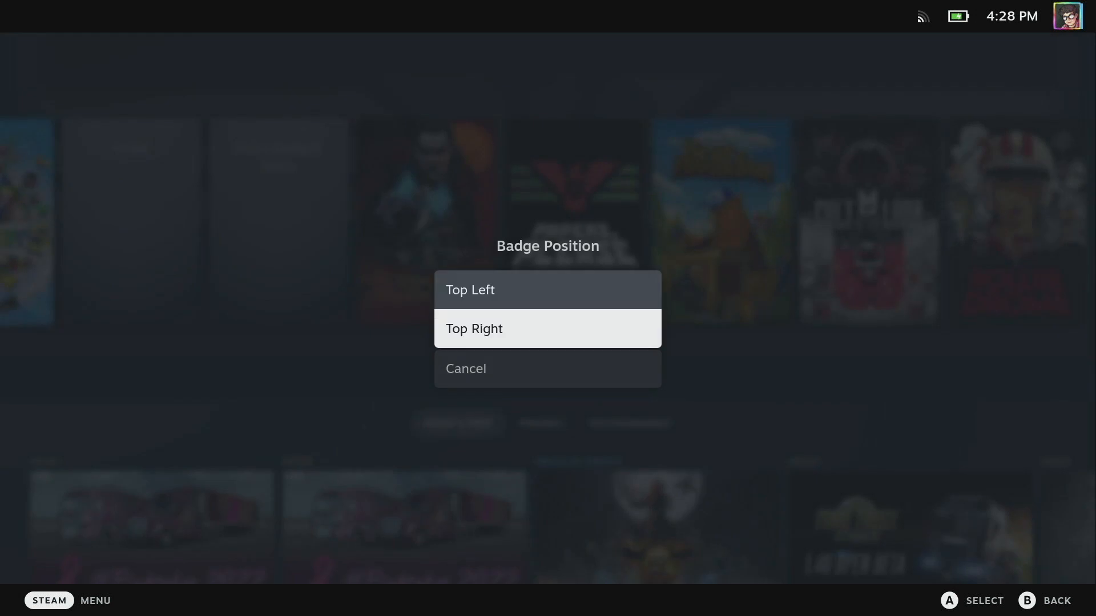
click(547, 328)
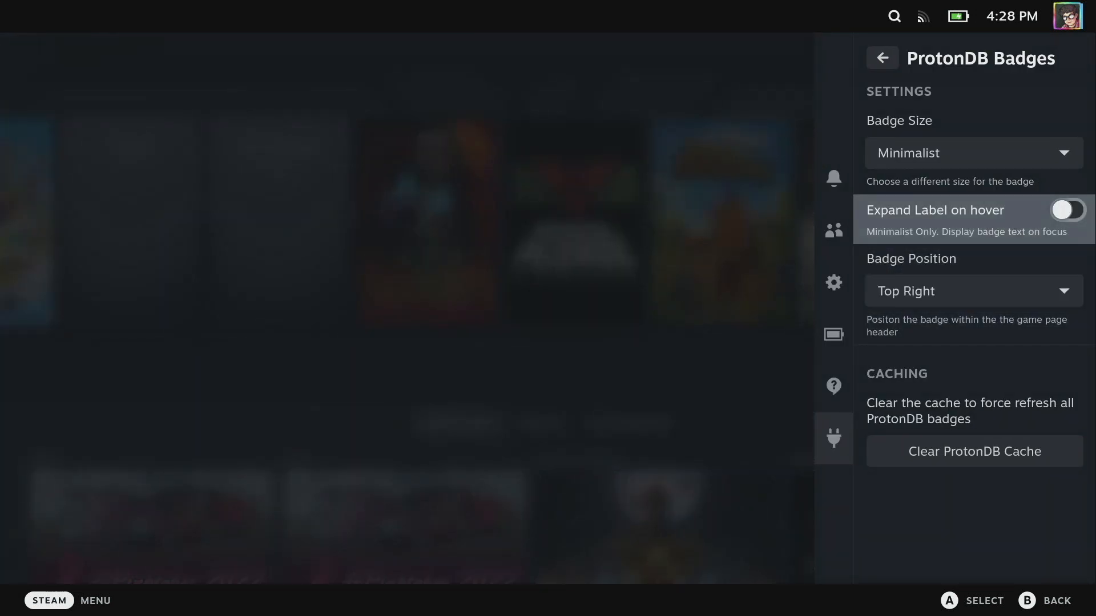
click(1068, 209)
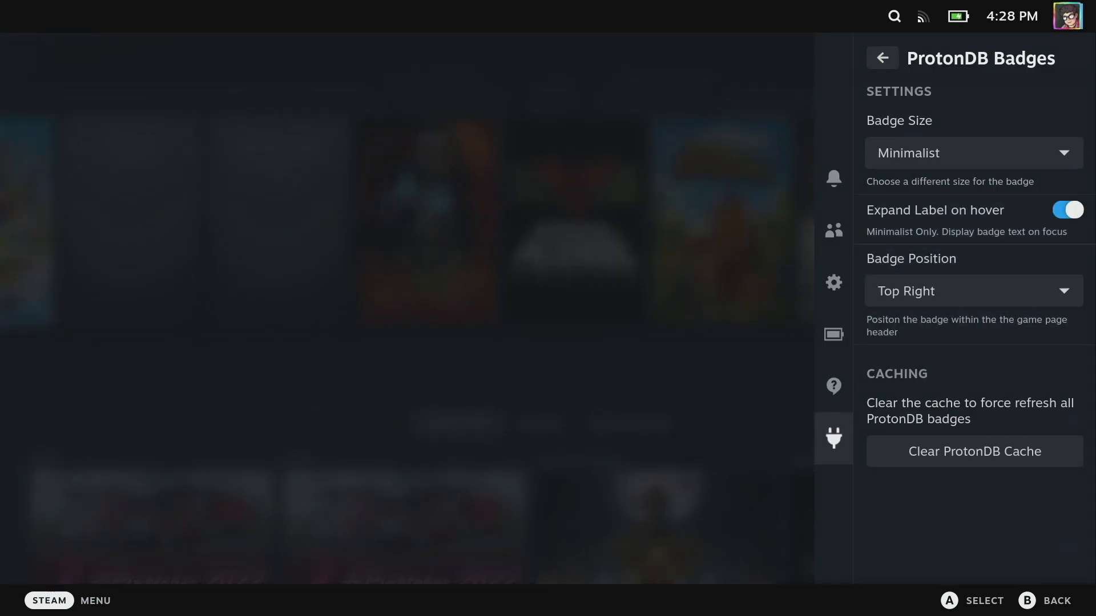
click(882, 57)
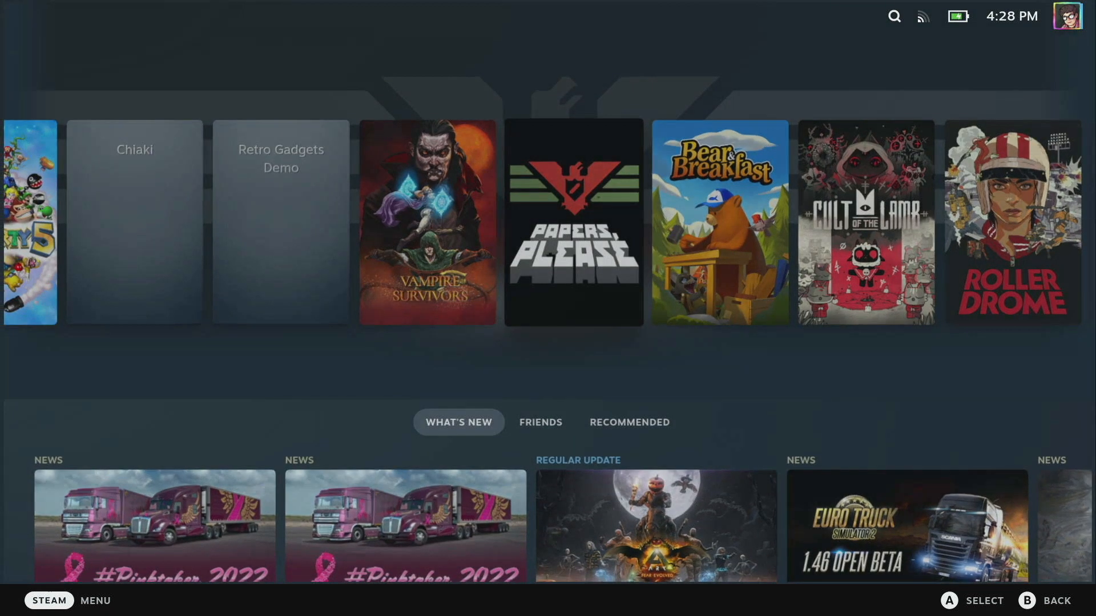
Step: Open Papers, Please's page to see the minimalist badge, then show the Decky plugins
click(572, 224)
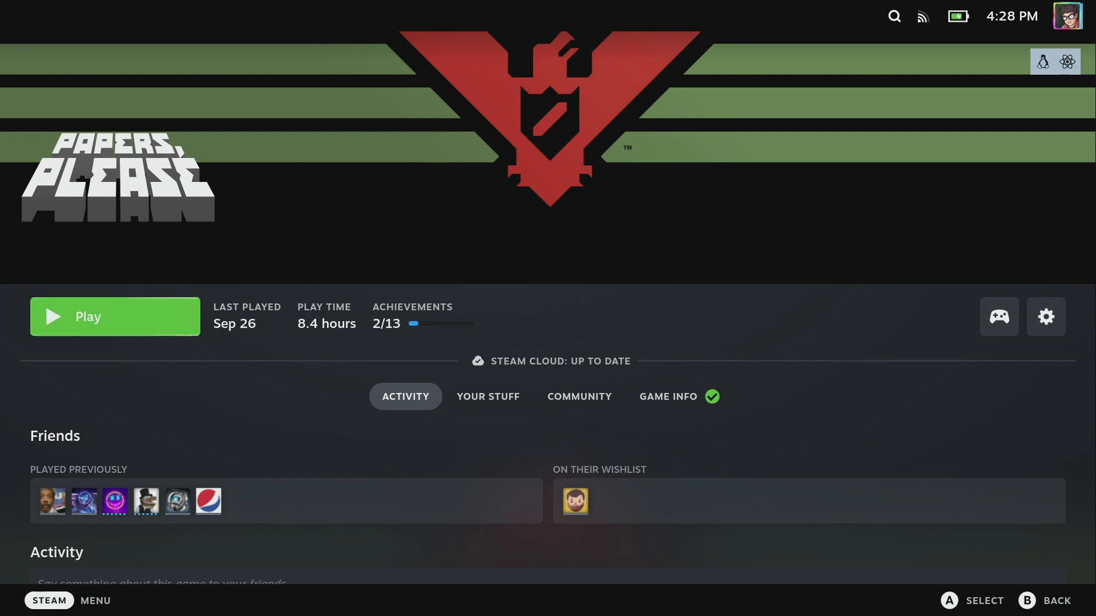
click(1057, 62)
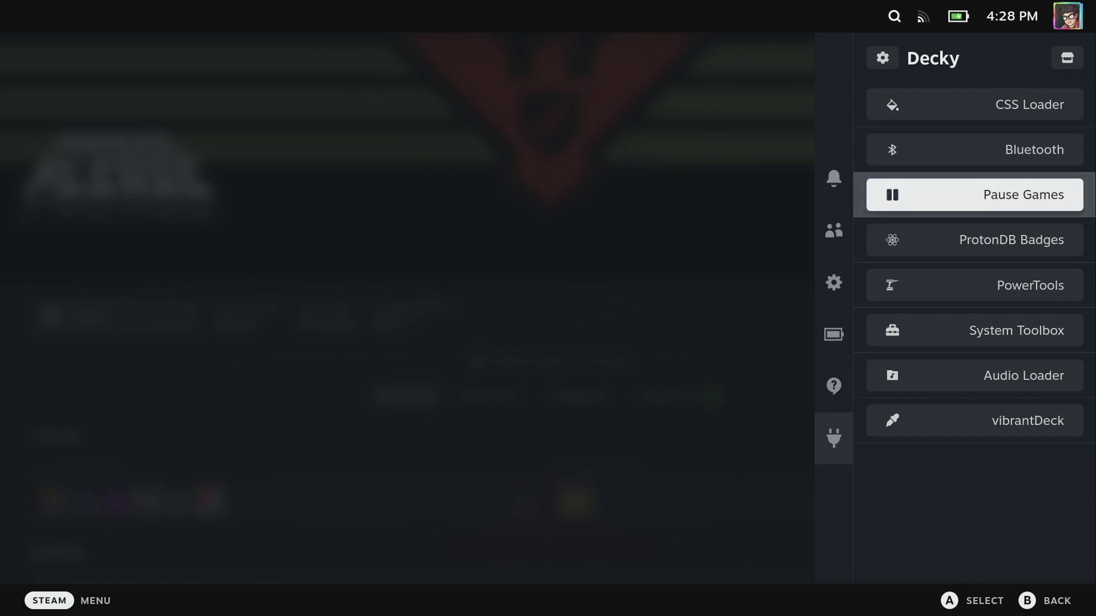
Step: Review the Pause Games plugin settings and go back to the Decky plugin list
click(974, 194)
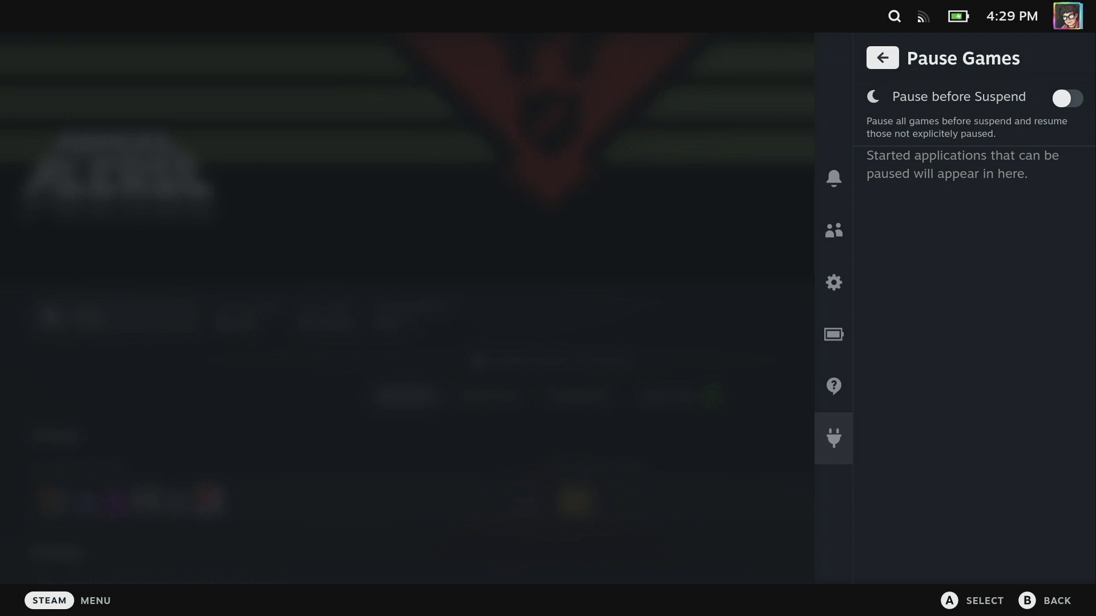
click(881, 57)
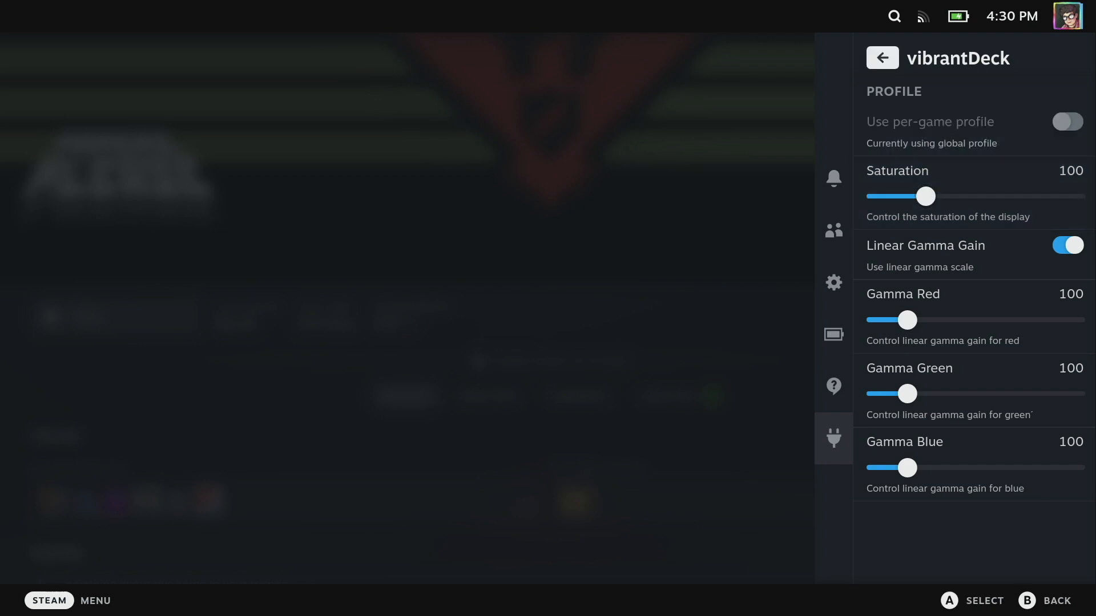
mouse_move(971, 131)
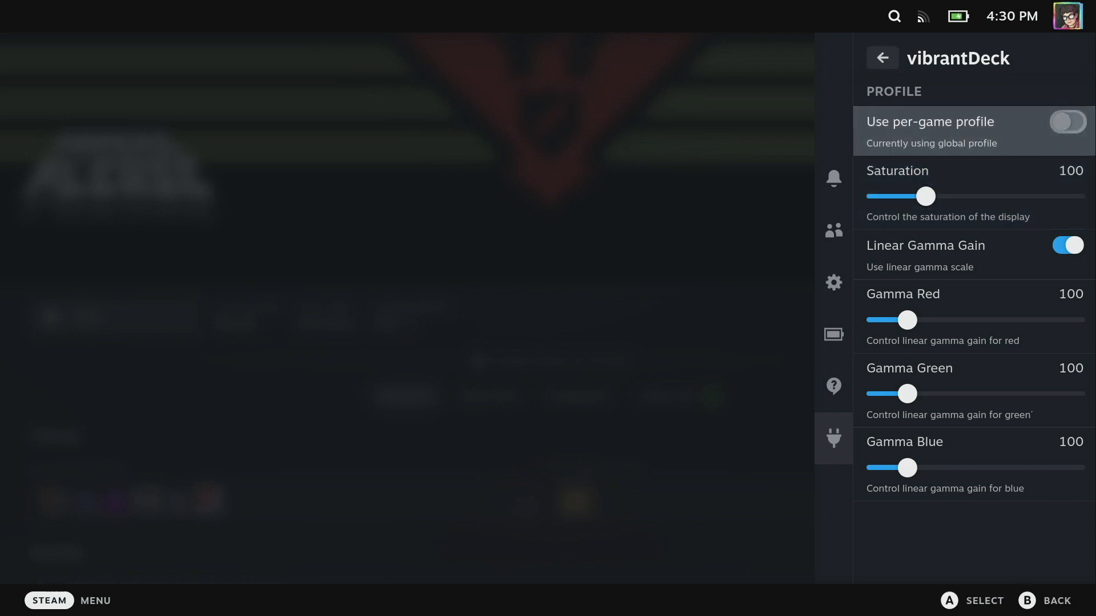